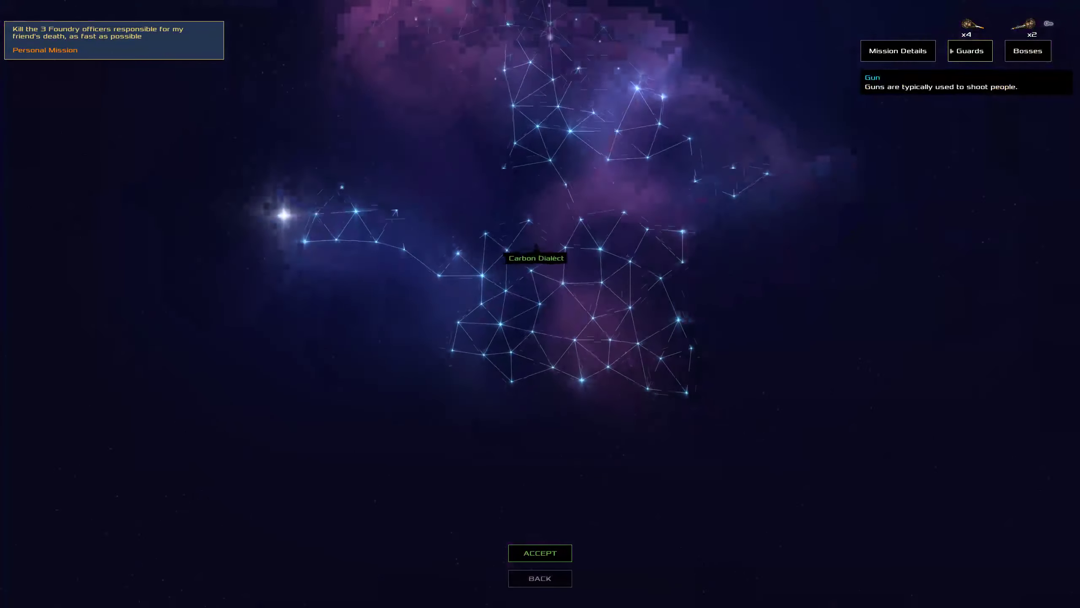
# Accept the Carbon Dialect assassination mission and set course for the target Foundry ship.
pyautogui.click(897, 50)
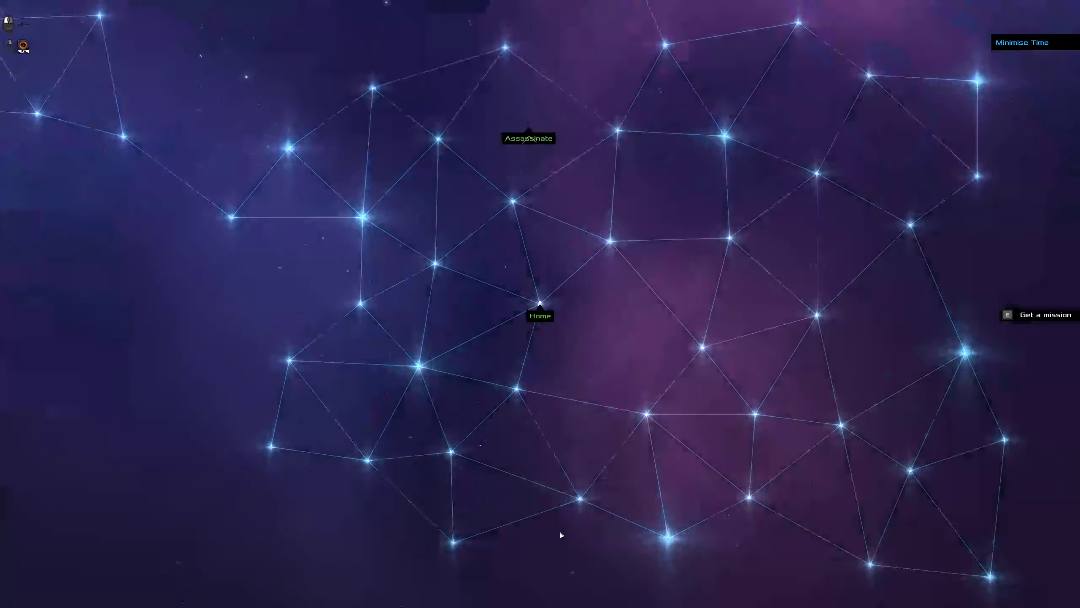
pyautogui.click(540, 305)
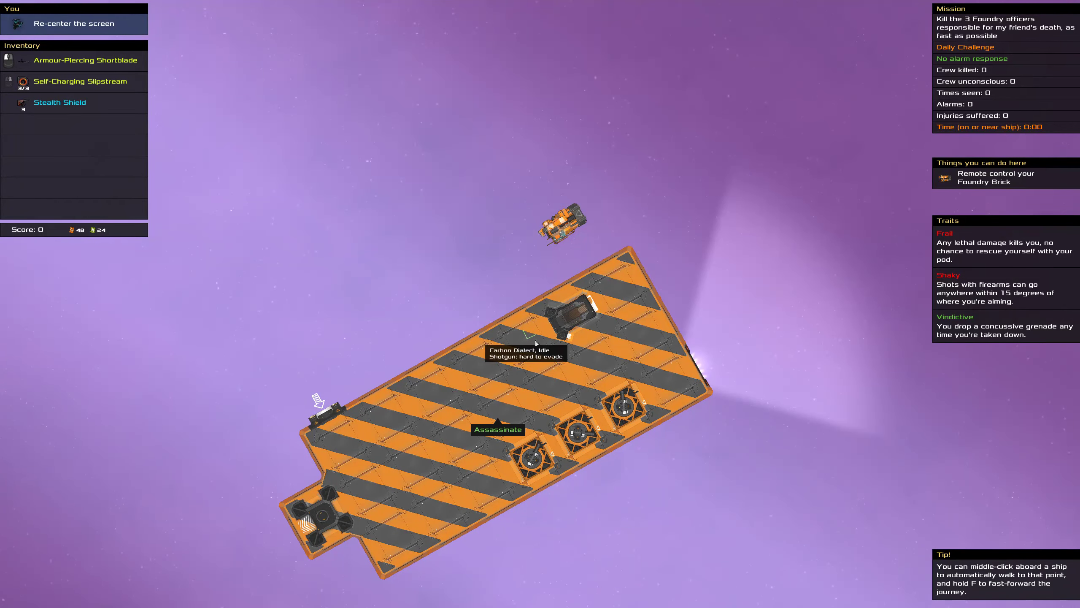
pyautogui.moveTo(988, 182)
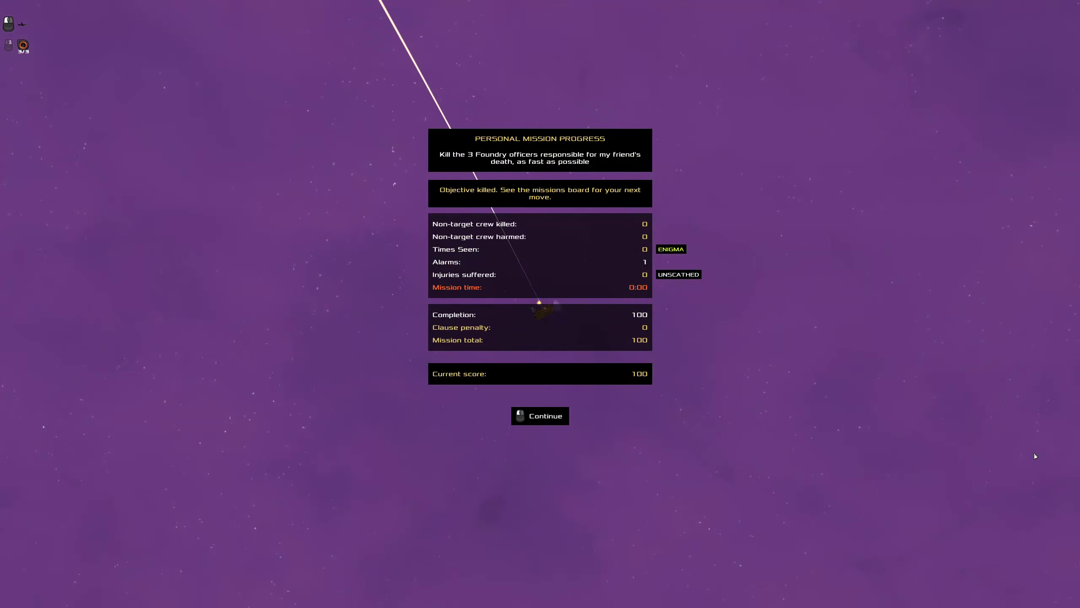
pyautogui.moveTo(1022, 453)
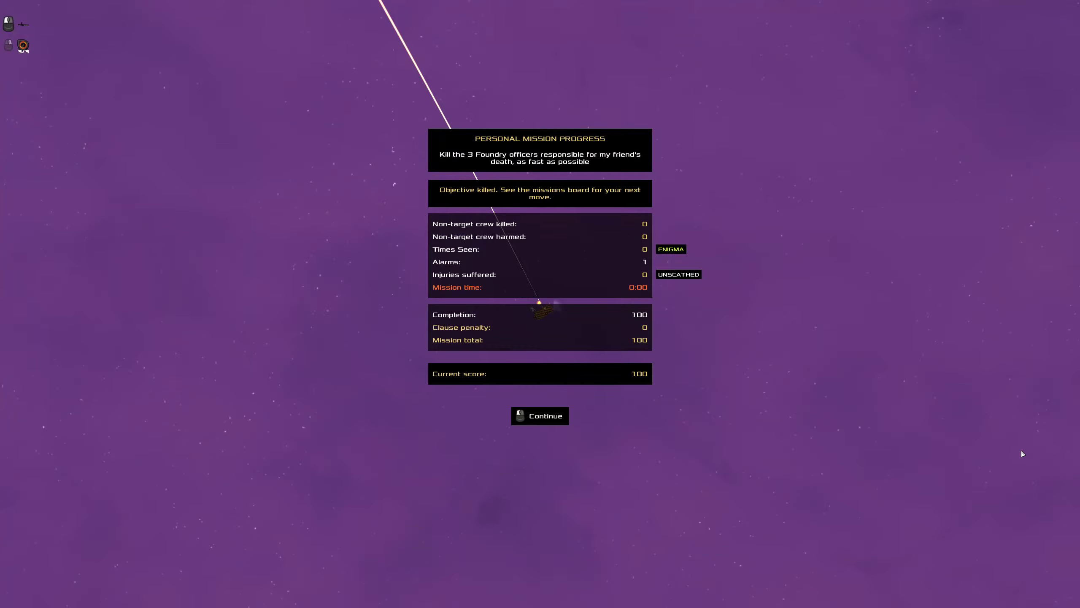
pyautogui.moveTo(543, 418)
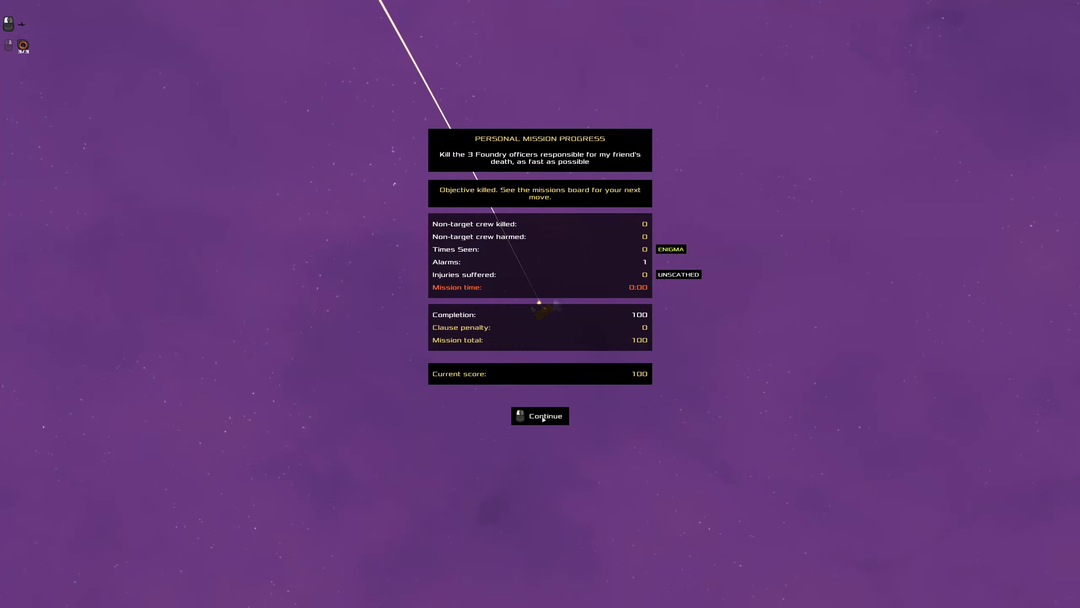
# Dismiss the Personal Mission Progress report showing a score of 100.
pyautogui.click(540, 416)
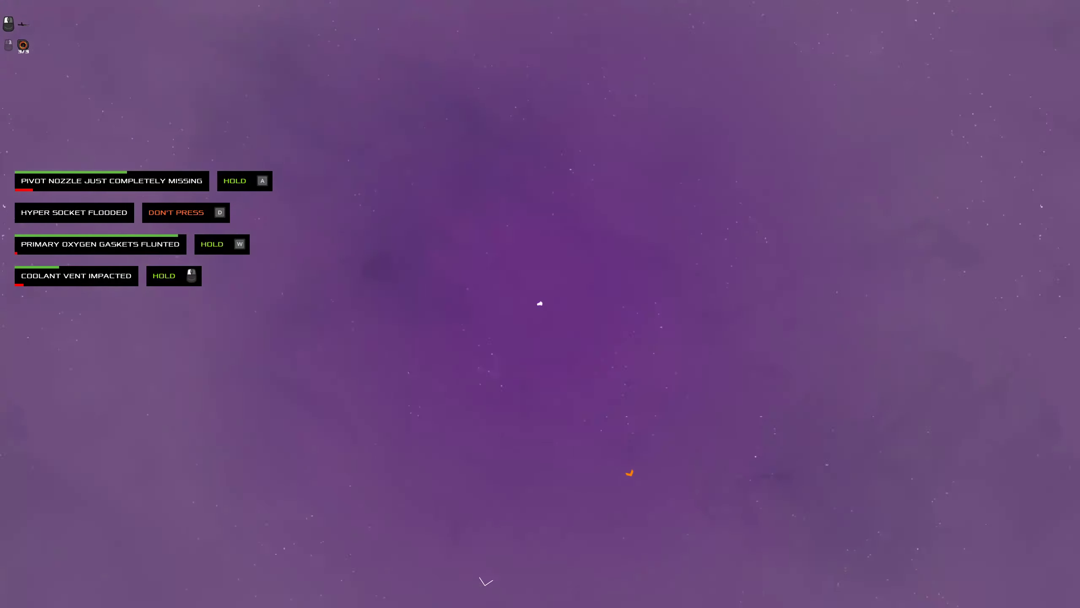
# Fly the escape pod back and dock at the home station.
pyautogui.press('w')
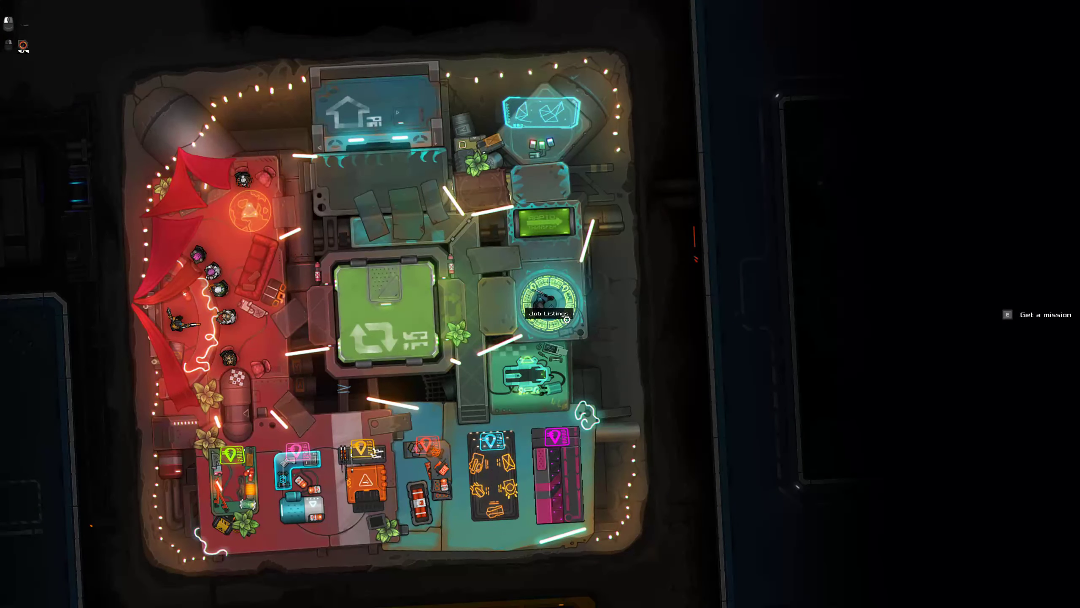
# Open Job Listings and accept mission 2 of 3 to kill Ginger Cassini.
pyautogui.click(1044, 315)
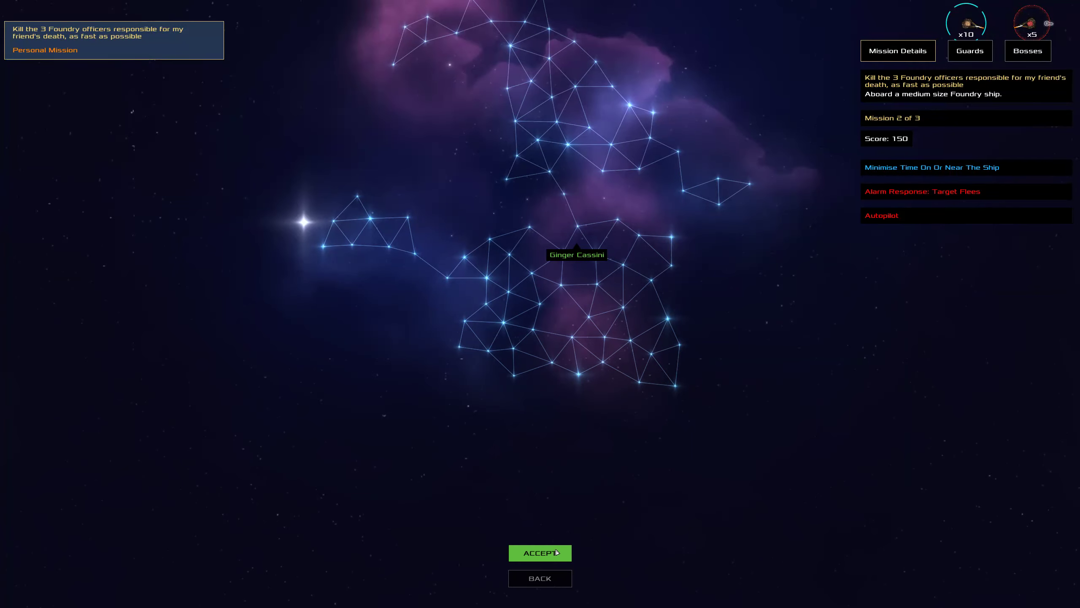
pyautogui.click(540, 552)
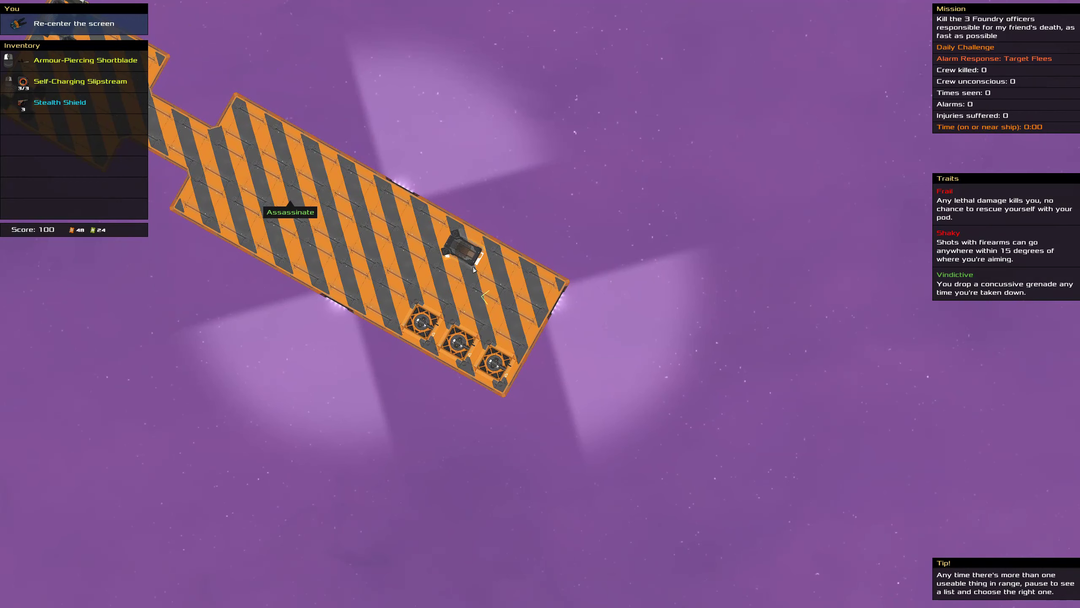
pyautogui.moveTo(498, 252)
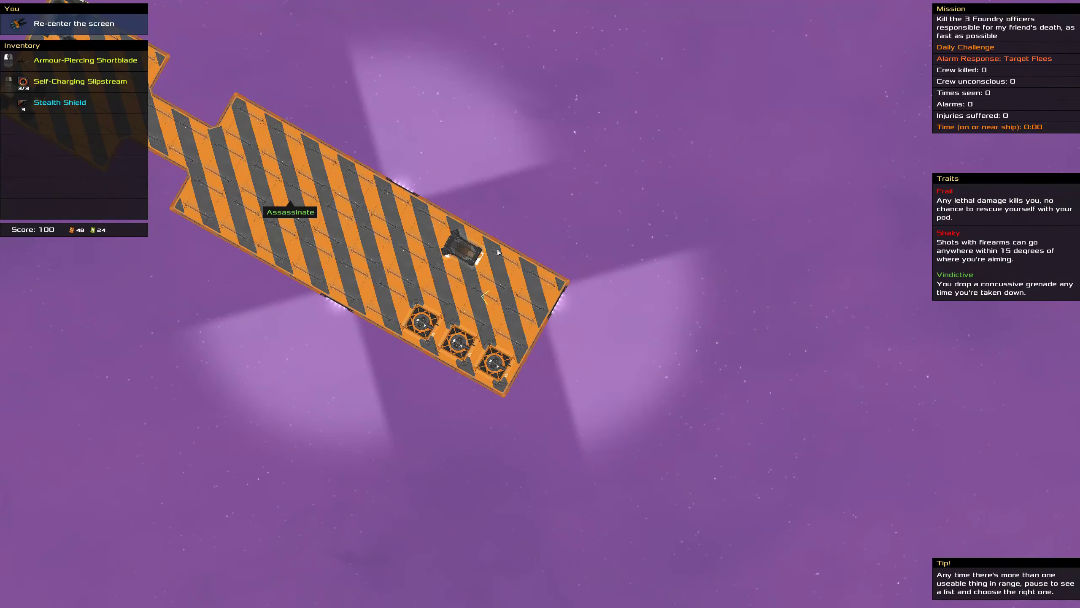
pyautogui.moveTo(535, 317)
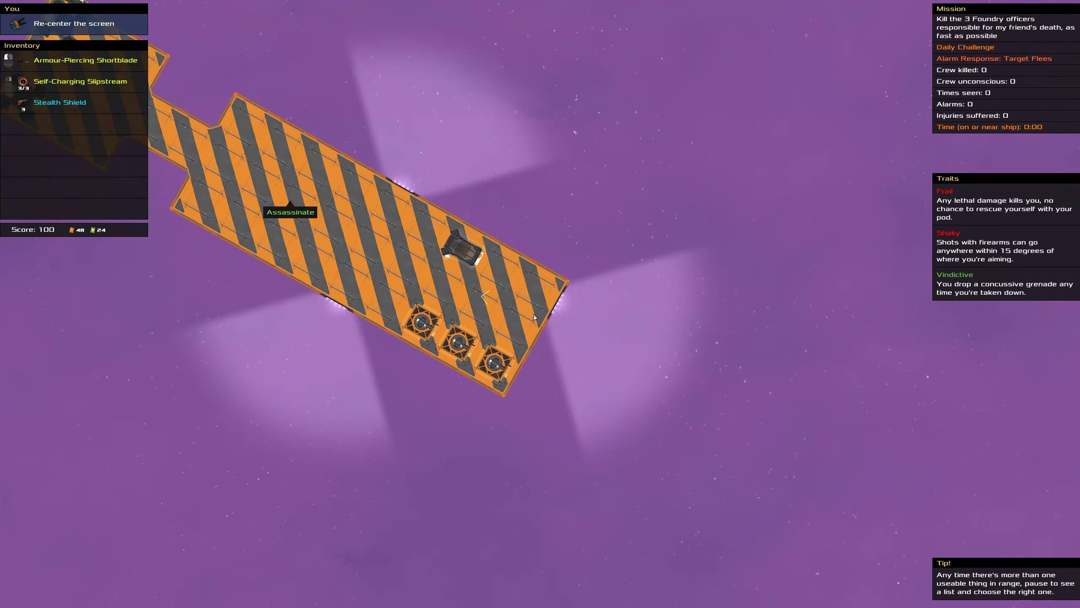
pyautogui.moveTo(558, 264)
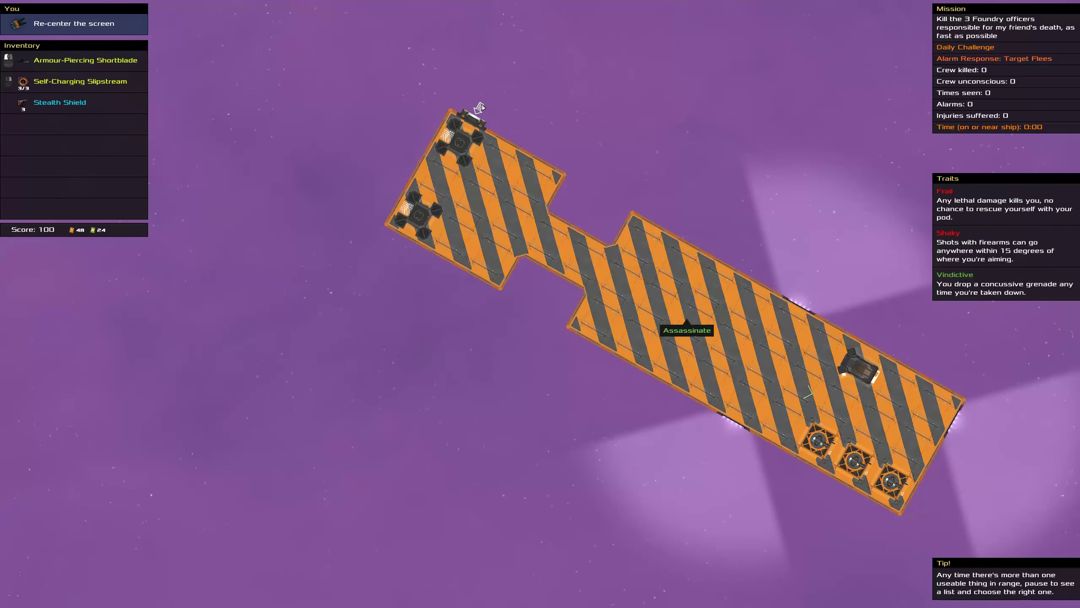
pyautogui.moveTo(458, 319)
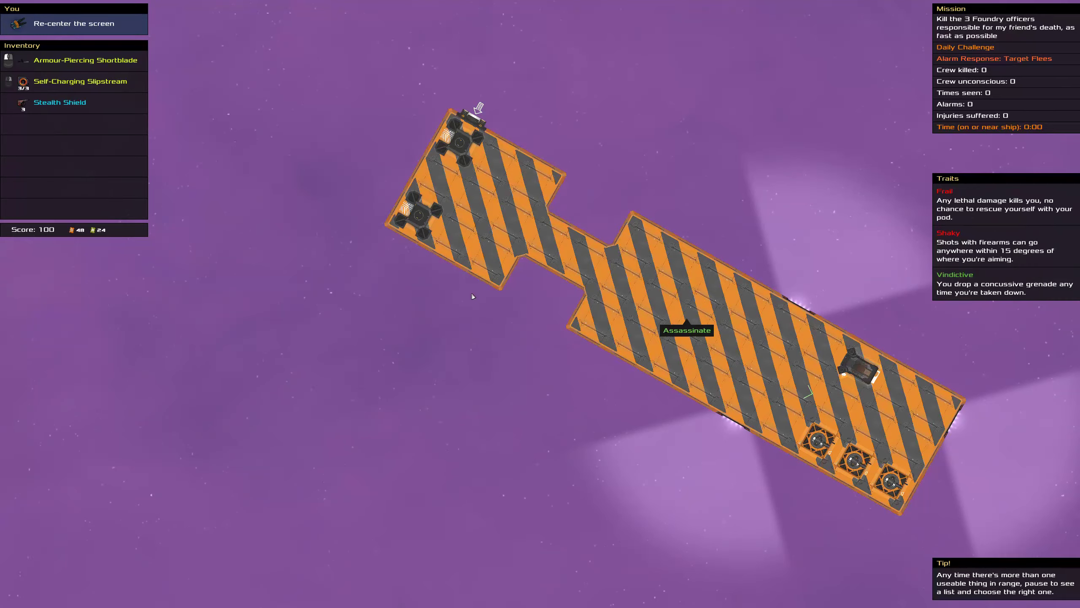
pyautogui.moveTo(608, 290)
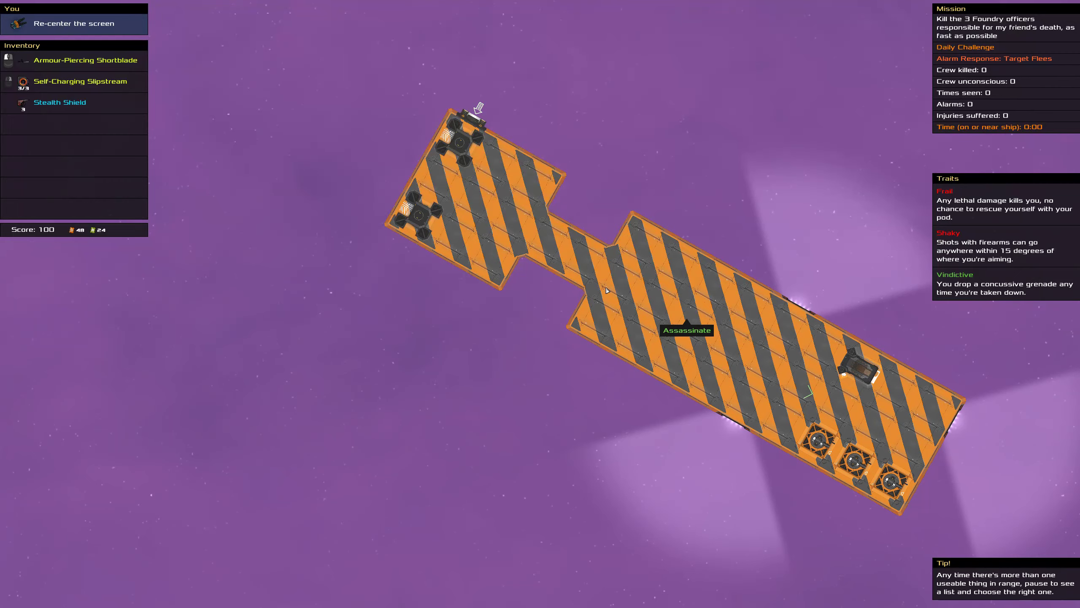
pyautogui.moveTo(864, 140)
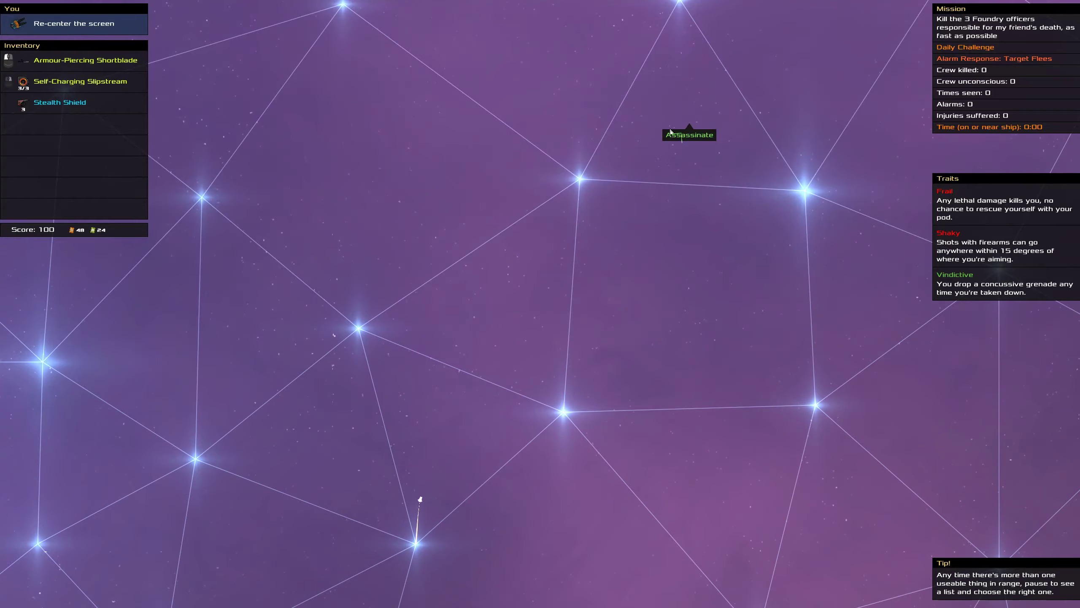
pyautogui.moveTo(528, 241)
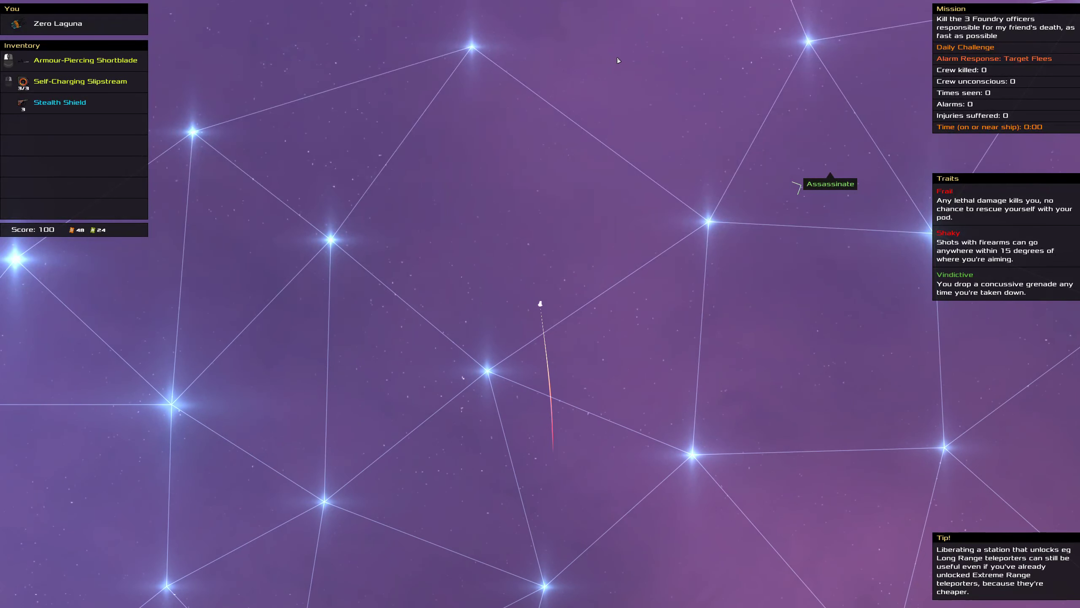
pyautogui.moveTo(642, 55)
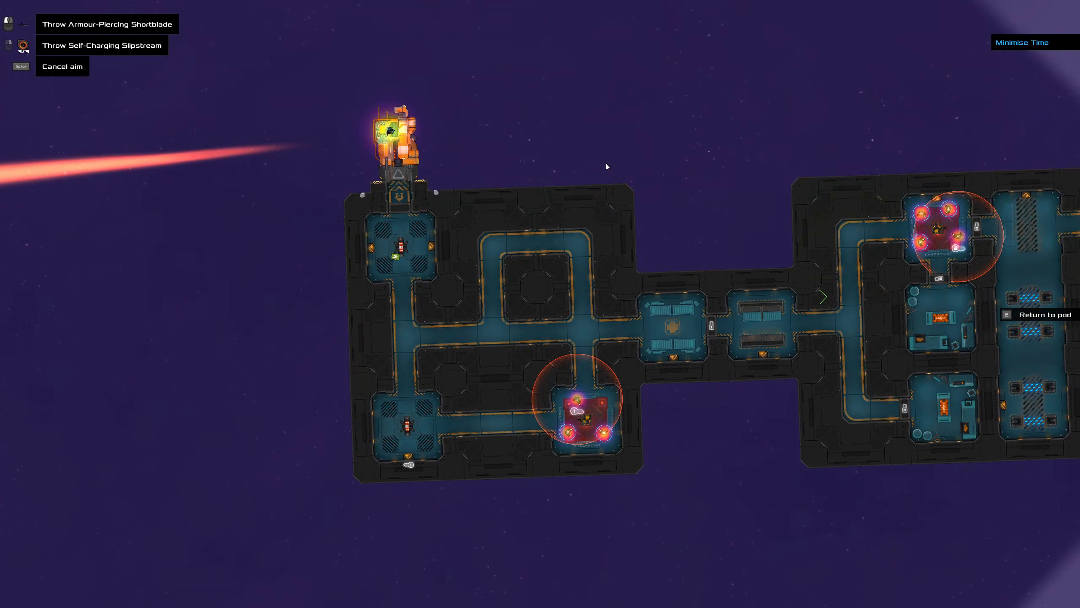
pyautogui.moveTo(578, 400)
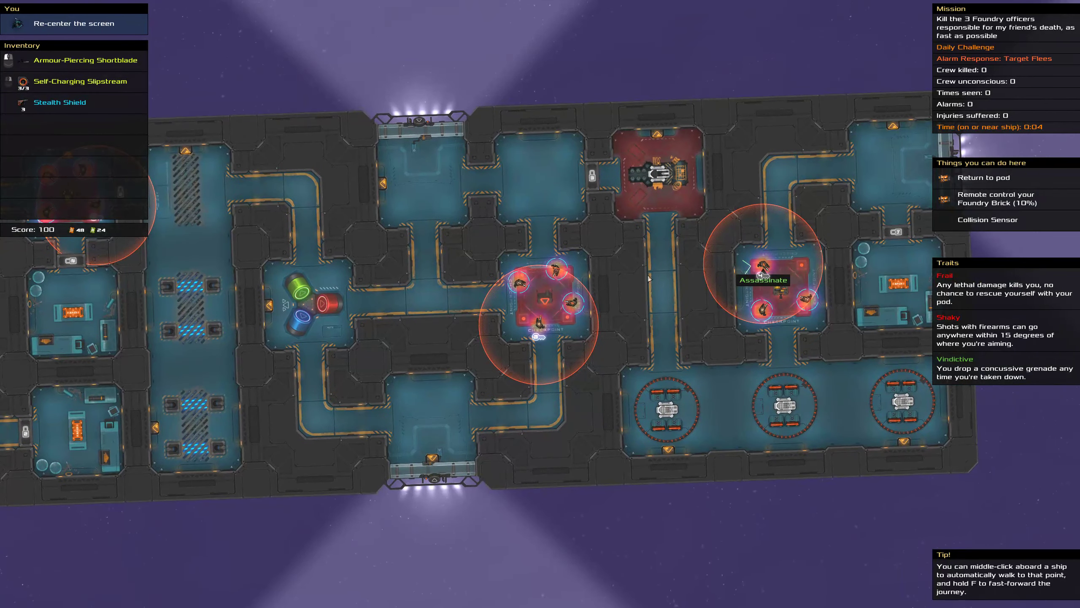
pyautogui.moveTo(713, 201)
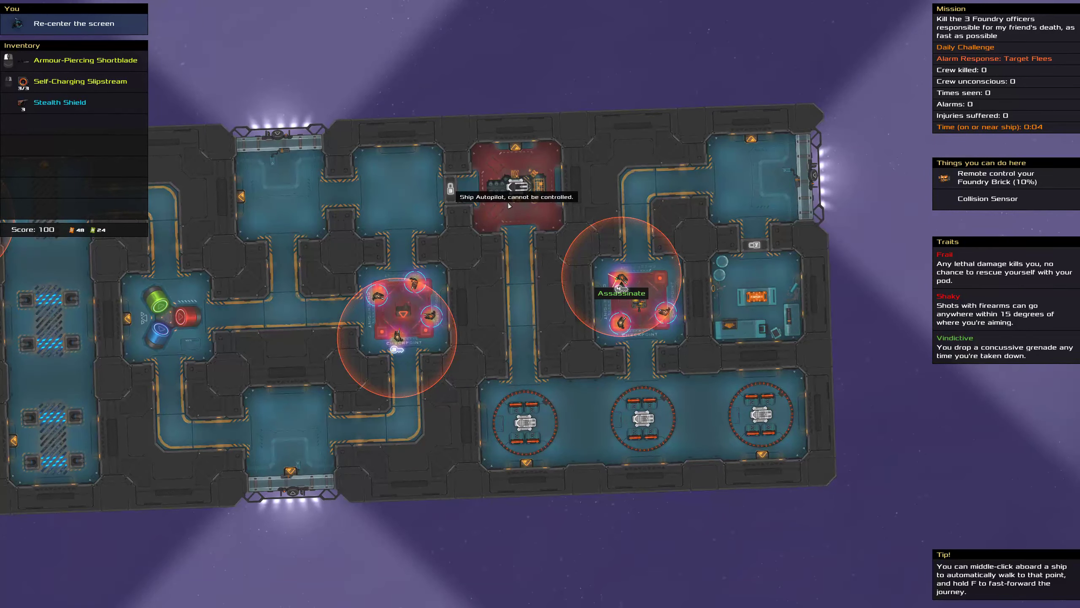
pyautogui.moveTo(391, 178)
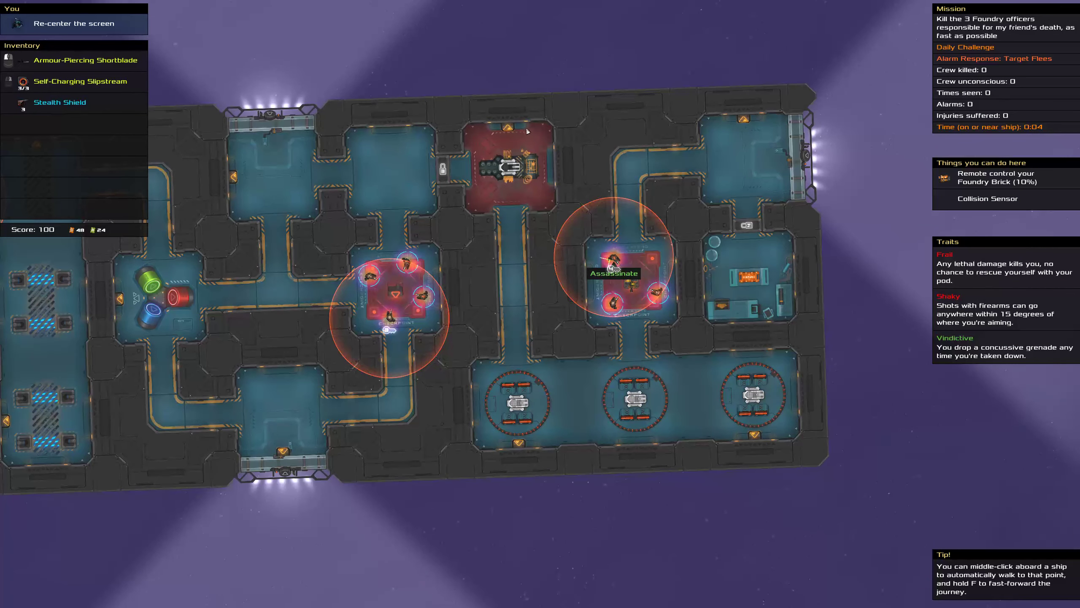
pyautogui.moveTo(625, 174)
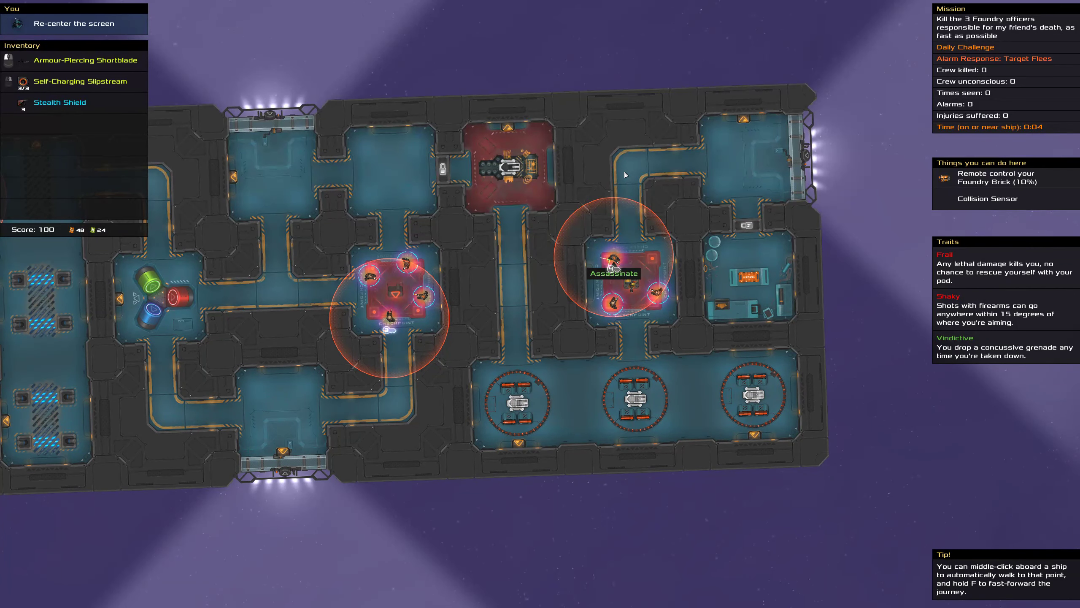
pyautogui.moveTo(700, 391)
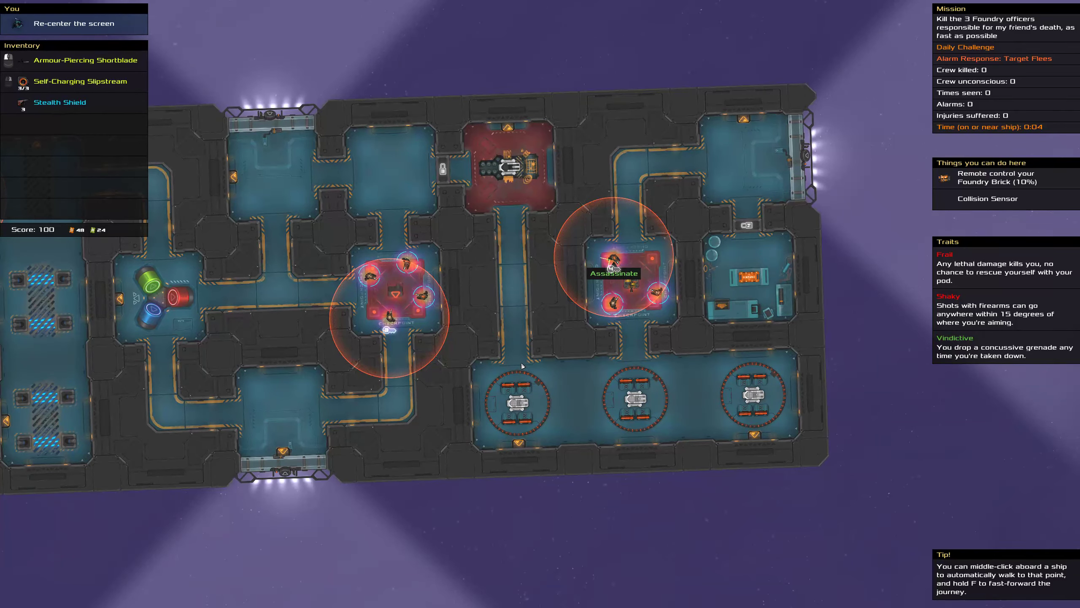
pyautogui.moveTo(377, 185)
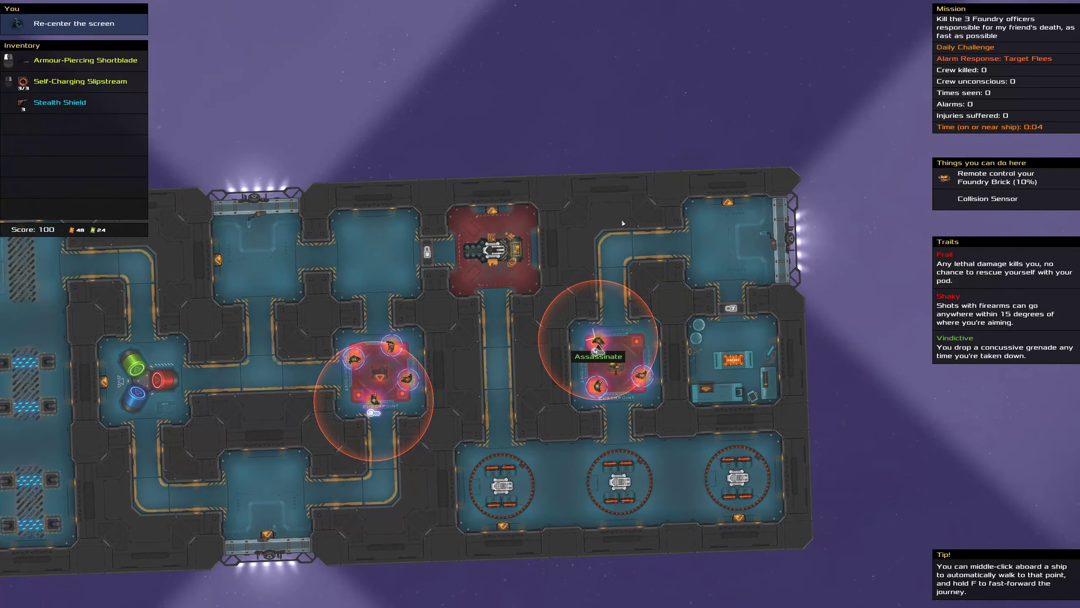
pyautogui.moveTo(435, 250)
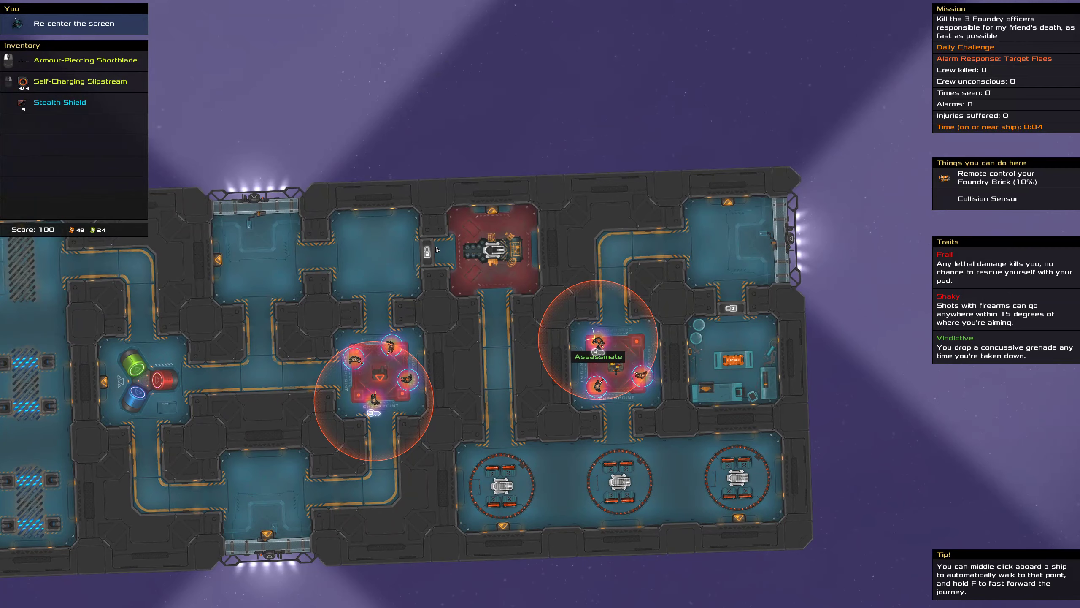
pyautogui.moveTo(433, 249)
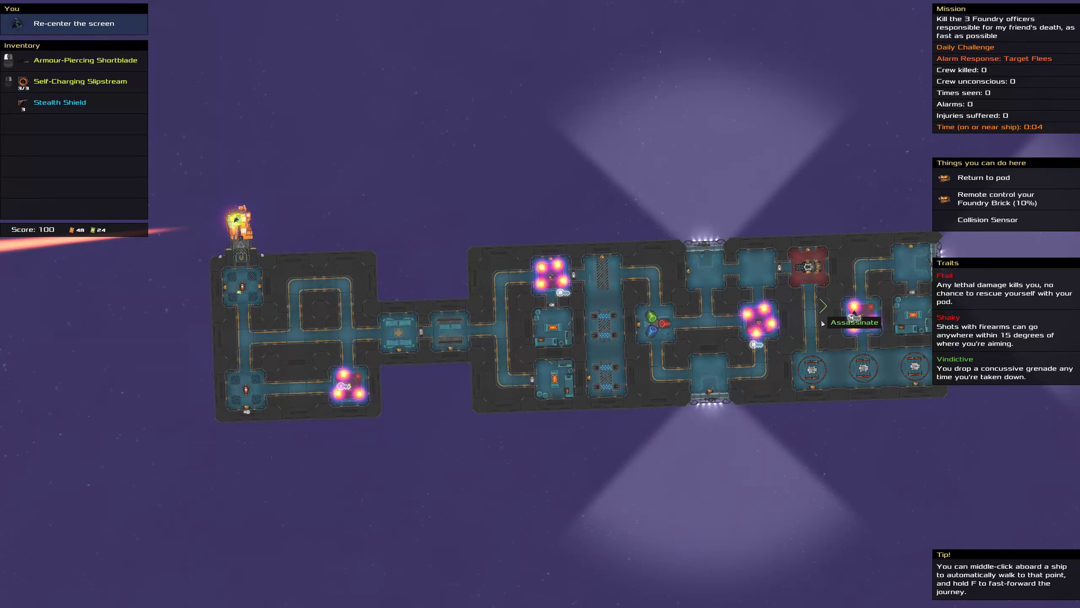
pyautogui.moveTo(1033, 134)
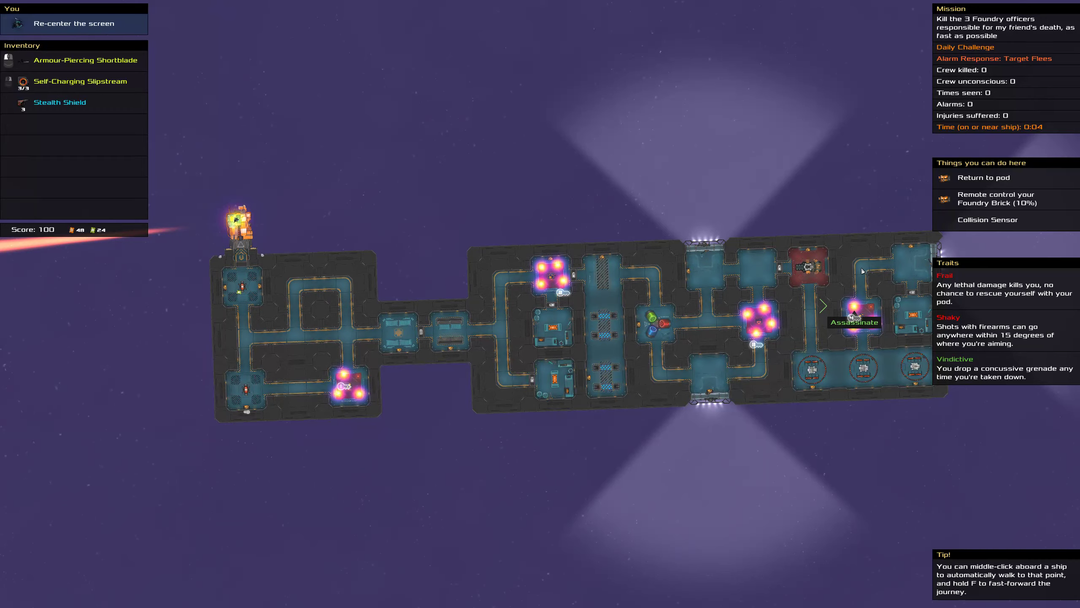
pyautogui.moveTo(833, 271)
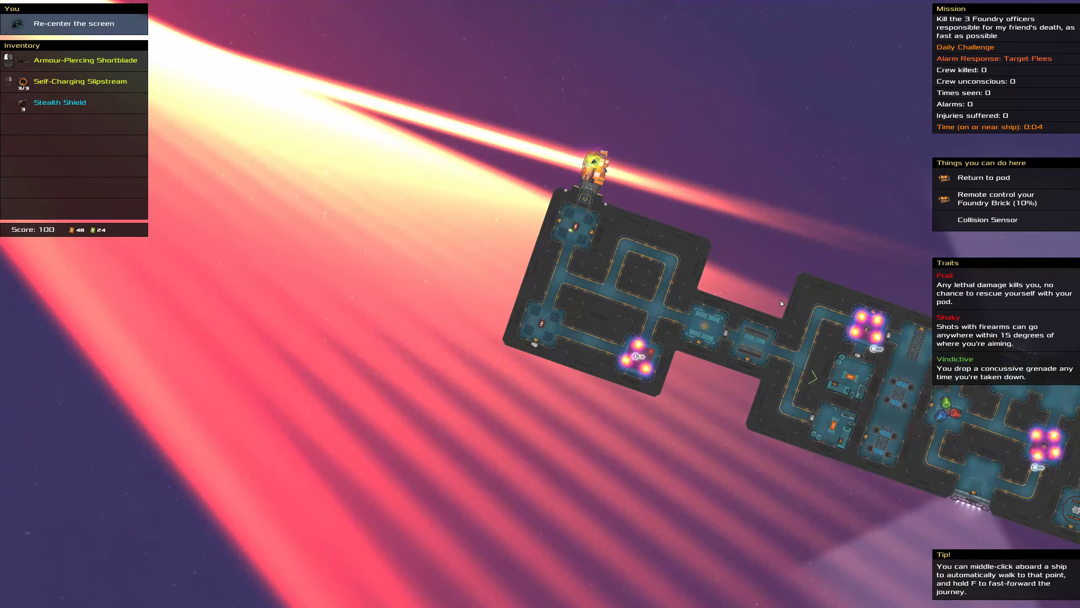
pyautogui.moveTo(744, 278)
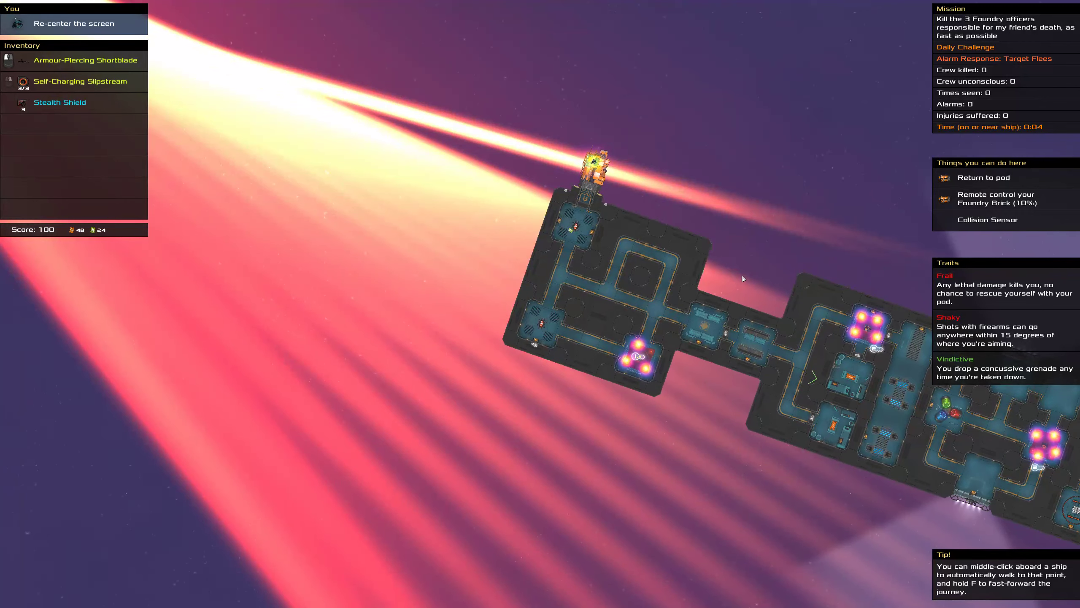
pyautogui.moveTo(675, 288)
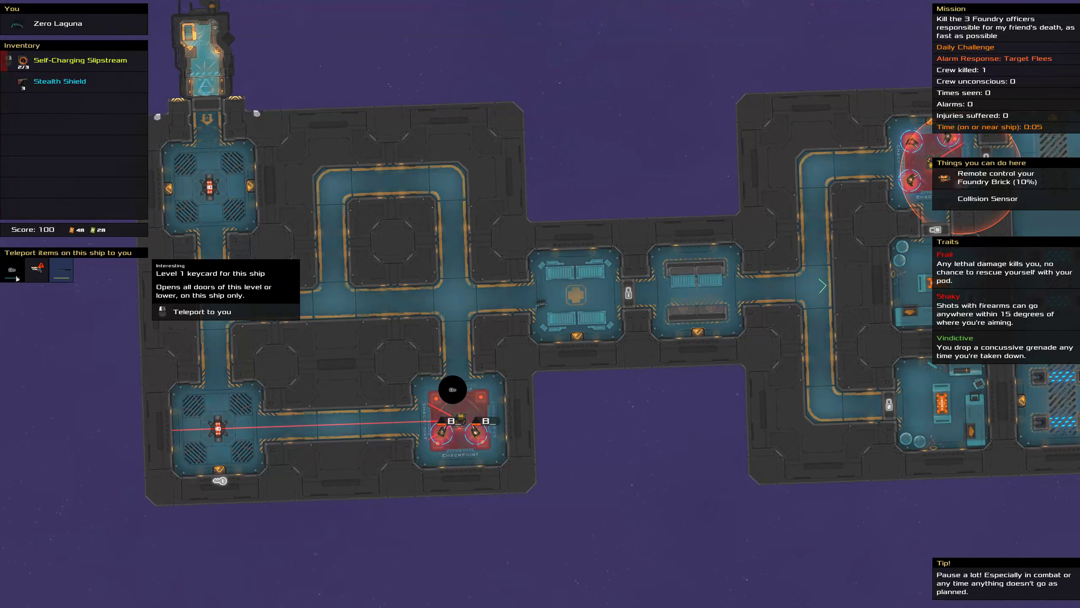
# Board the Foundry ship and kill a checkpoint guard with the Armour-Piercing Shortblade.
pyautogui.click(202, 311)
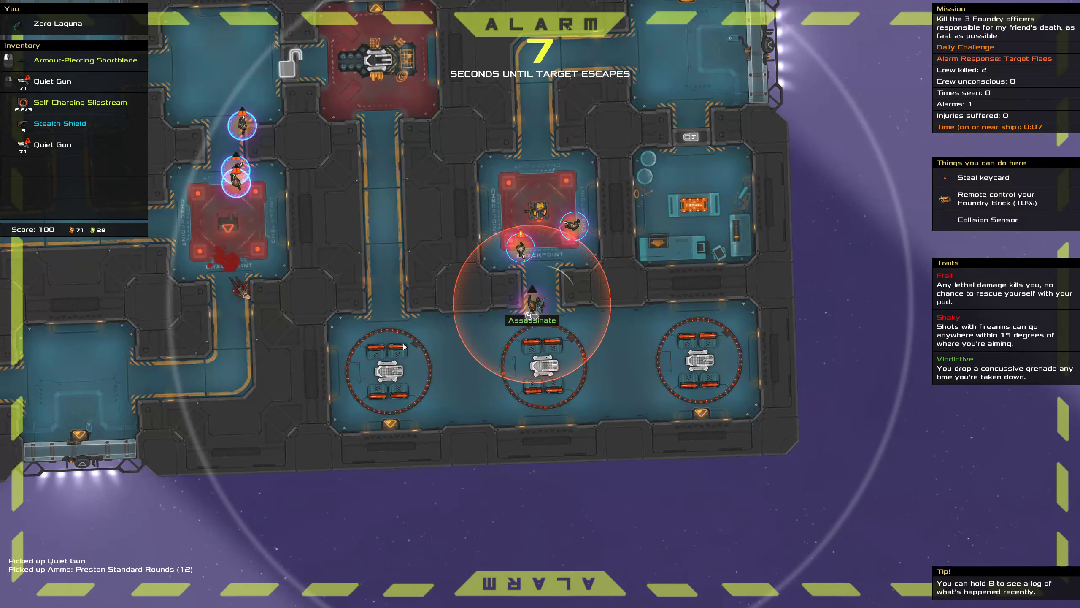
# Assassinate the fleeing target with the Quiet Gun before it reaches the escape pods.
pyautogui.click(534, 303)
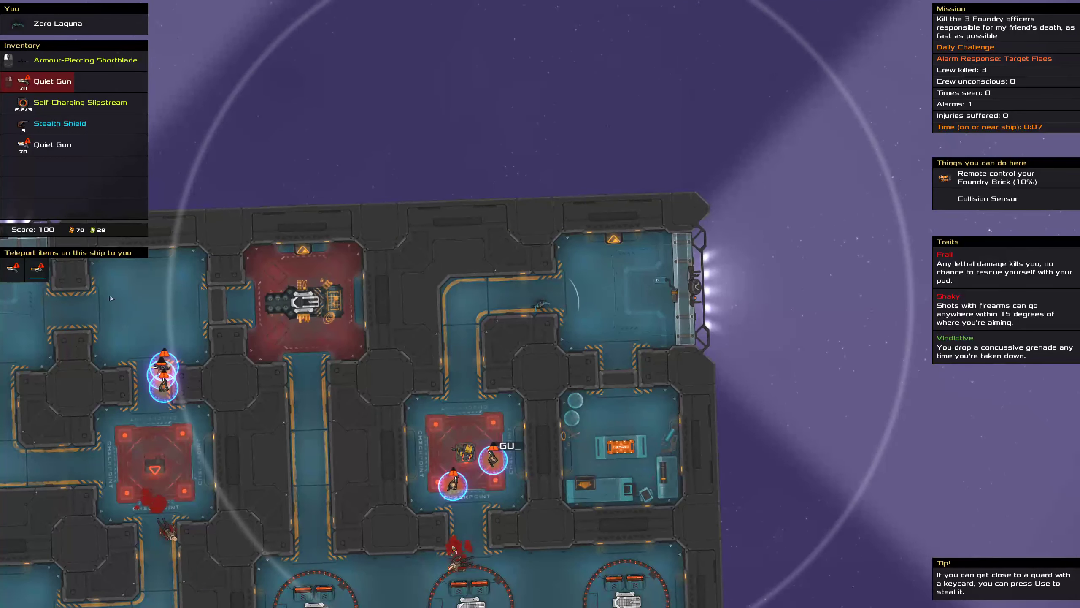
pyautogui.moveTo(36, 269)
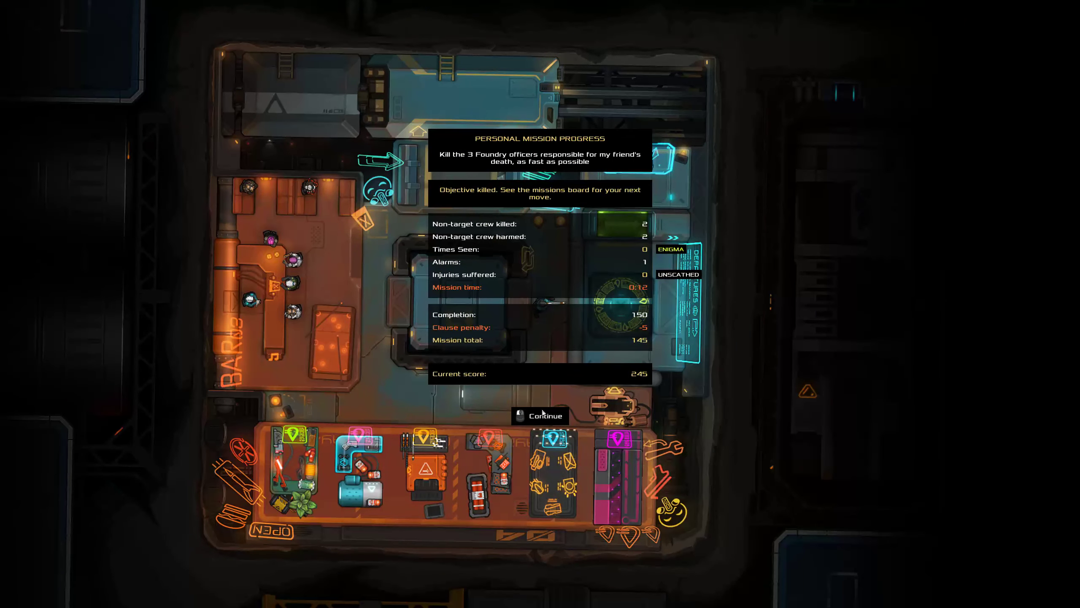
# Dismiss Ginger Cassini's mission results showing total 145 and score 245.
pyautogui.click(543, 414)
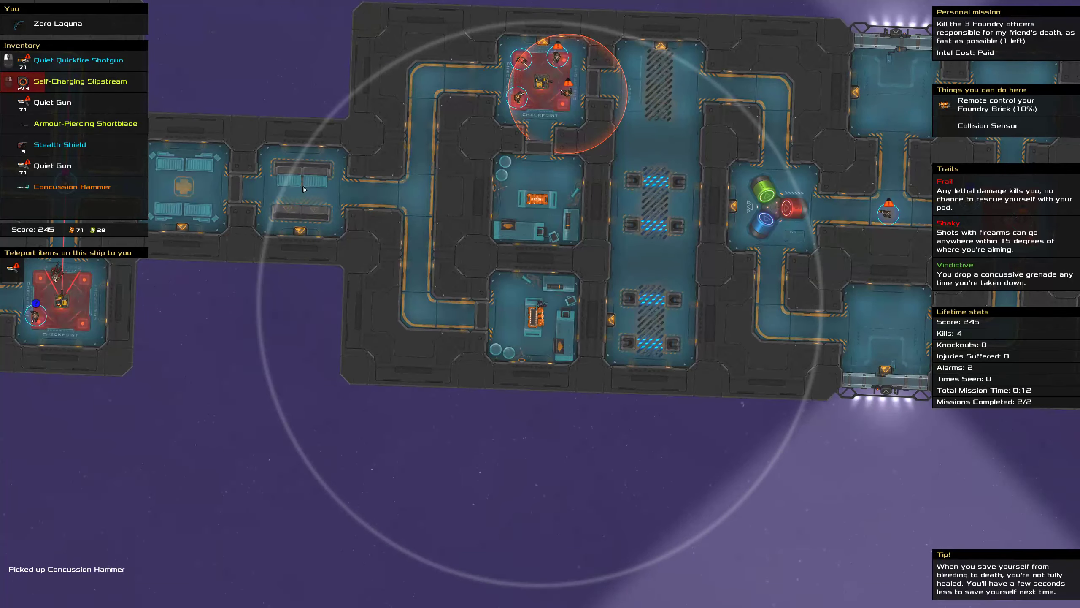
pyautogui.moveTo(377, 151)
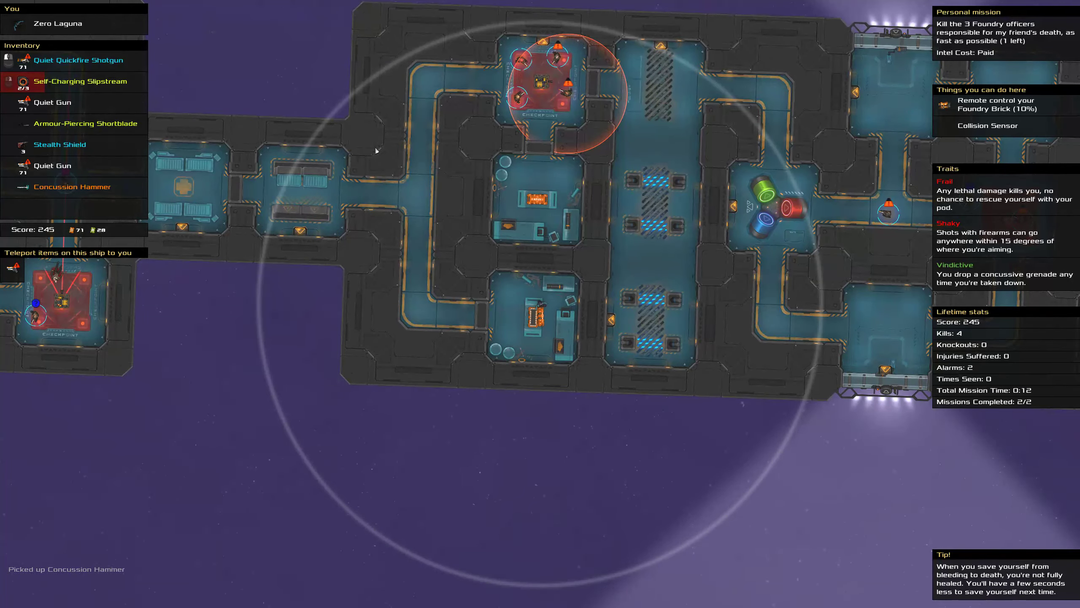
pyautogui.moveTo(986, 219)
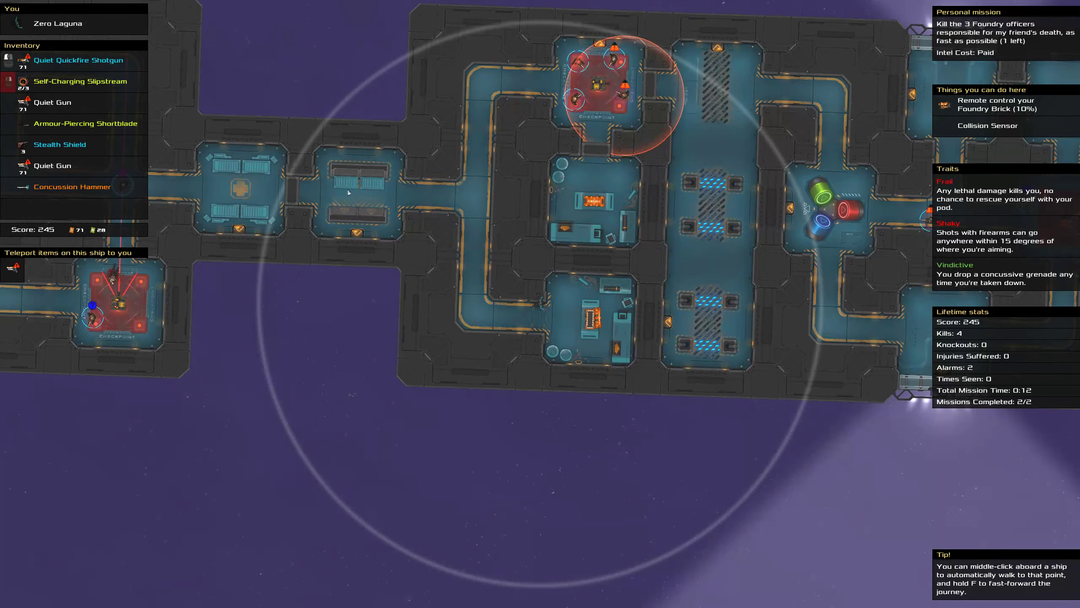
pyautogui.moveTo(390, 206)
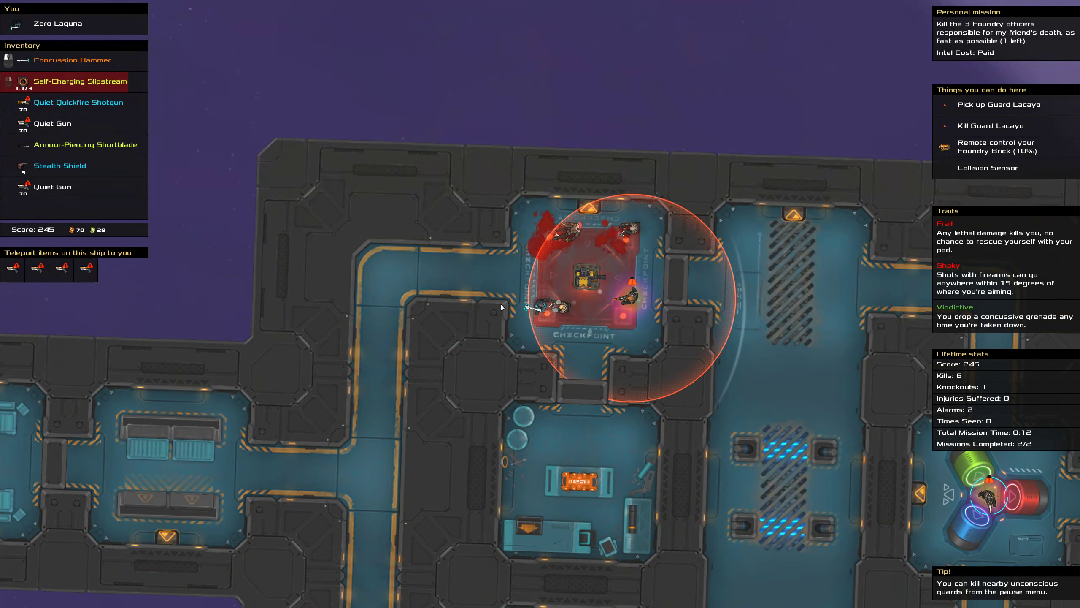
# Assign the Quiet Quickfire Shotgun to Secondary Attack after defeating the checkpoint guards.
pyautogui.click(78, 102)
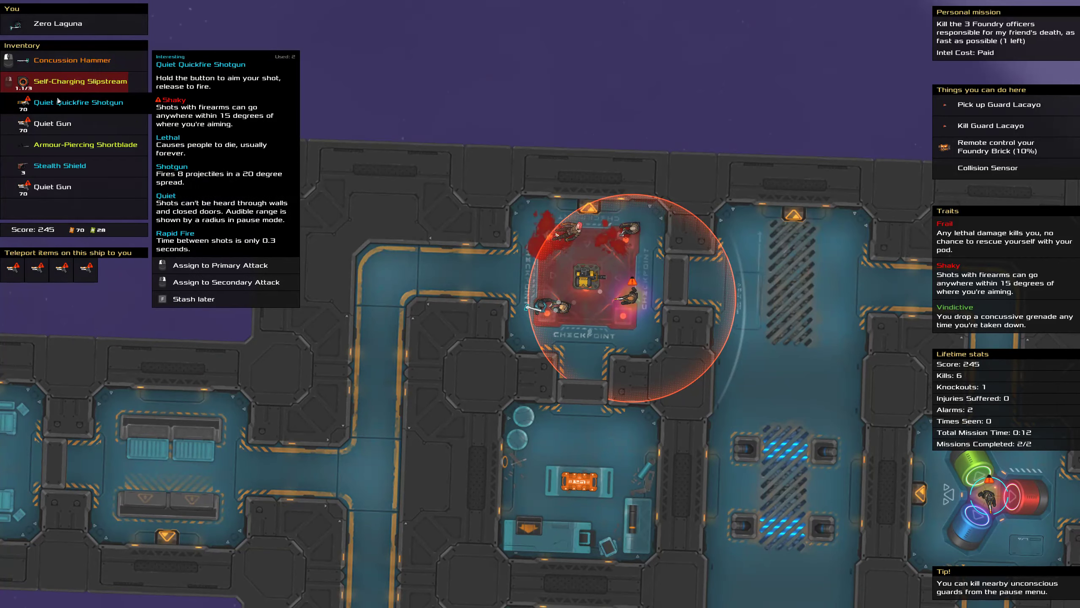
pyautogui.click(220, 265)
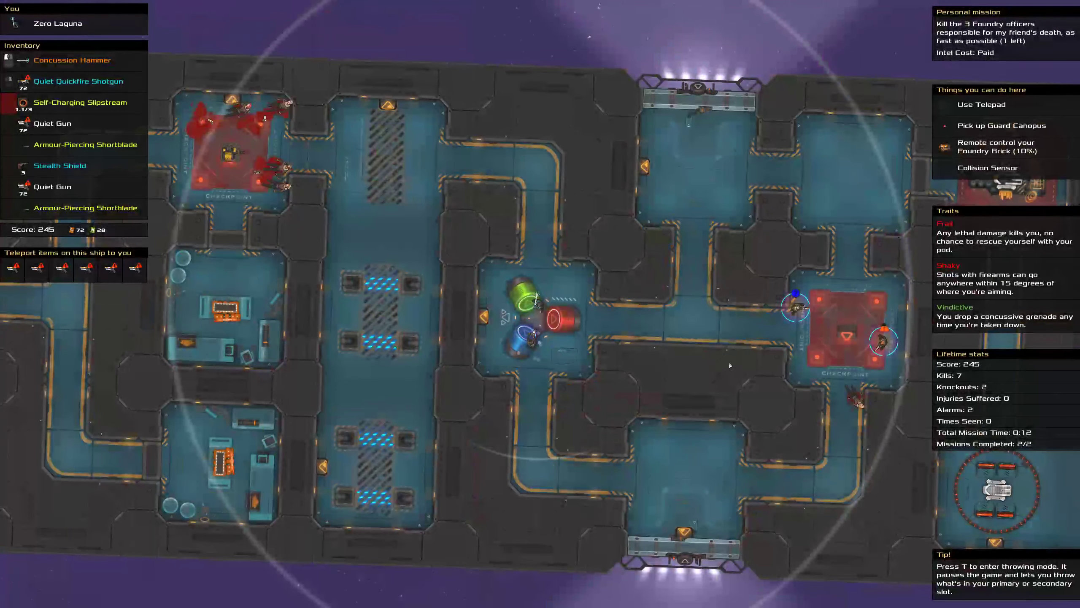
pyautogui.press('t')
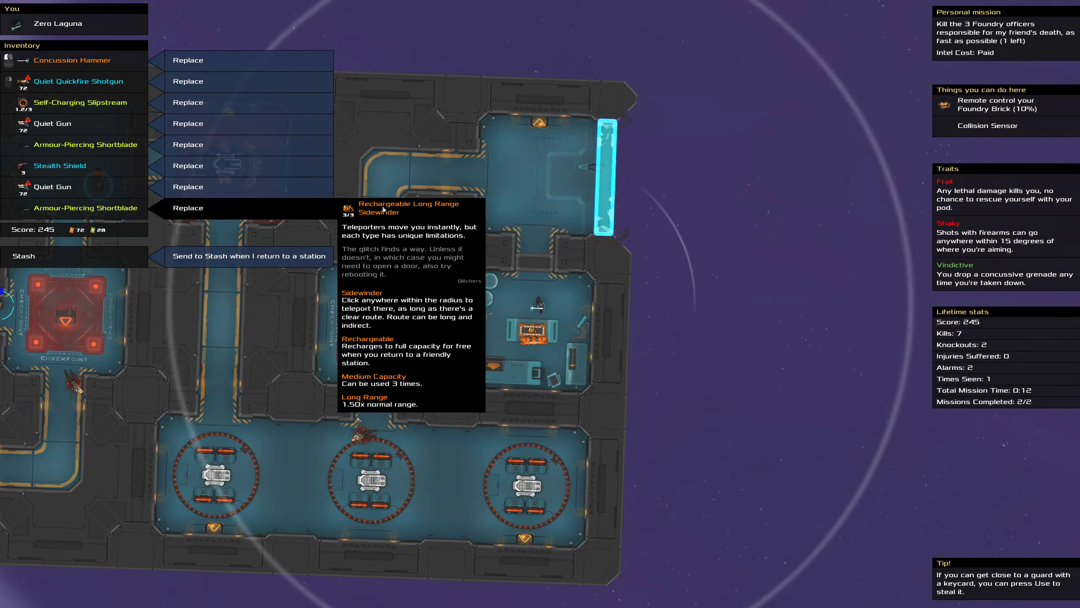
# Replace the spare Quiet Gun with the Rechargeable Long Range Sidewinder teleporter.
pyautogui.click(188, 207)
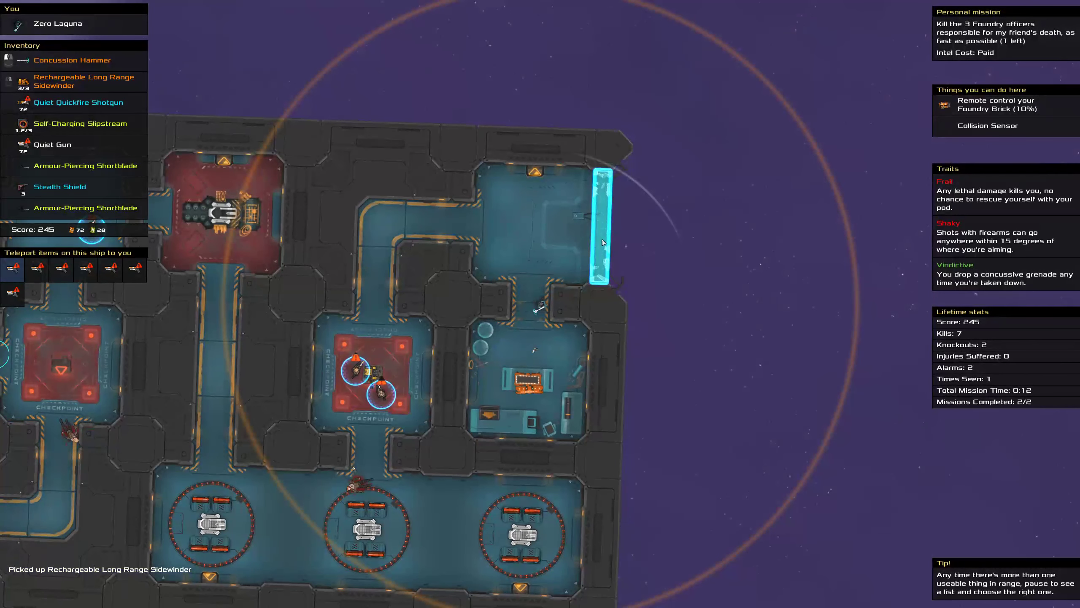
pyautogui.click(1013, 105)
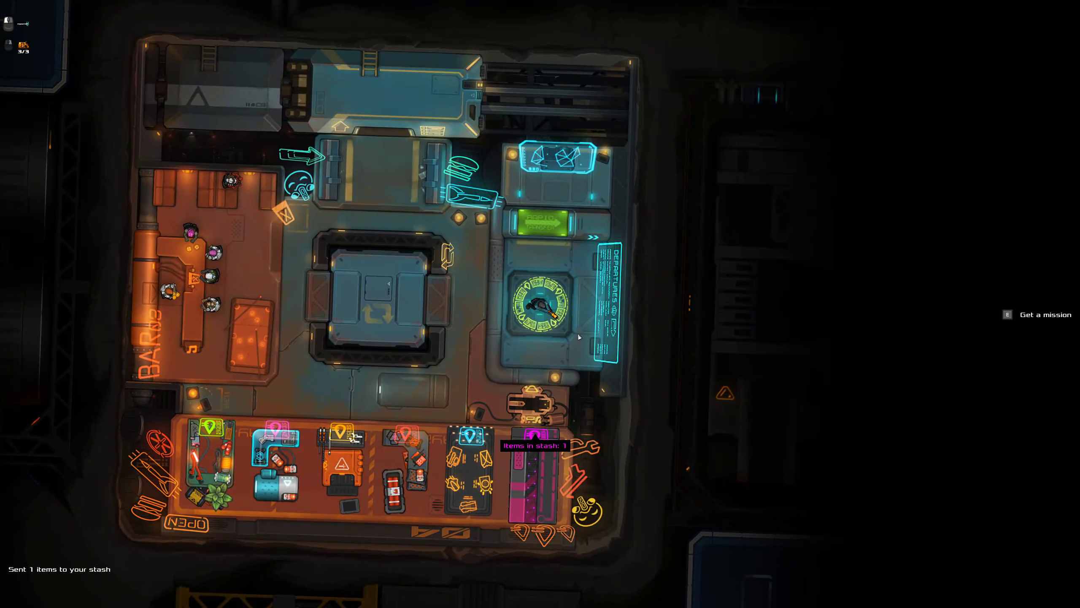
# Dock at the home station and bring up mission 3 of 3 on the galaxy map.
pyautogui.click(1043, 314)
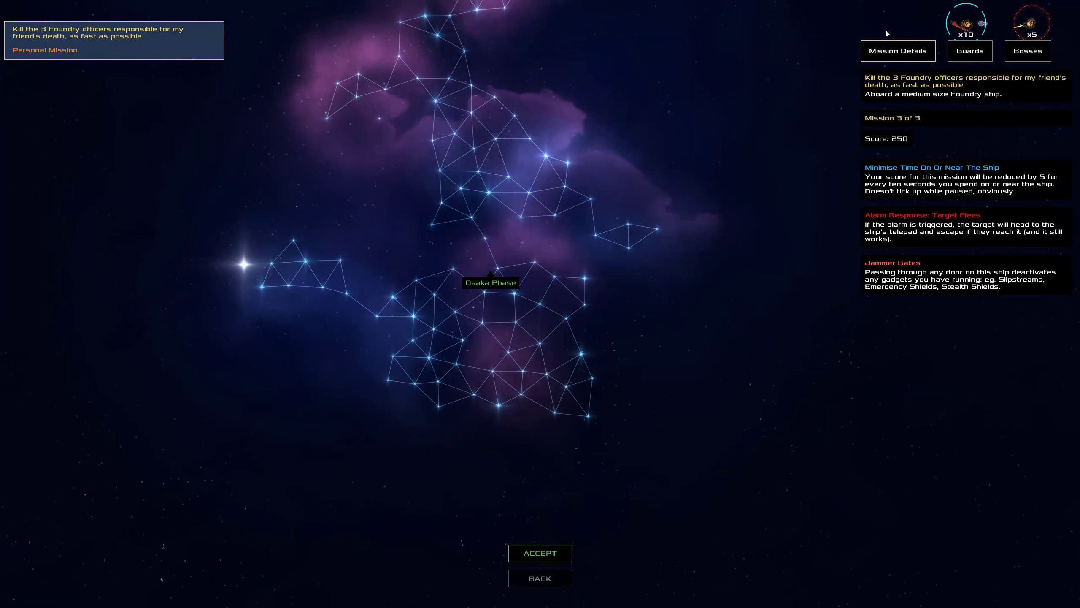
# Compare mission 3's details, guard and boss equipment, then accept the mission.
pyautogui.click(968, 50)
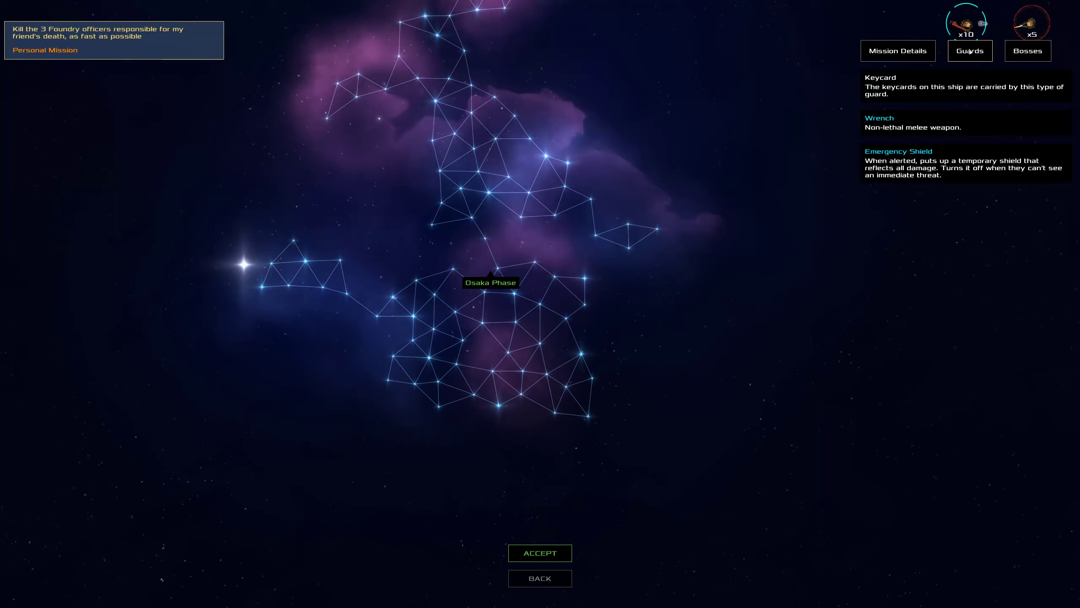
pyautogui.click(897, 50)
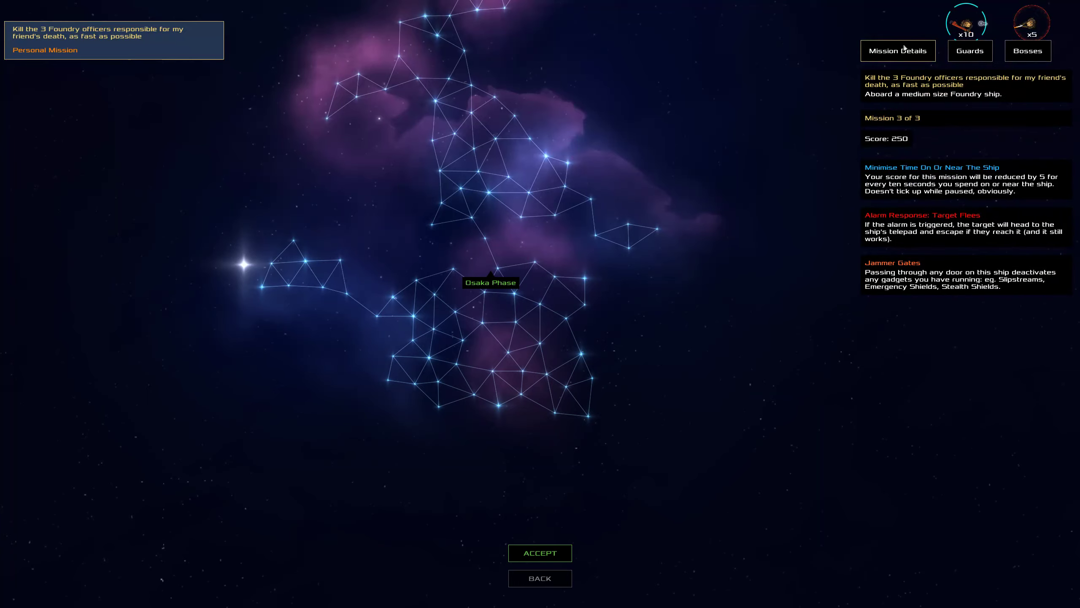
pyautogui.click(969, 50)
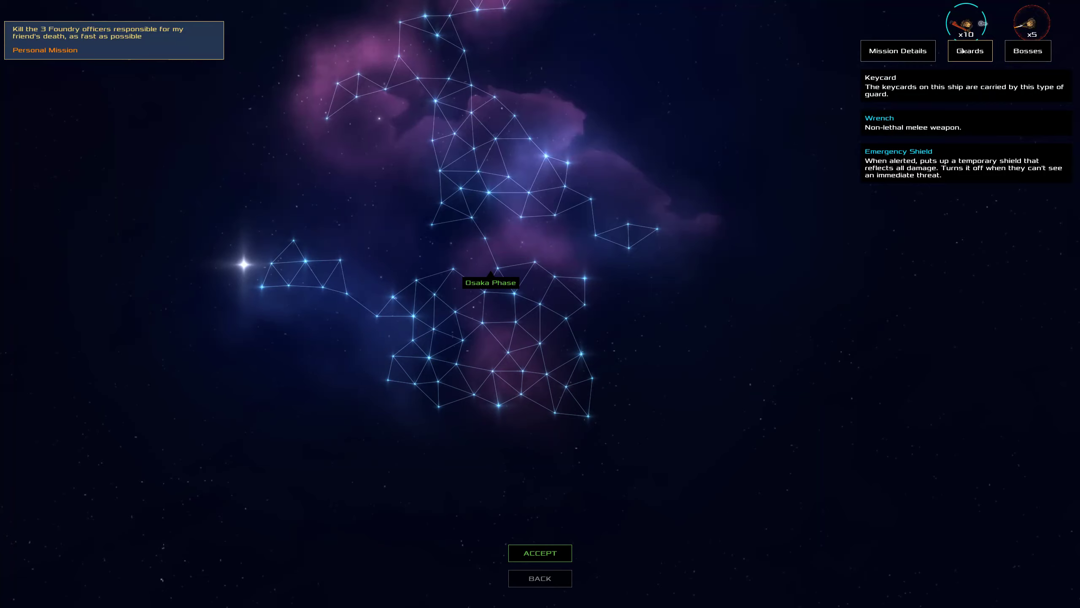
pyautogui.click(1027, 51)
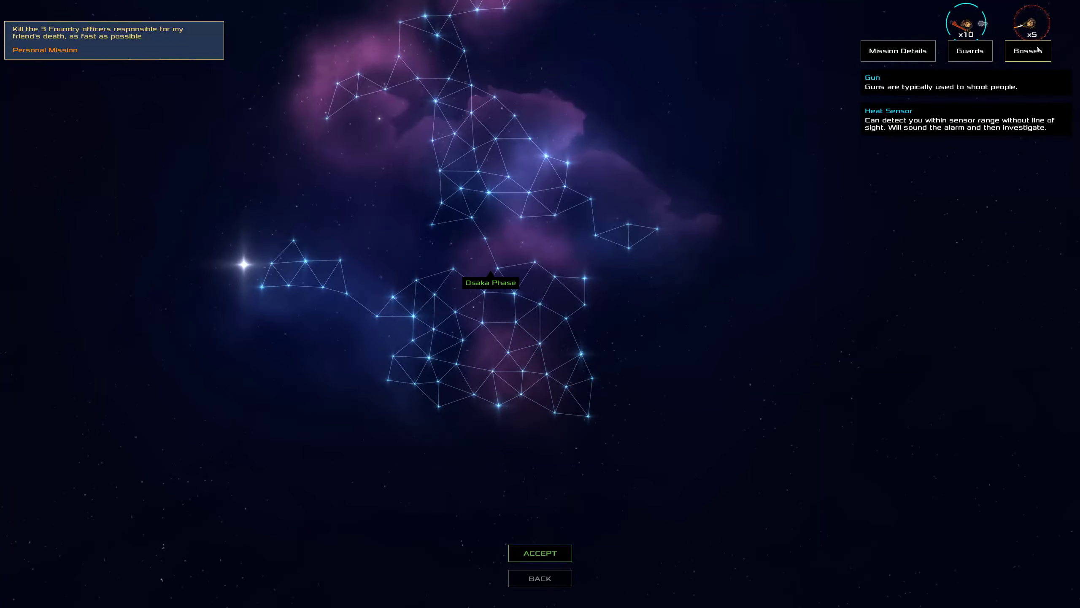
pyautogui.click(898, 51)
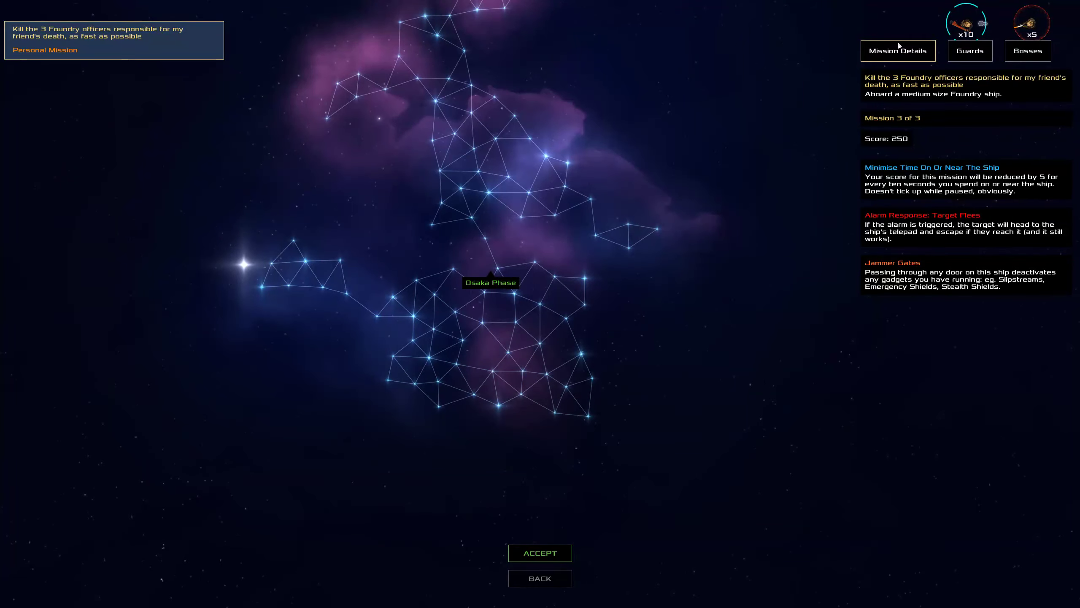
pyautogui.click(969, 50)
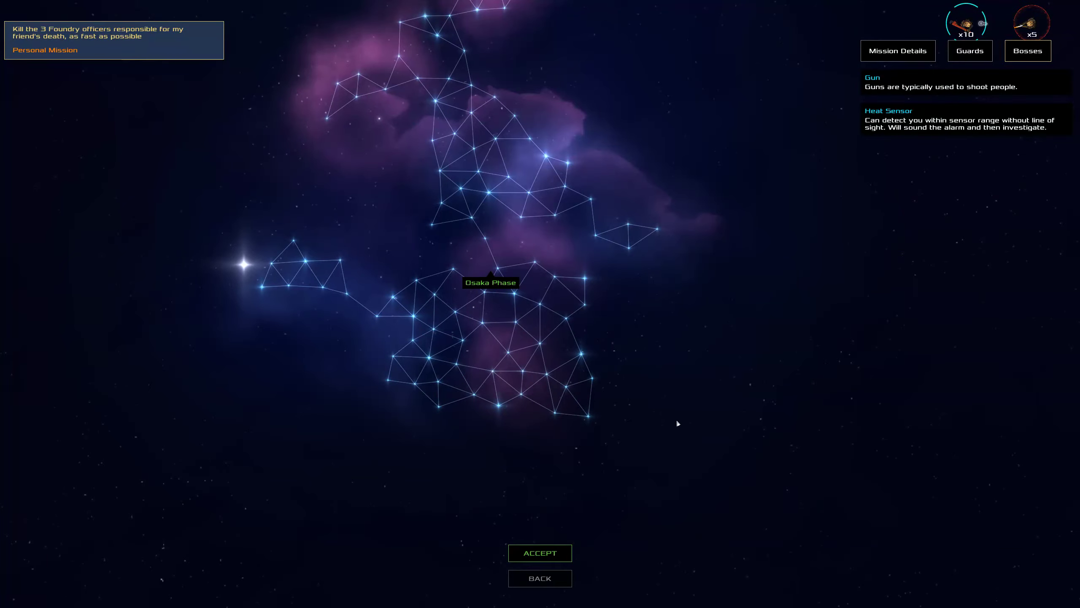
pyautogui.click(540, 552)
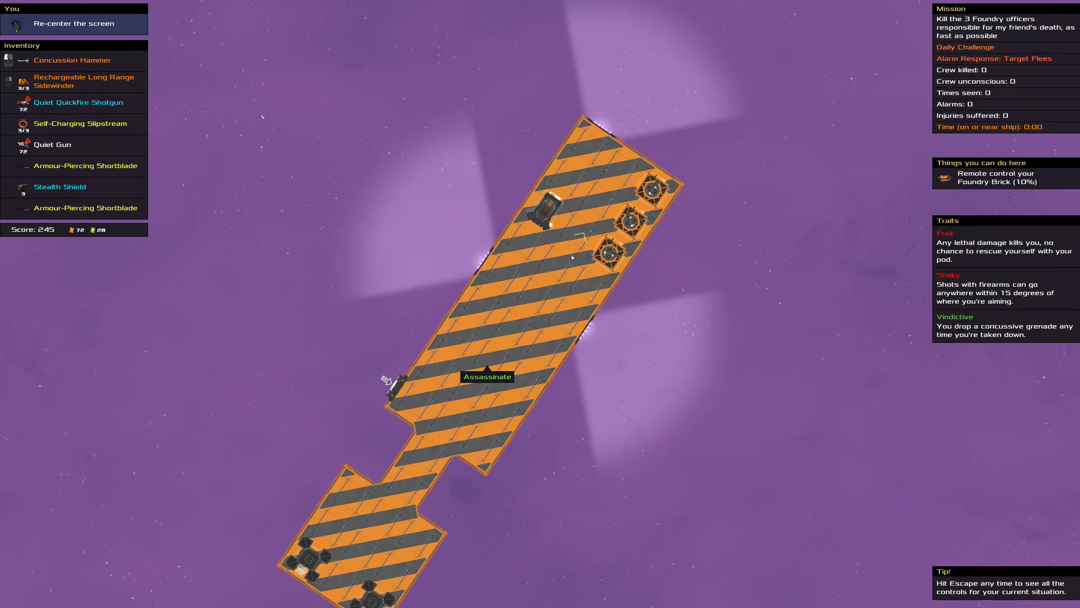
pyautogui.moveTo(578, 232)
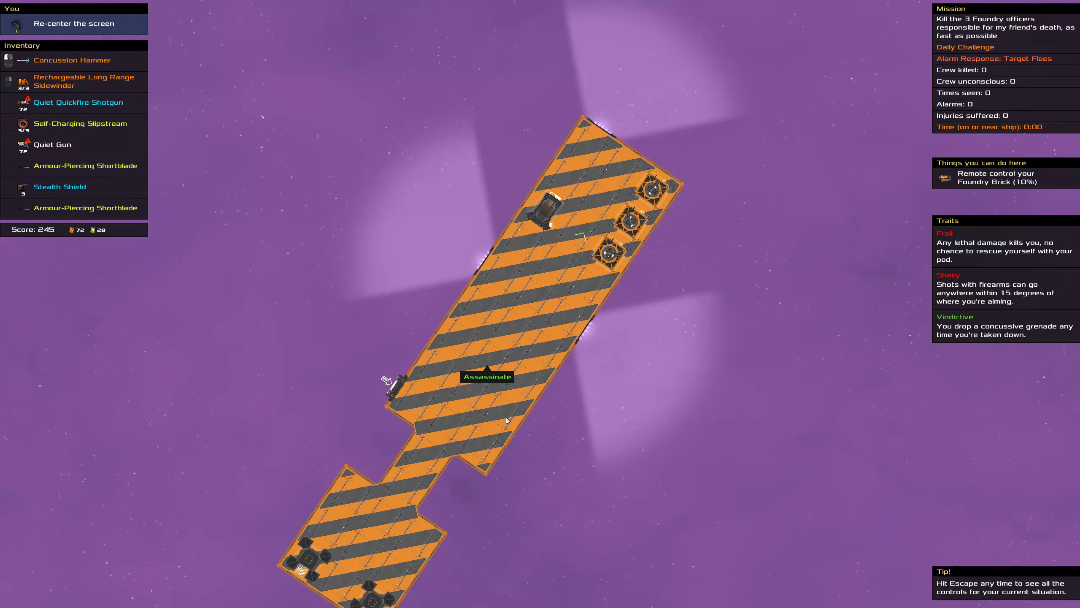
pyautogui.moveTo(390, 511)
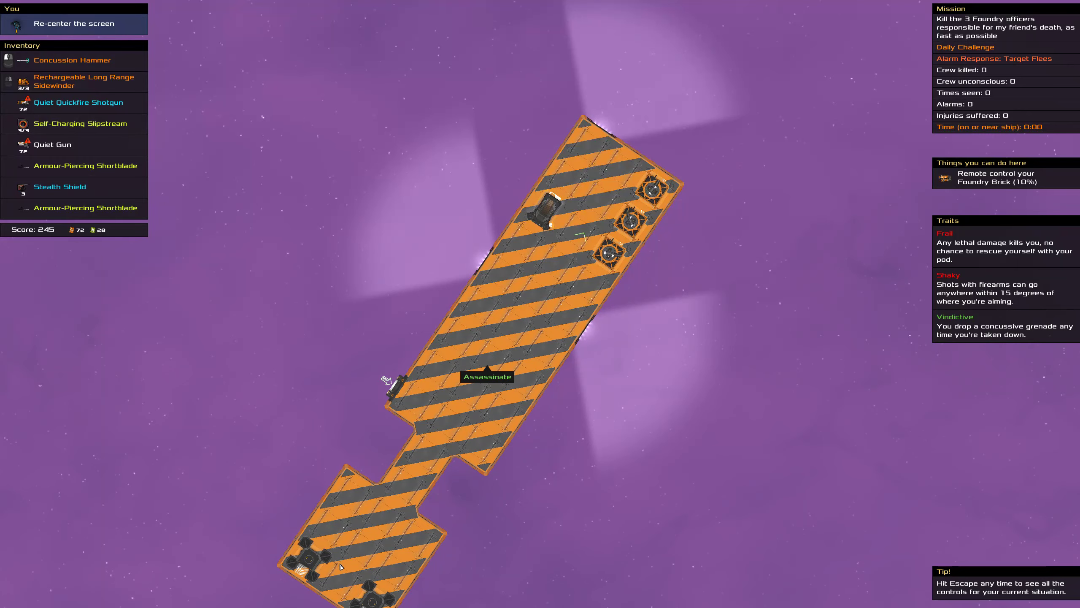
# Latch the pod onto the Foundry ship's striped hull near the Assassinate target.
pyautogui.click(78, 103)
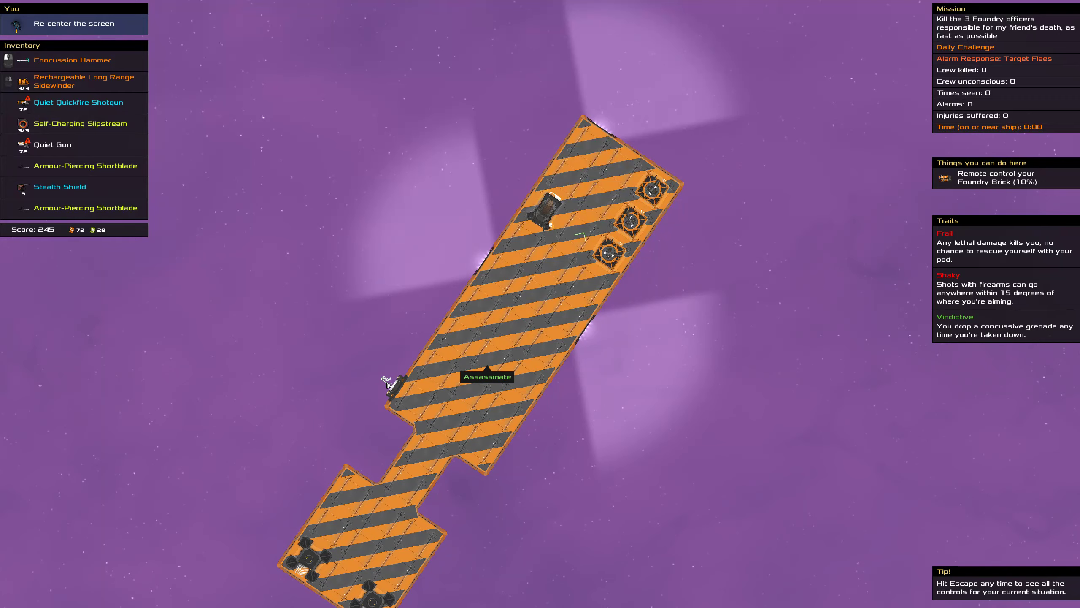
pyautogui.moveTo(487, 427)
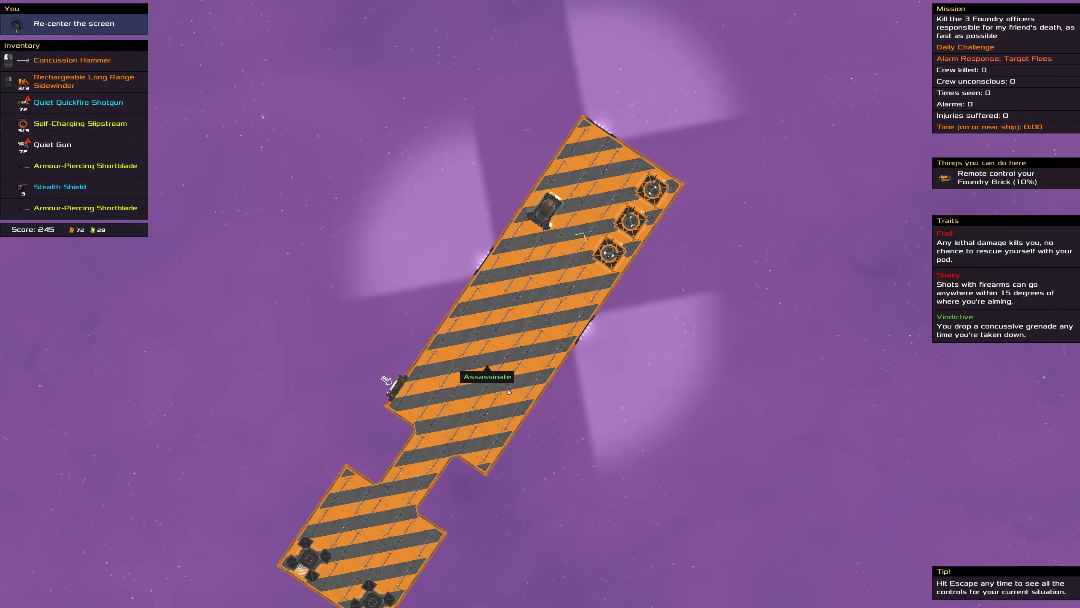
pyautogui.moveTo(618, 490)
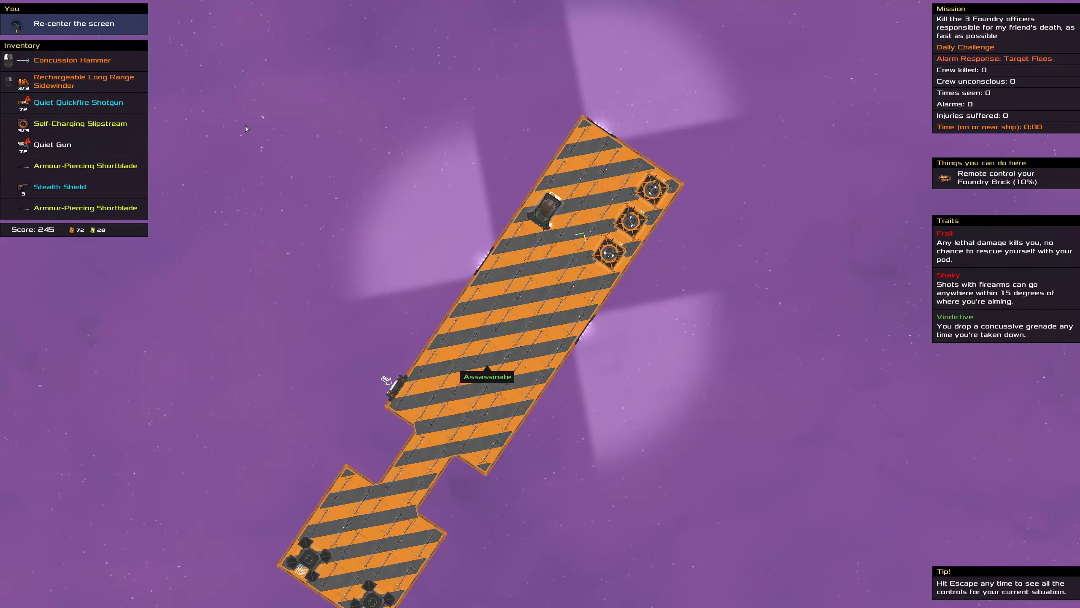
pyautogui.moveTo(235, 118)
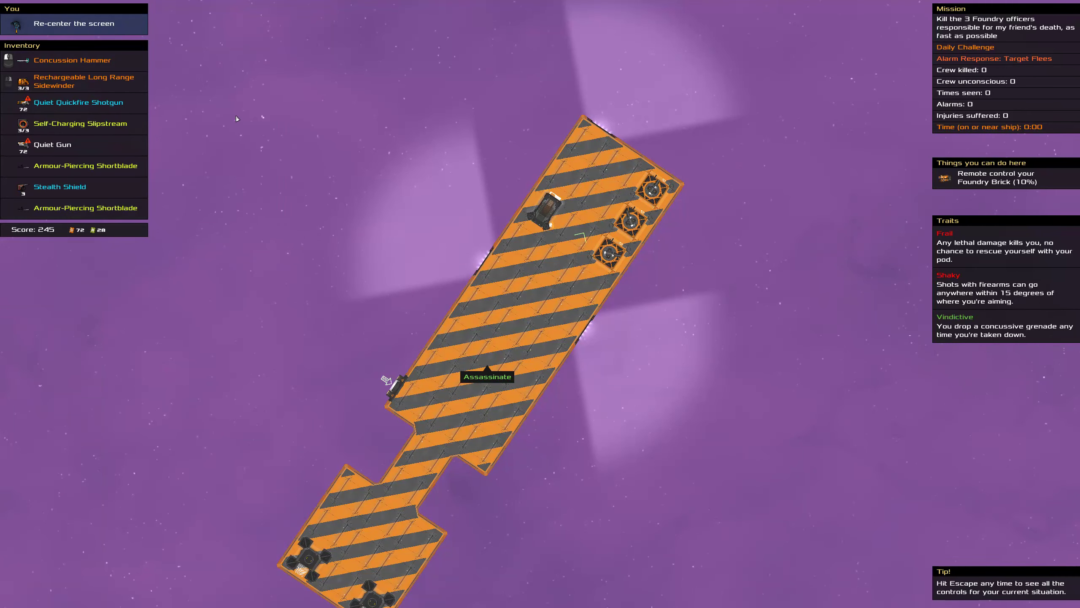
pyautogui.moveTo(609, 159)
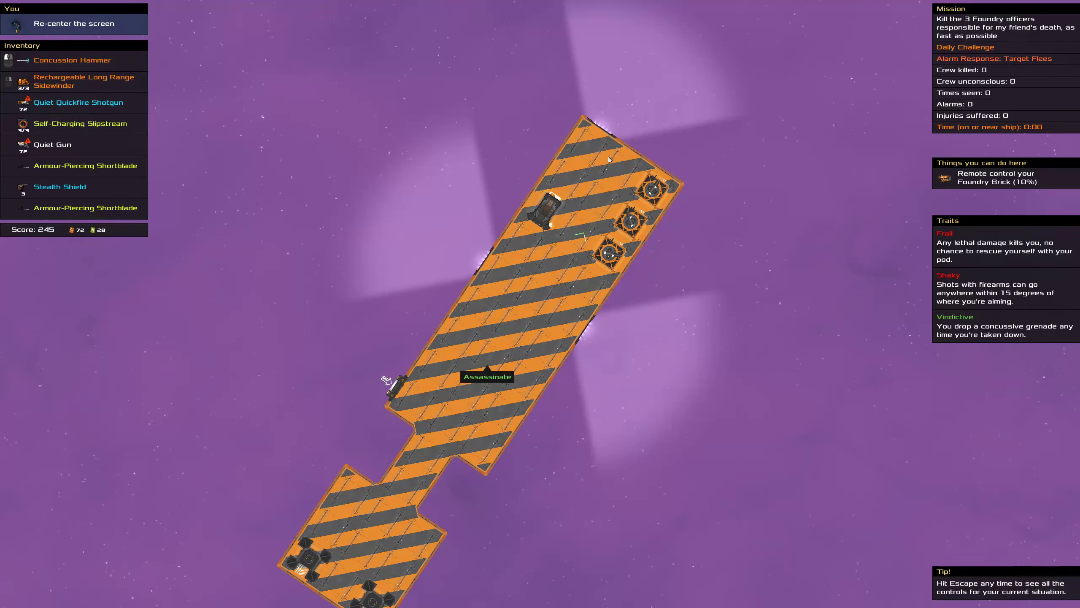
pyautogui.moveTo(530, 510)
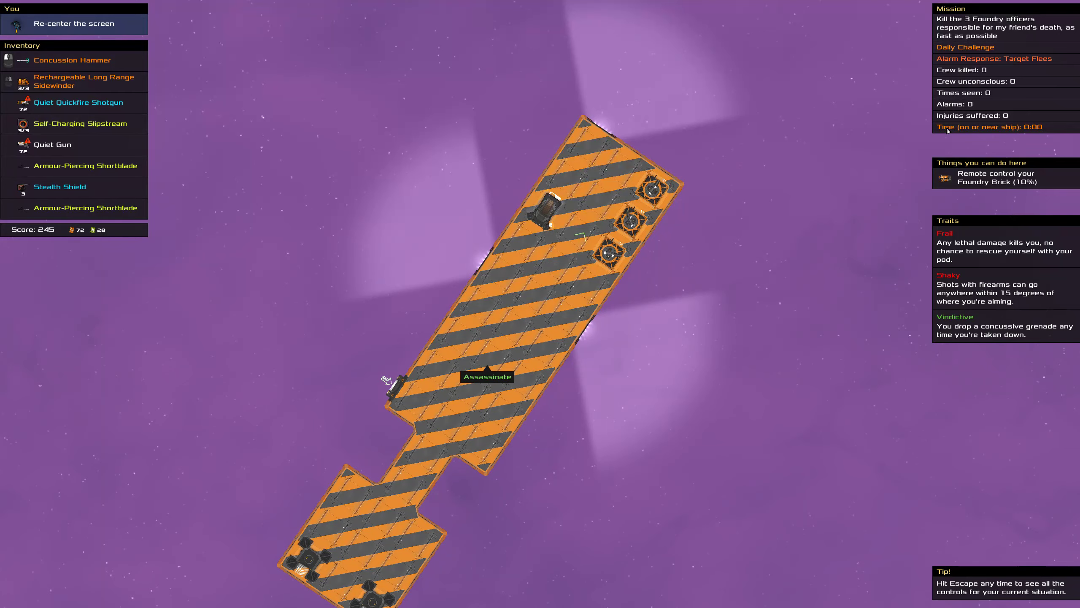
pyautogui.moveTo(611, 222)
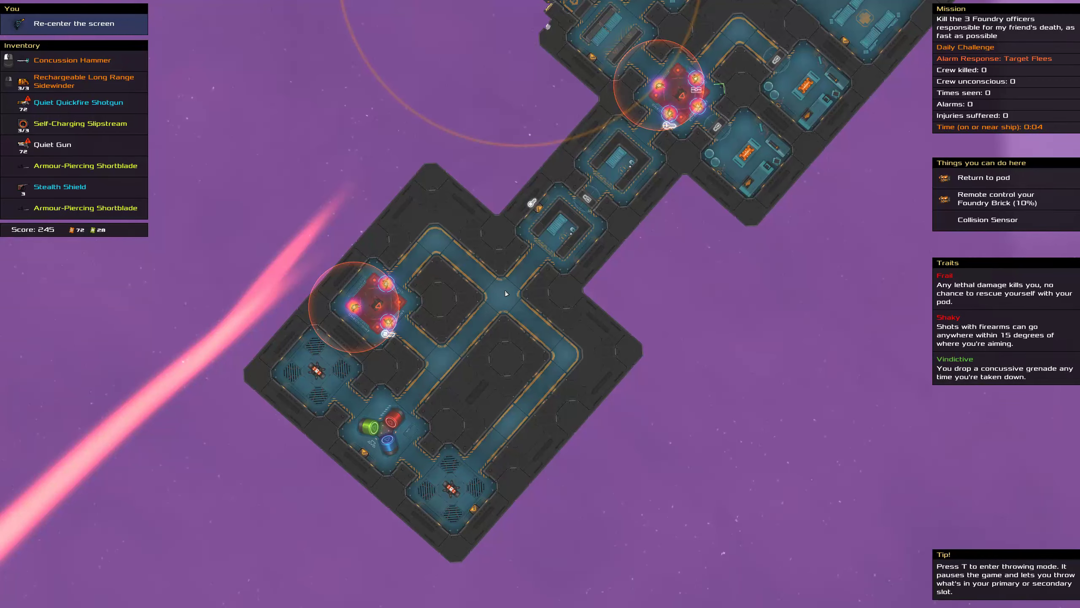
pyautogui.moveTo(553, 347)
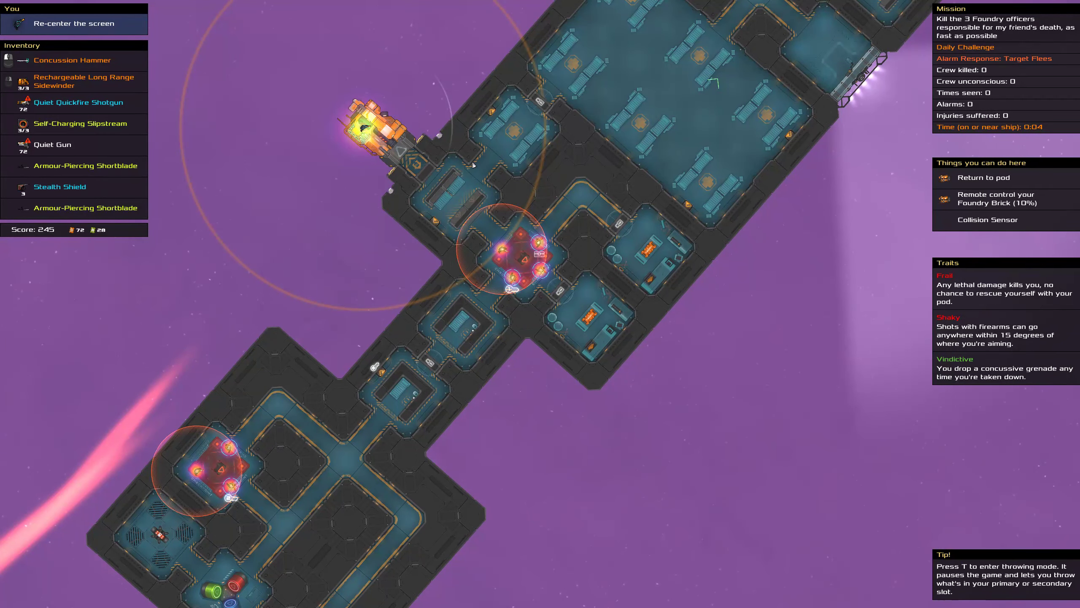
pyautogui.moveTo(459, 198)
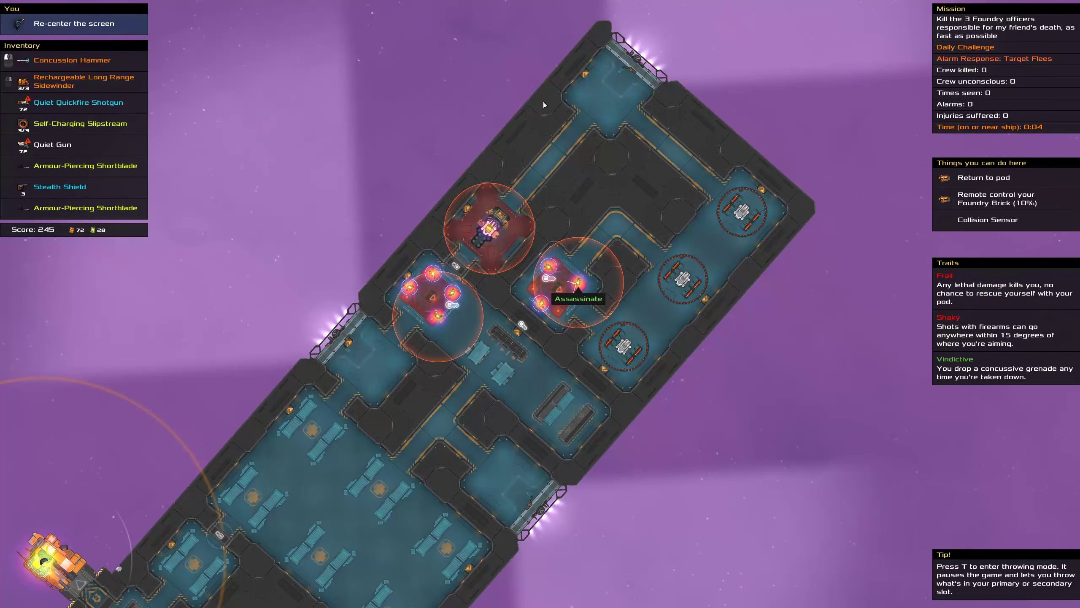
pyautogui.moveTo(811, 60)
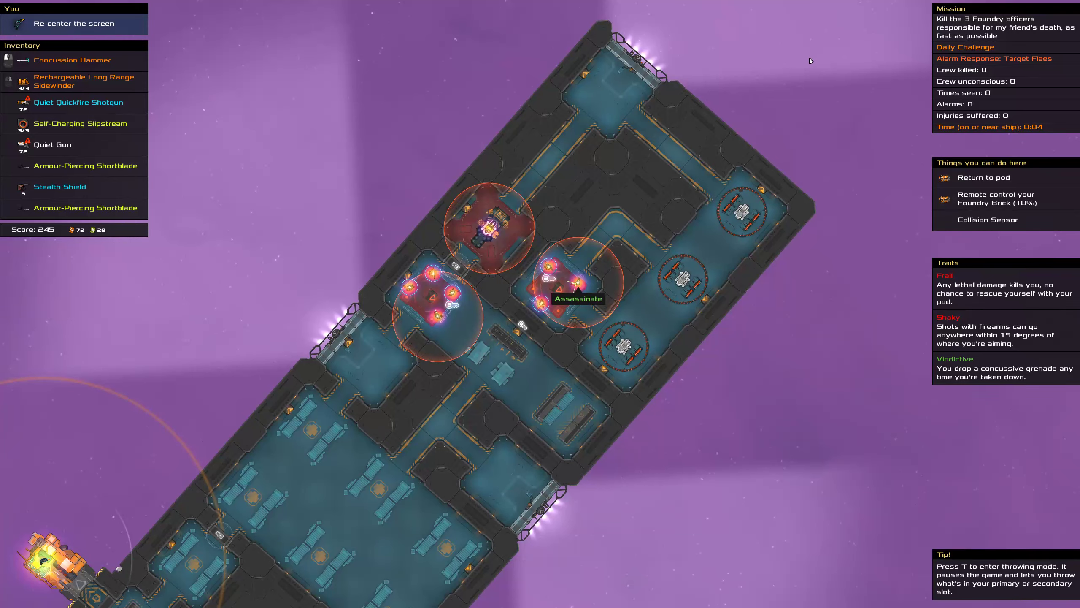
pyautogui.moveTo(863, 233)
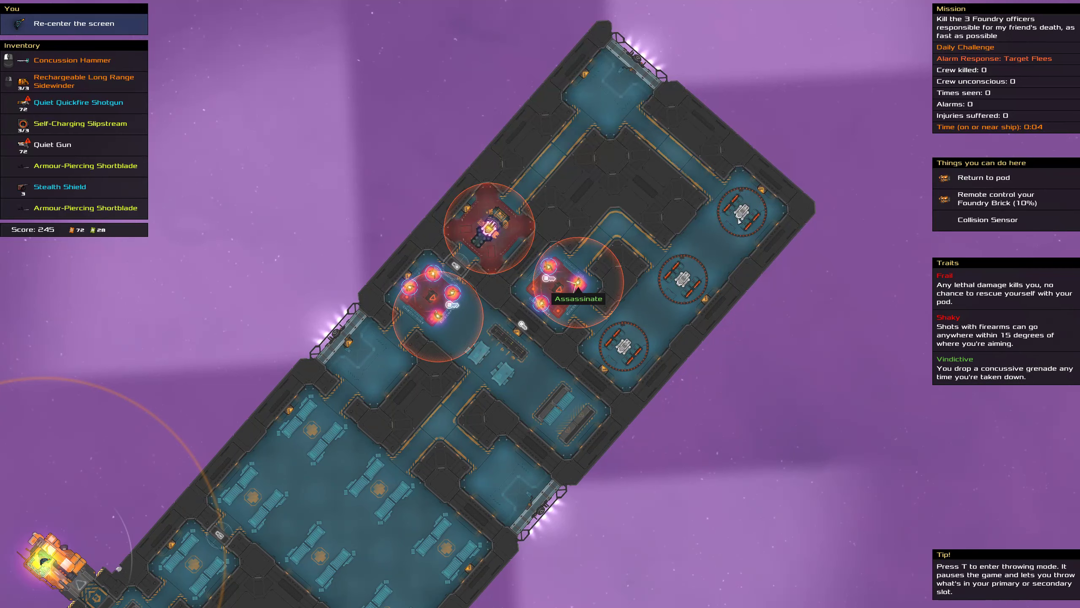
pyautogui.moveTo(591, 56)
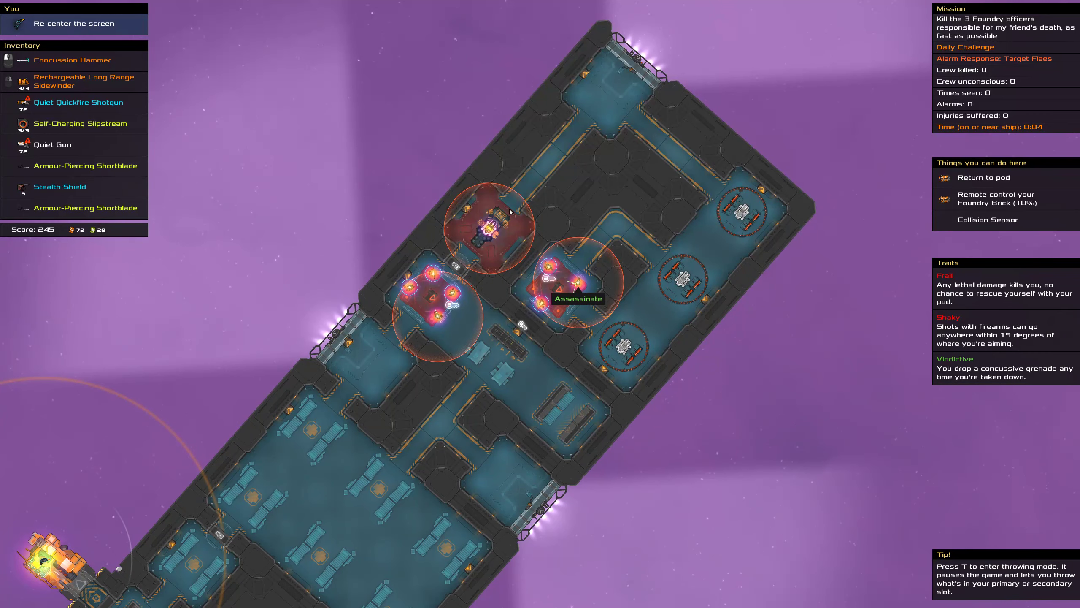
pyautogui.moveTo(505, 254)
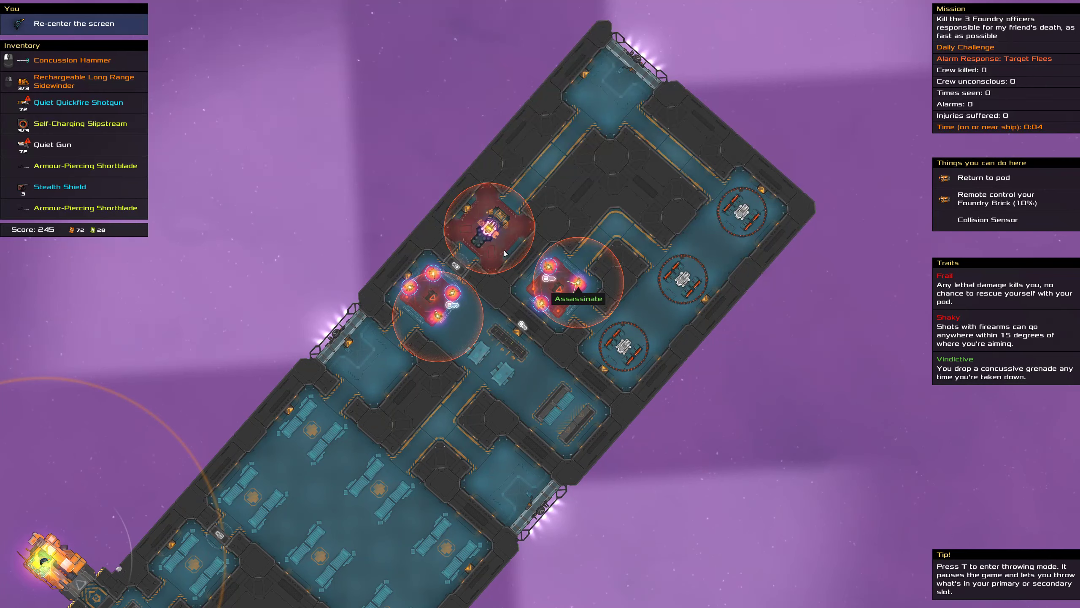
pyautogui.moveTo(472, 288)
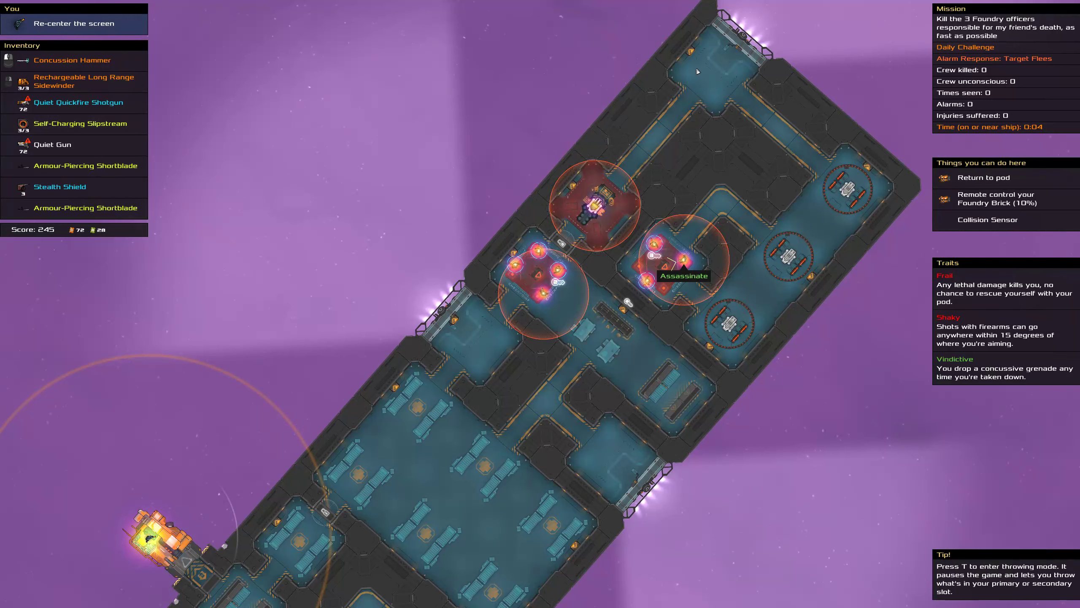
pyautogui.moveTo(764, 263)
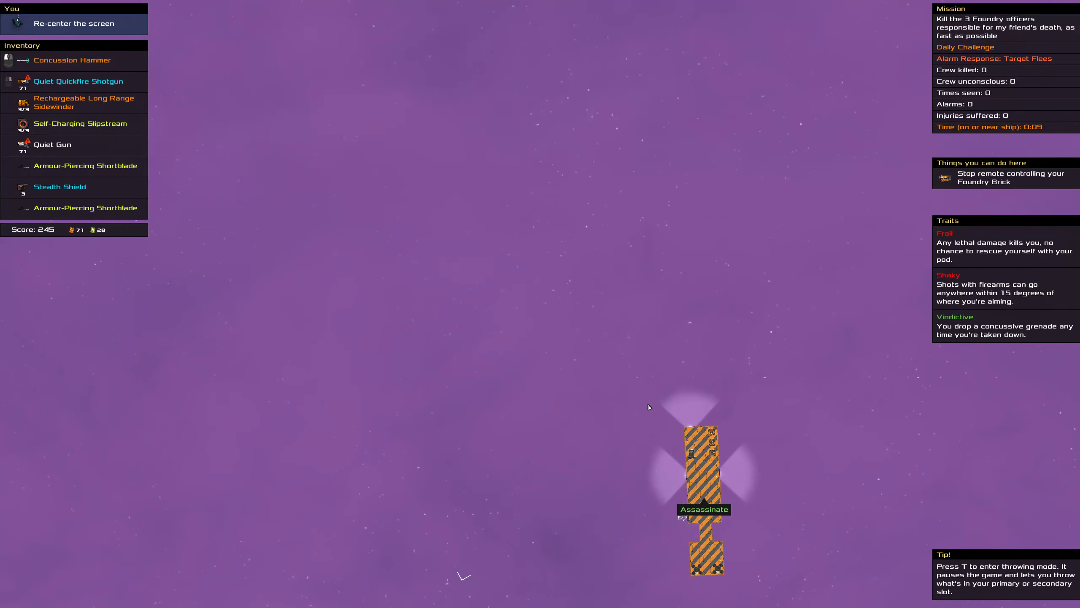
pyautogui.moveTo(684, 424)
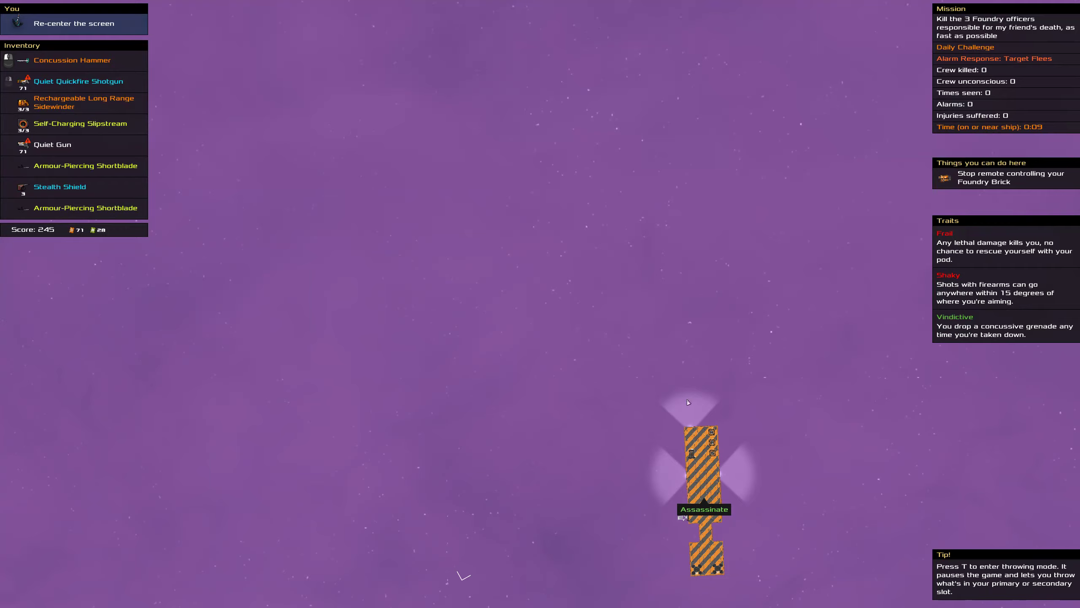
pyautogui.moveTo(673, 419)
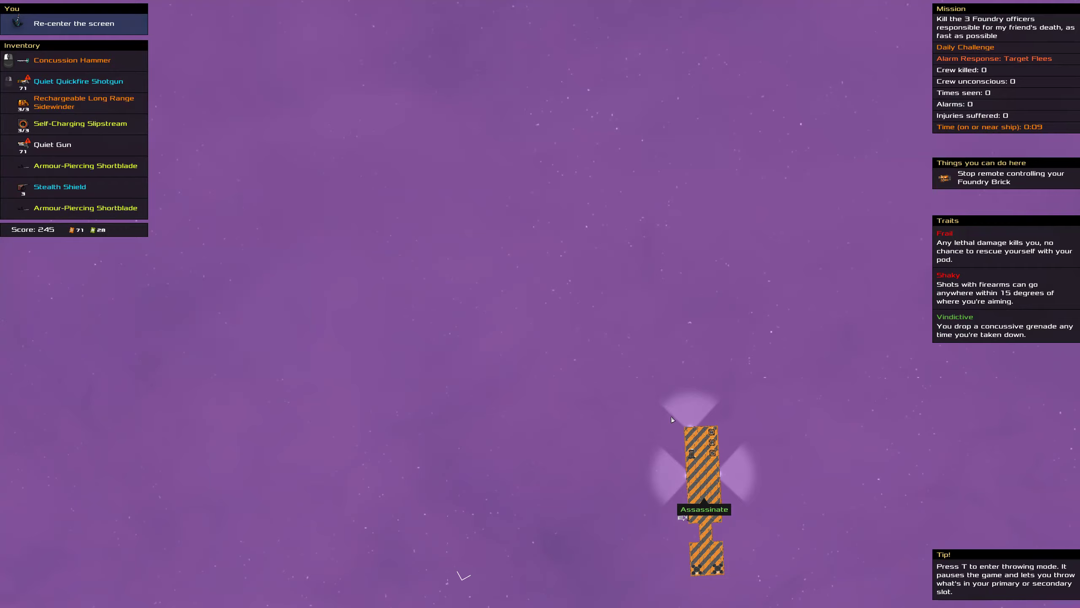
pyautogui.moveTo(669, 416)
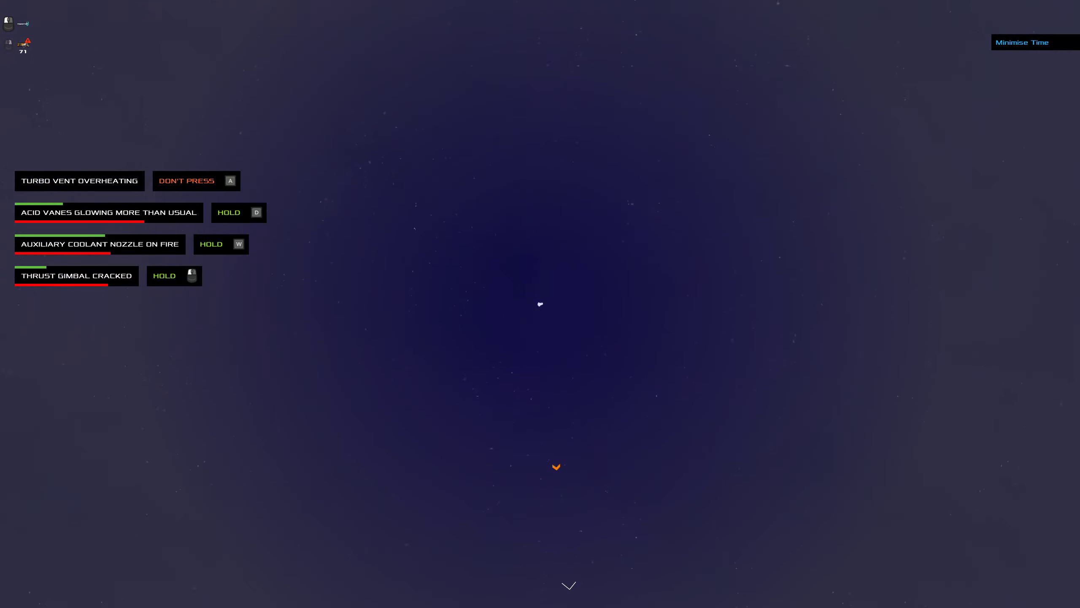
pyautogui.press('w')
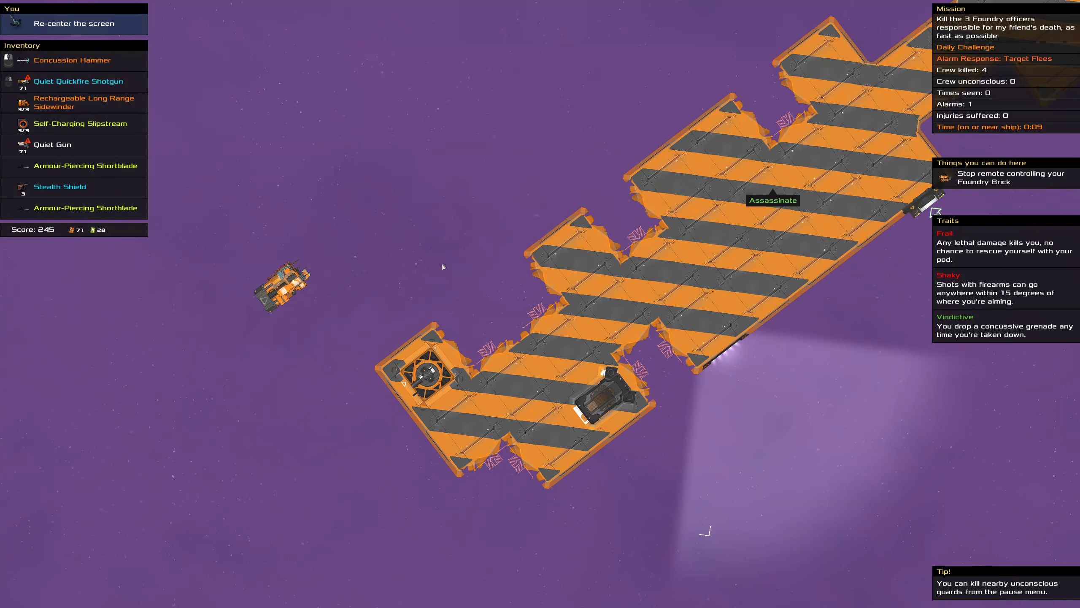
pyautogui.moveTo(556, 342)
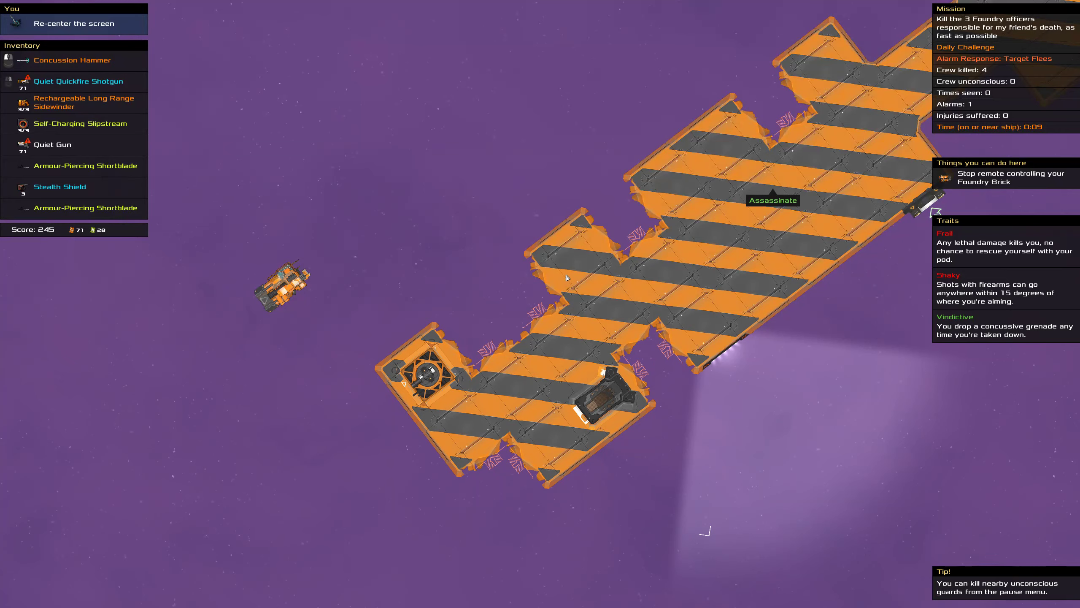
pyautogui.moveTo(578, 256)
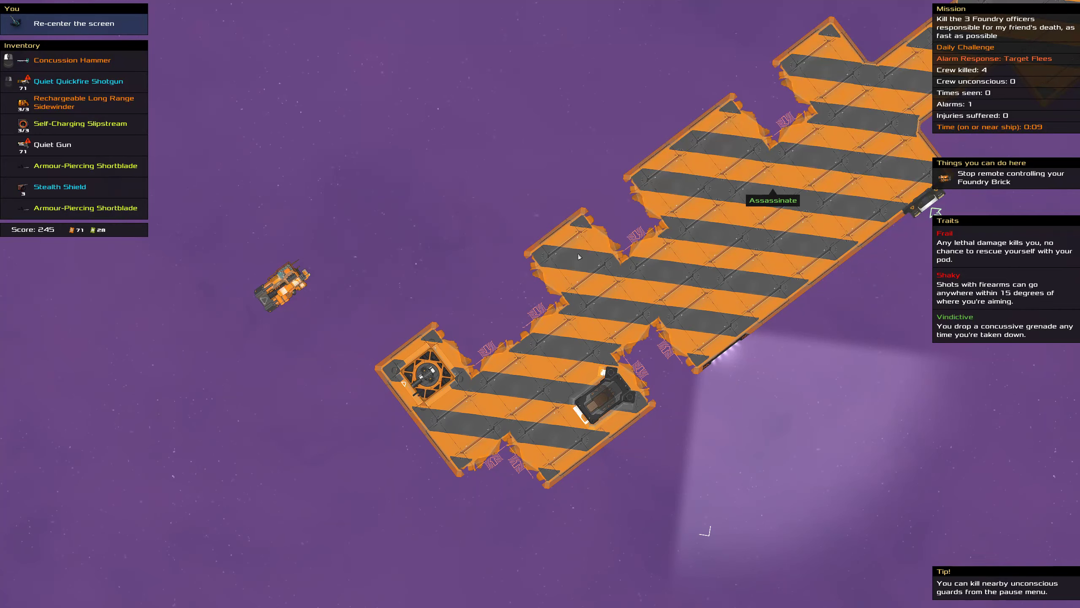
pyautogui.moveTo(565, 268)
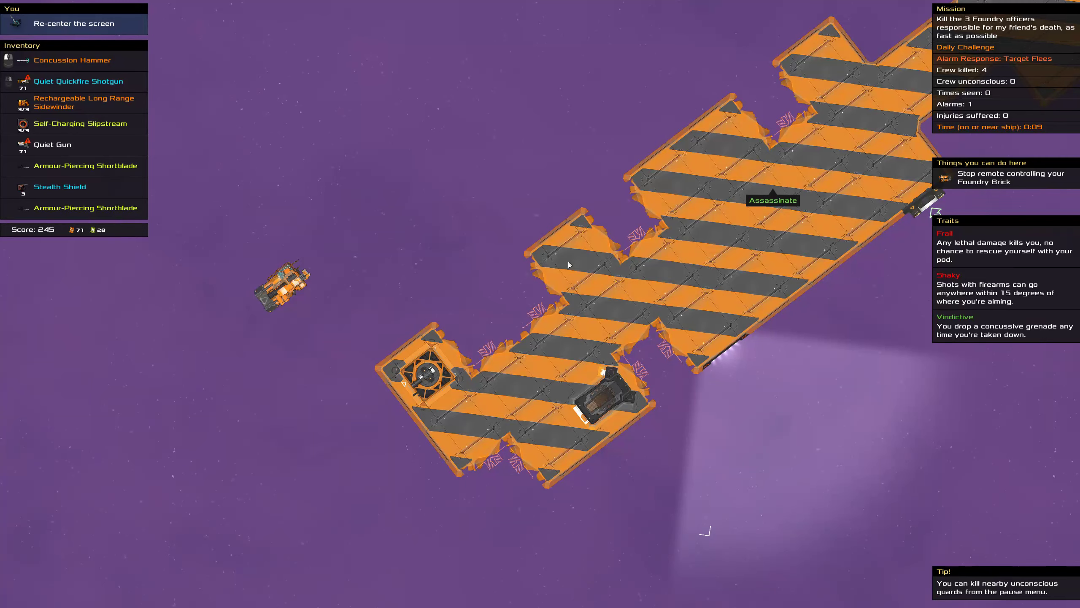
pyautogui.moveTo(541, 367)
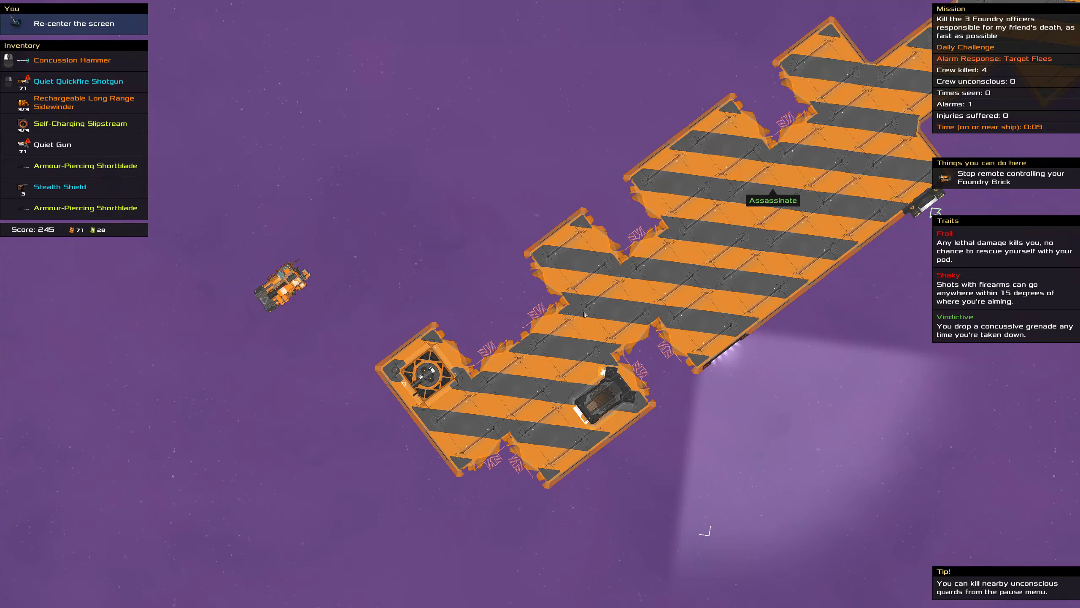
pyautogui.moveTo(453, 419)
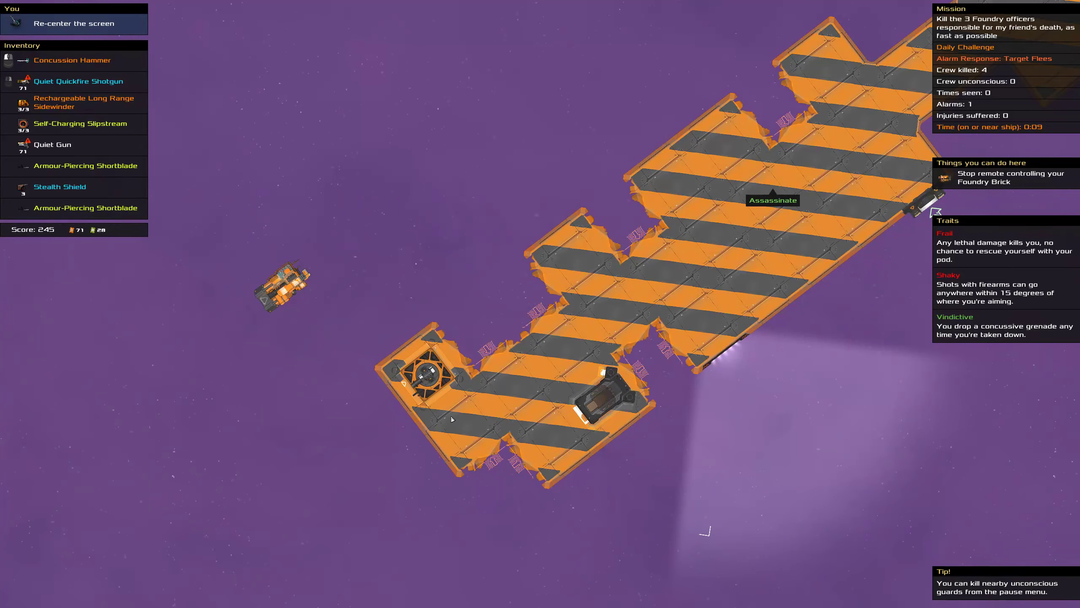
pyautogui.moveTo(26, 364)
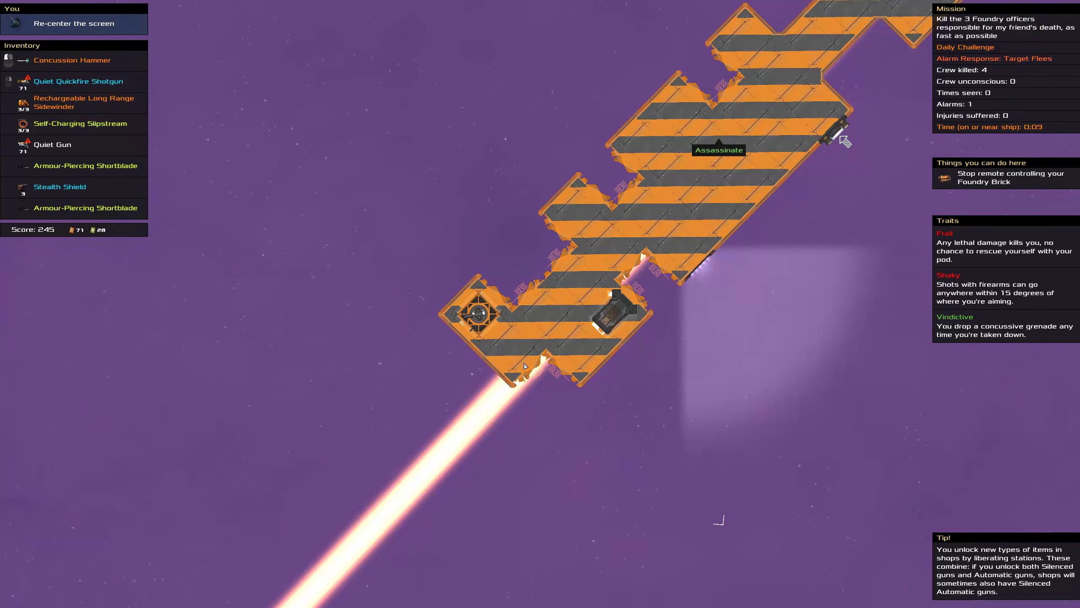
pyautogui.moveTo(533, 192)
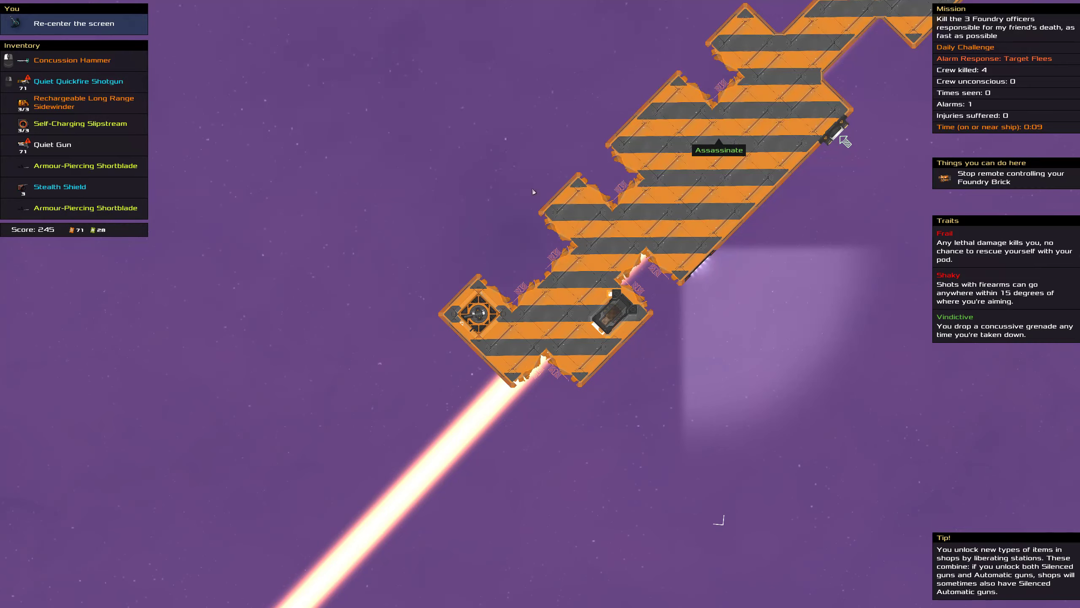
pyautogui.moveTo(552, 109)
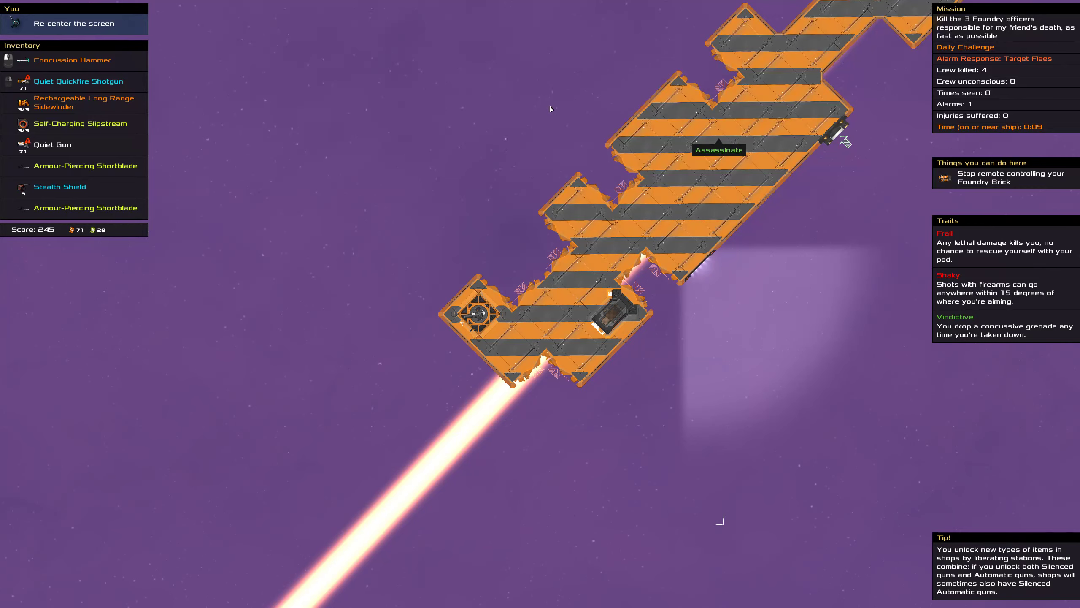
pyautogui.moveTo(784, 49)
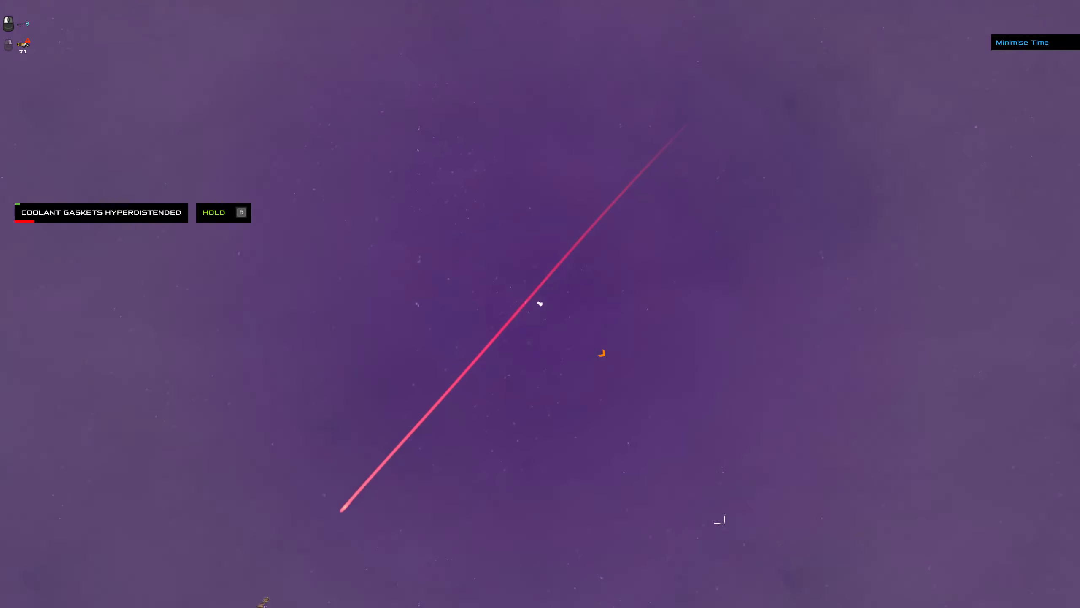
# Steer the pod with damaged coolant gaskets away from the ship into open space.
pyautogui.press('d')
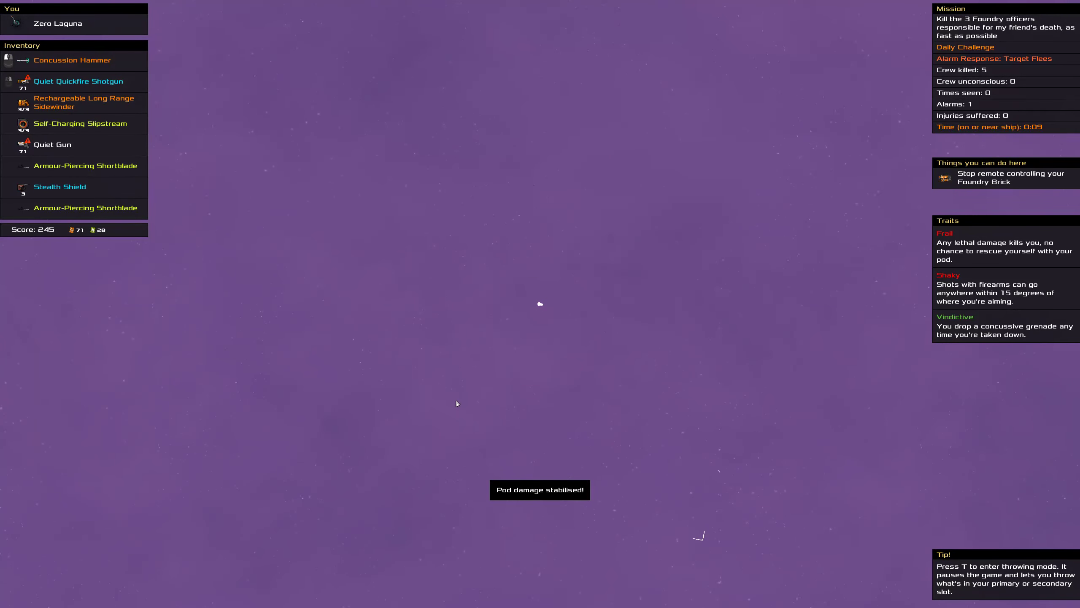
pyautogui.moveTo(723, 106)
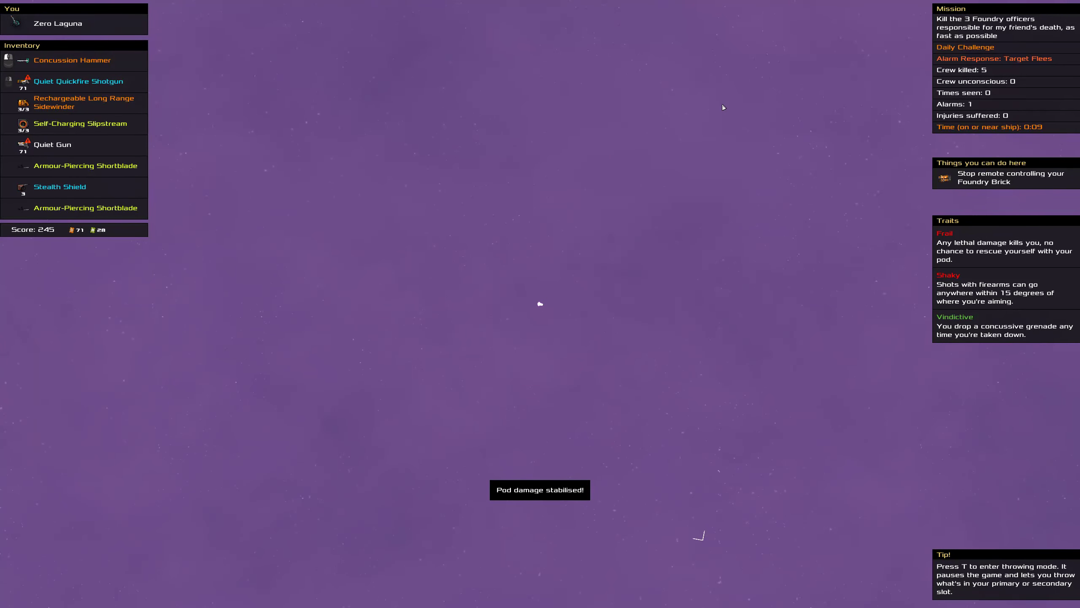
pyautogui.moveTo(668, 97)
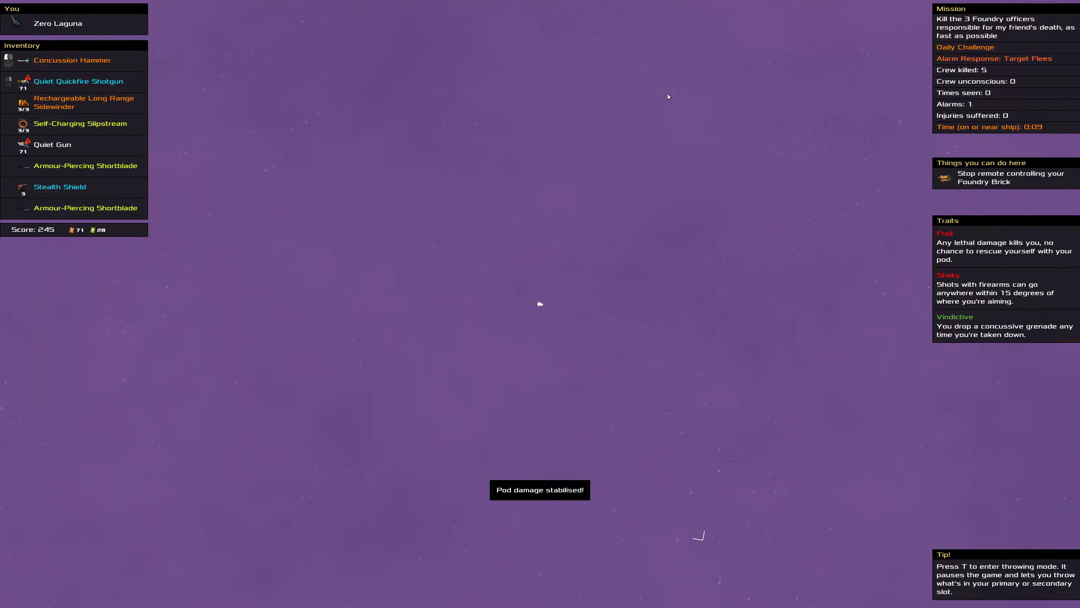
pyautogui.moveTo(485, 411)
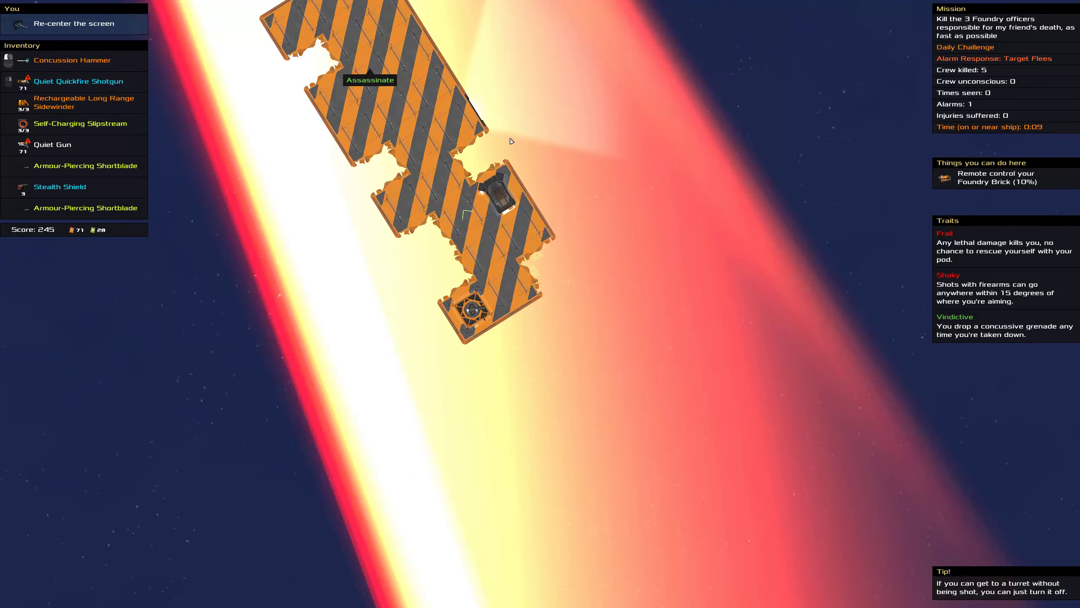
pyautogui.moveTo(492, 193)
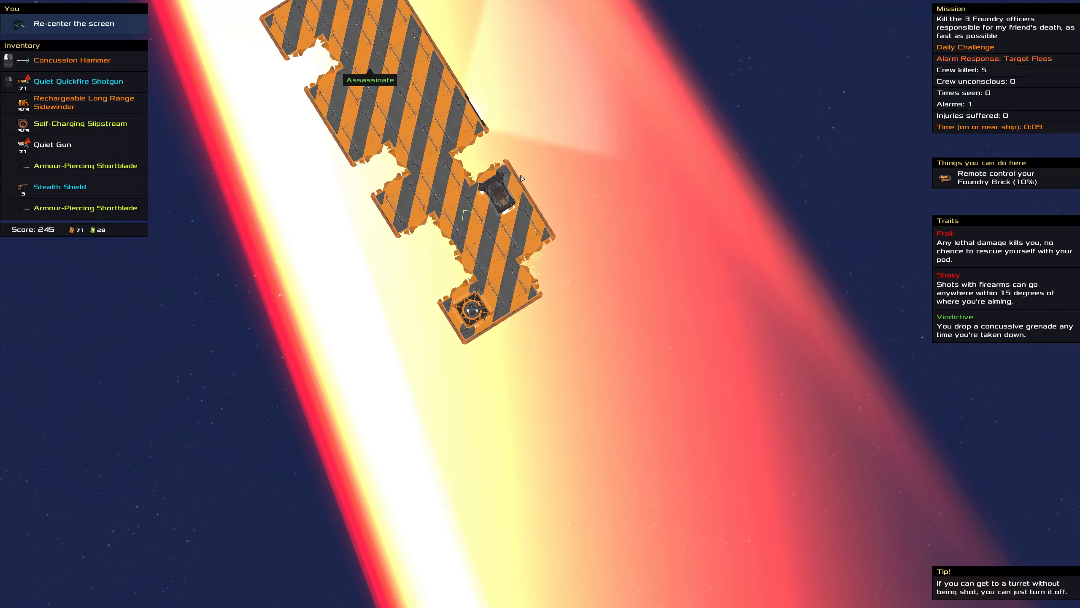
pyautogui.moveTo(470, 215)
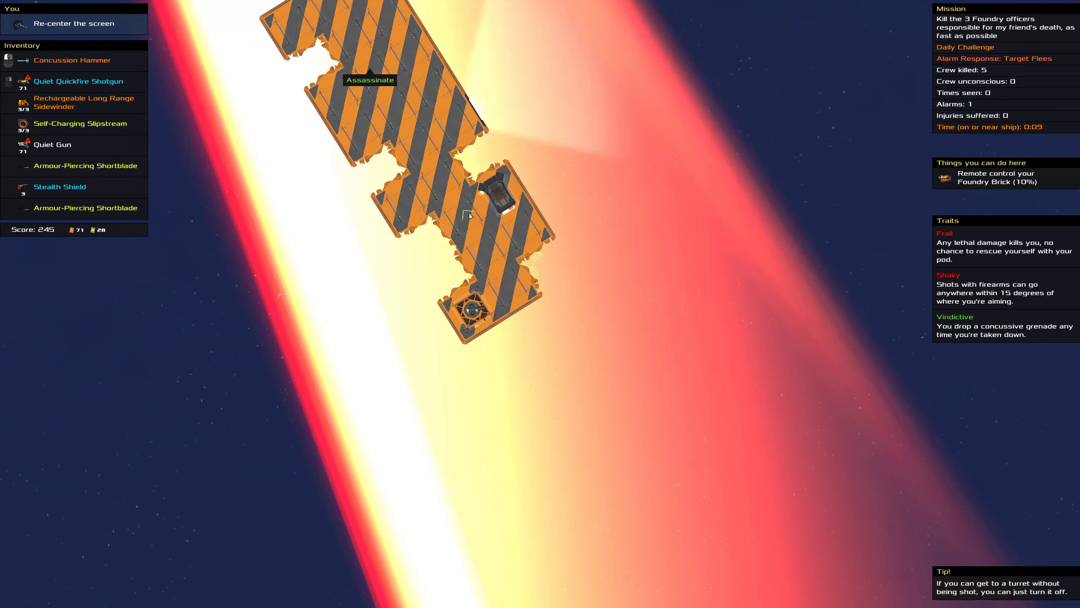
pyautogui.moveTo(474, 208)
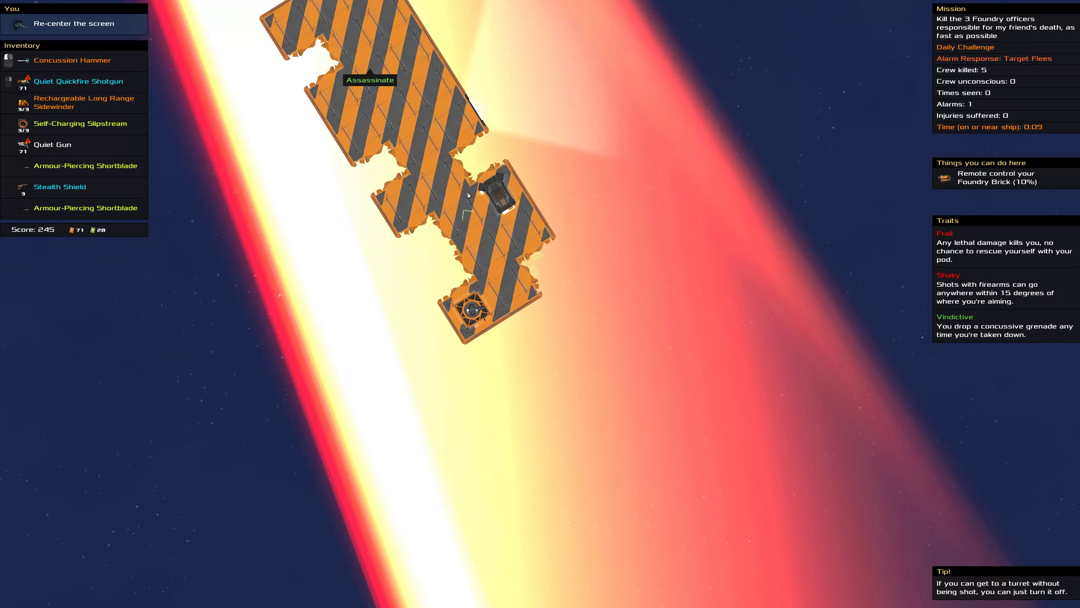
pyautogui.moveTo(464, 219)
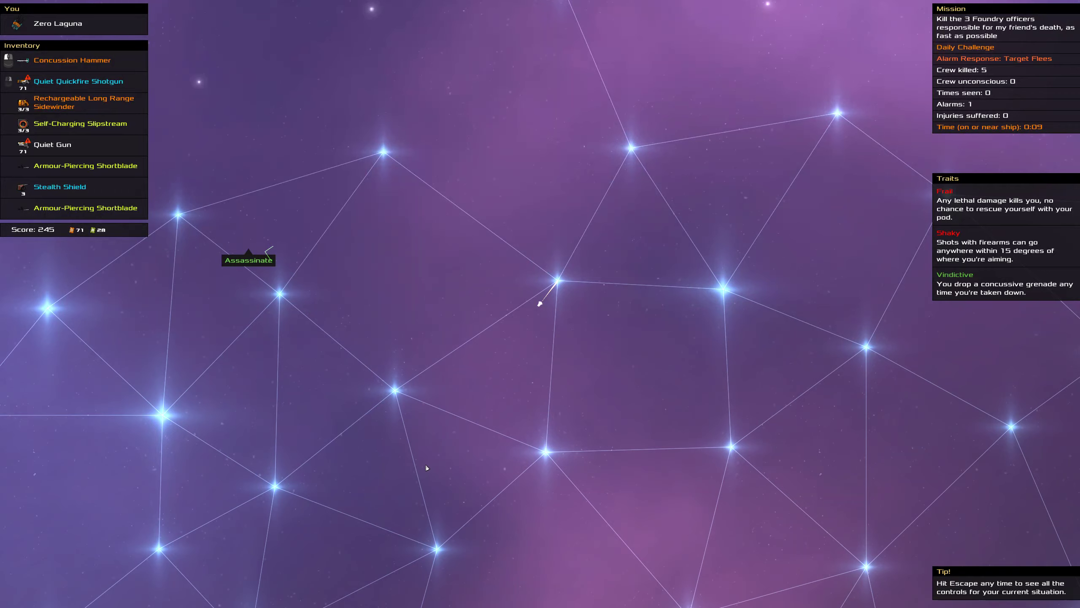
pyautogui.moveTo(401, 485)
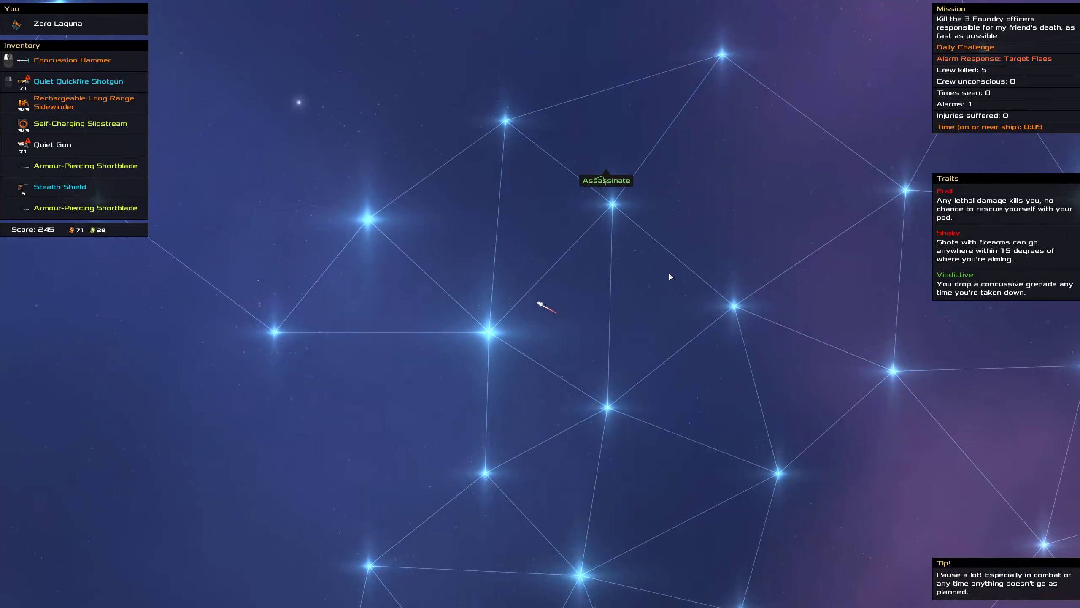
pyautogui.click(79, 102)
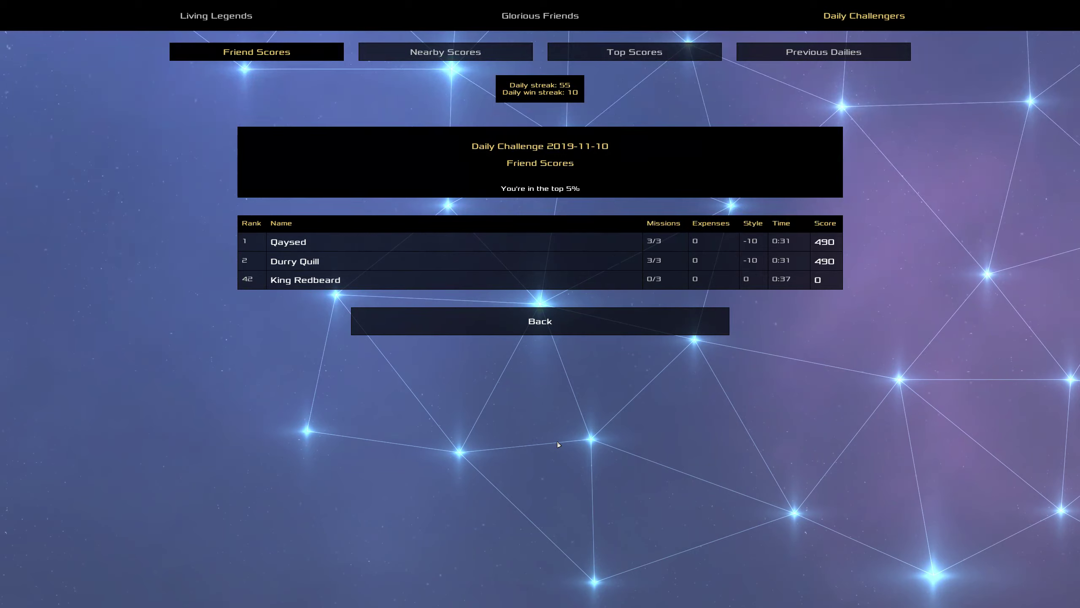
pyautogui.moveTo(365, 248)
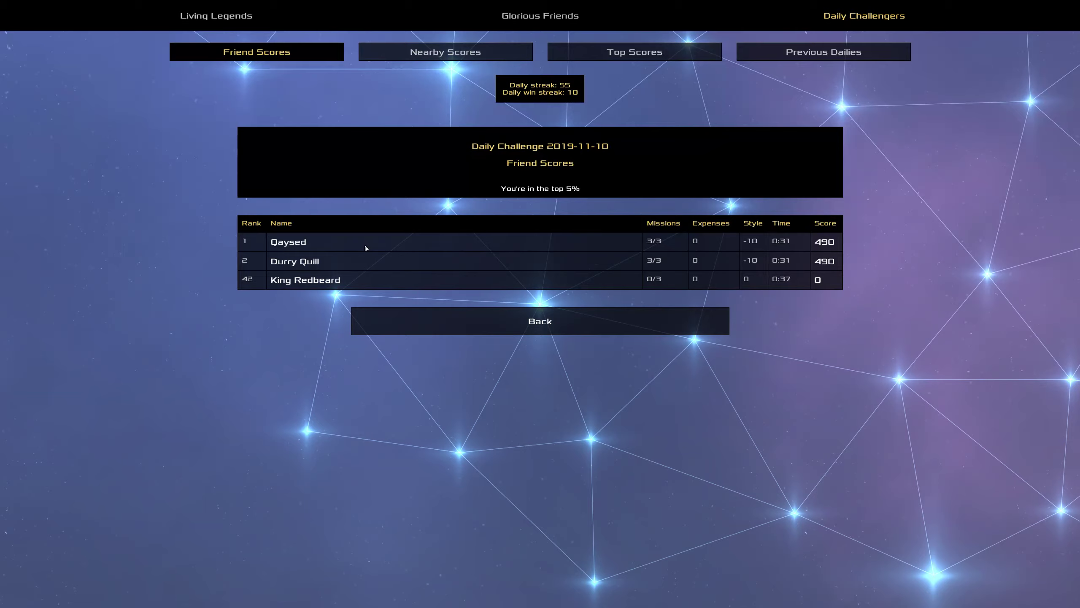
# Switch the 2019-11-10 leaderboard to Top Scores, led by Qaysed at 490.
pyautogui.click(633, 51)
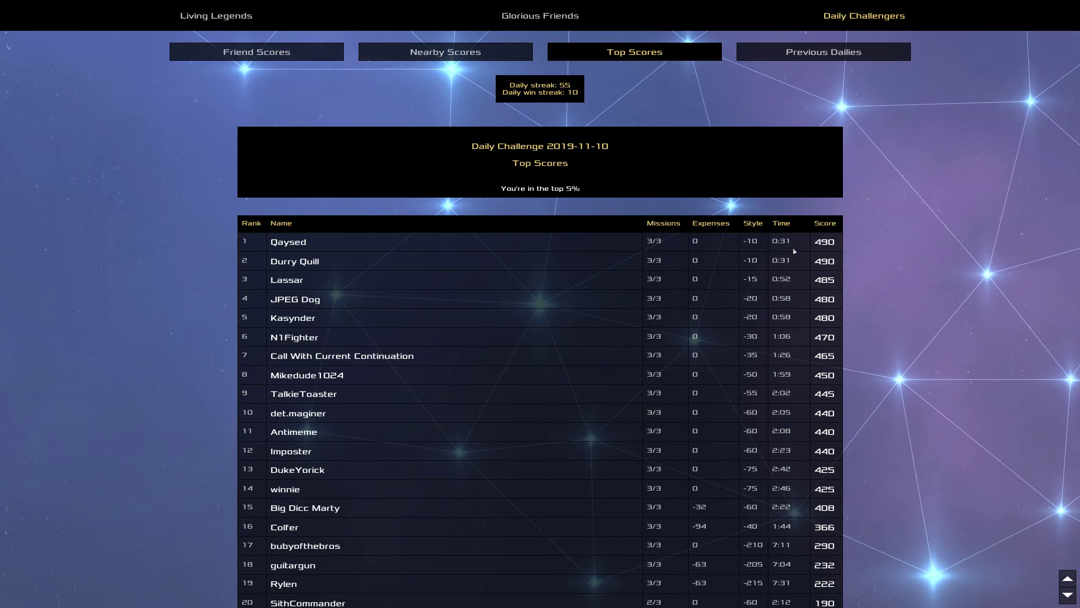
pyautogui.moveTo(774, 260)
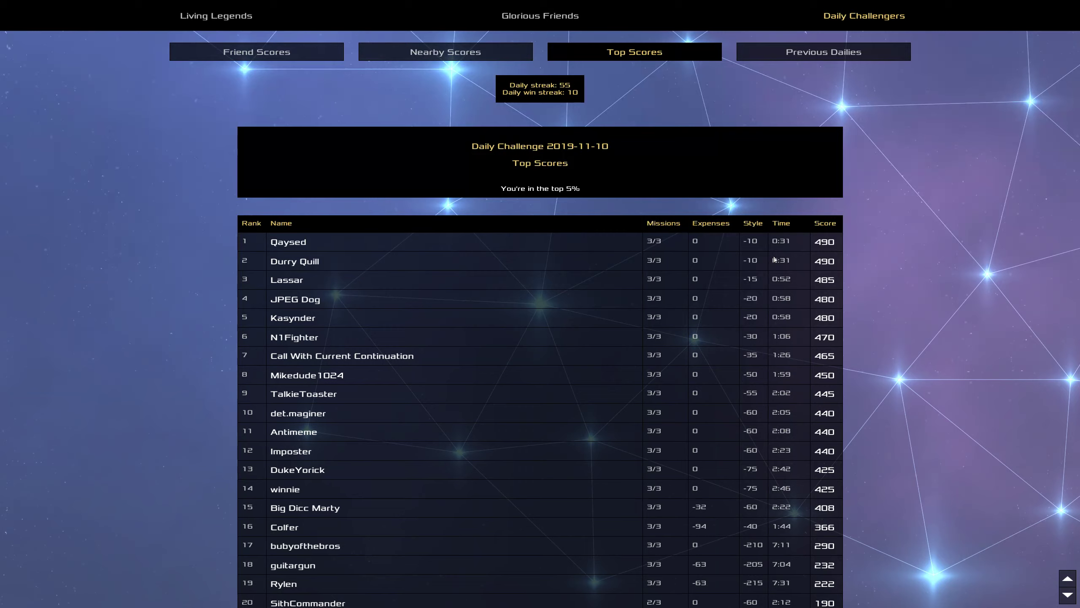
pyautogui.moveTo(876, 76)
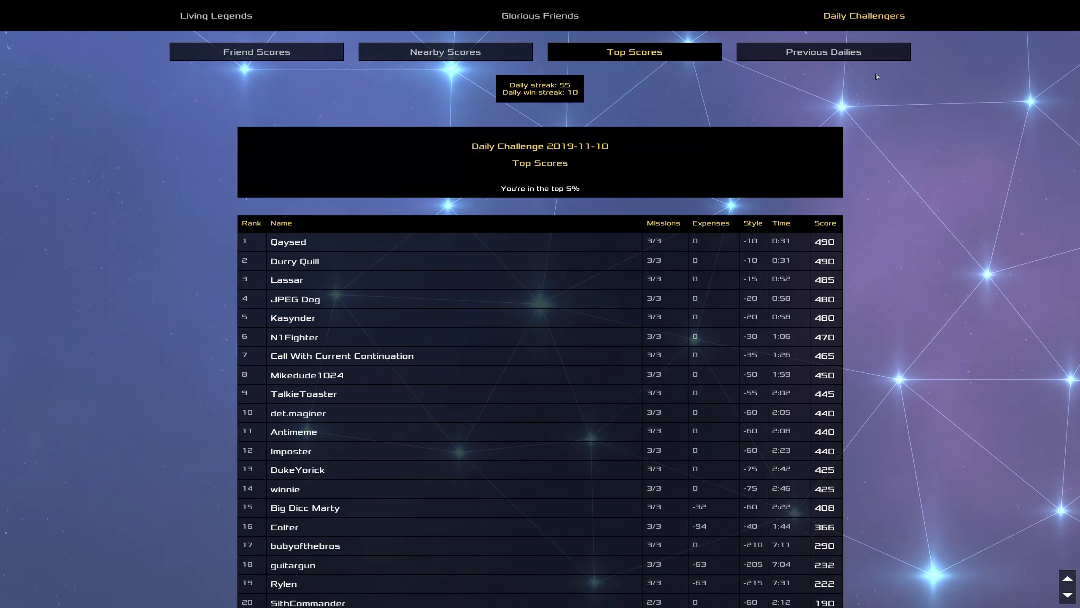
pyautogui.moveTo(822, 52)
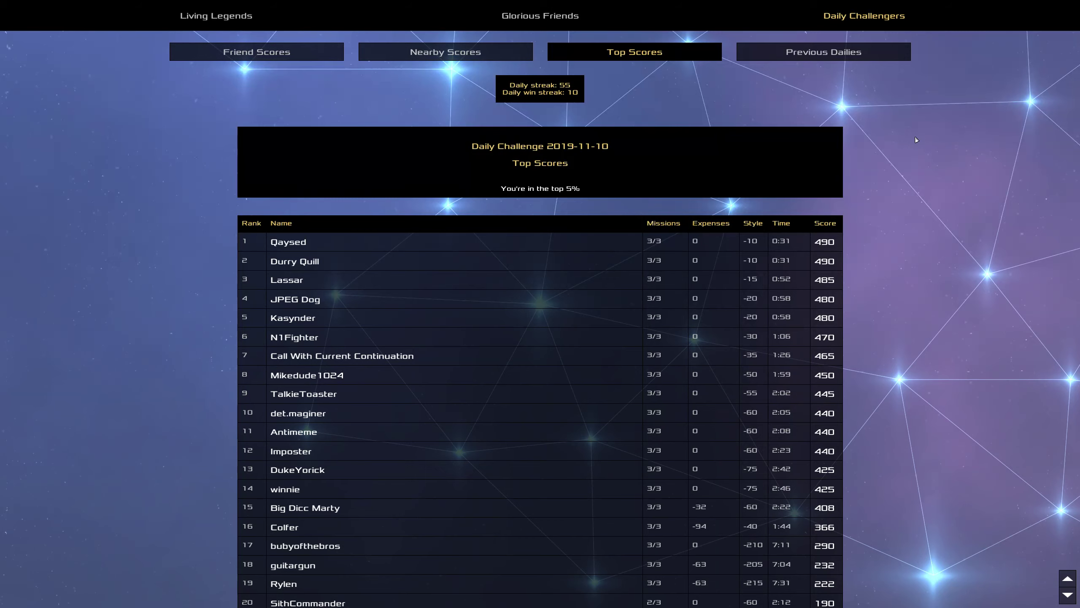
# Go to Previous Dailies and view the 9 Nov 2019 friend scores leaderboard.
pyautogui.click(823, 51)
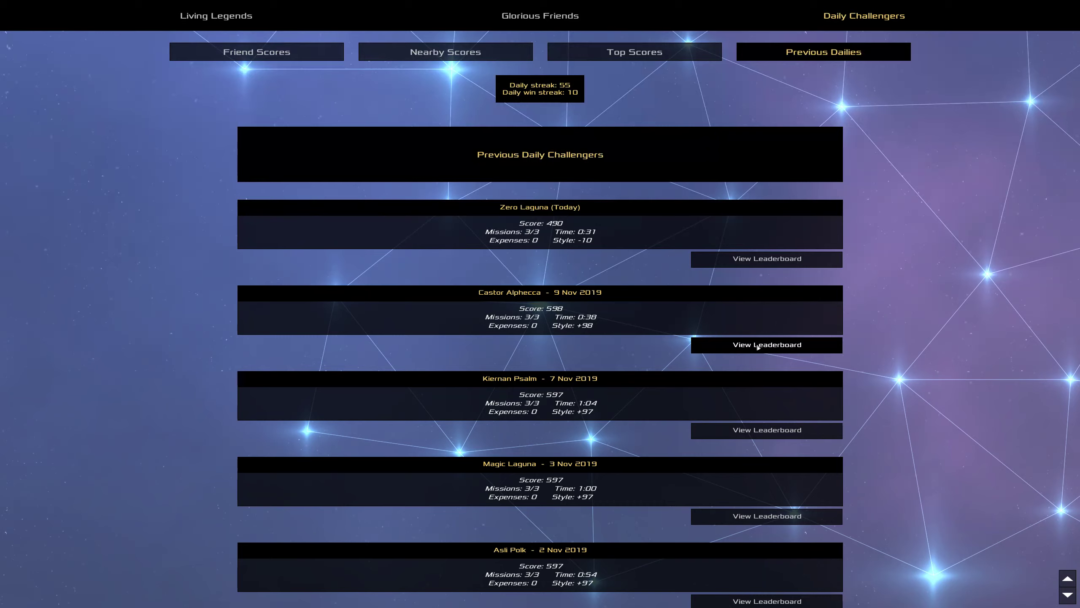
pyautogui.click(766, 344)
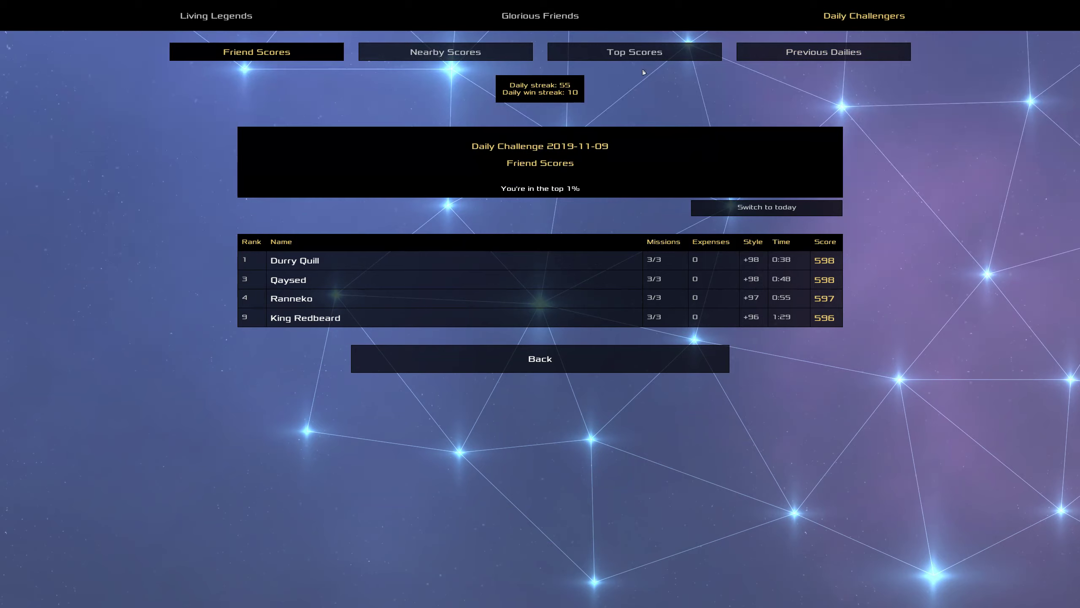
# Switch the 2019-11-09 leaderboard to Top Scores, headed by Durry Quill at 598.
pyautogui.click(633, 52)
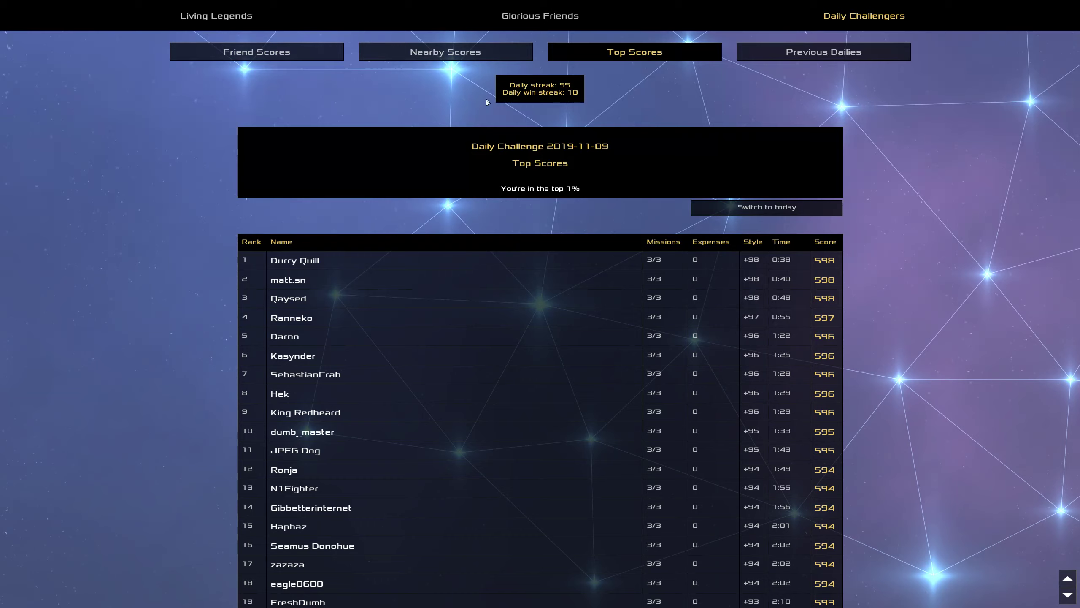
pyautogui.moveTo(396, 313)
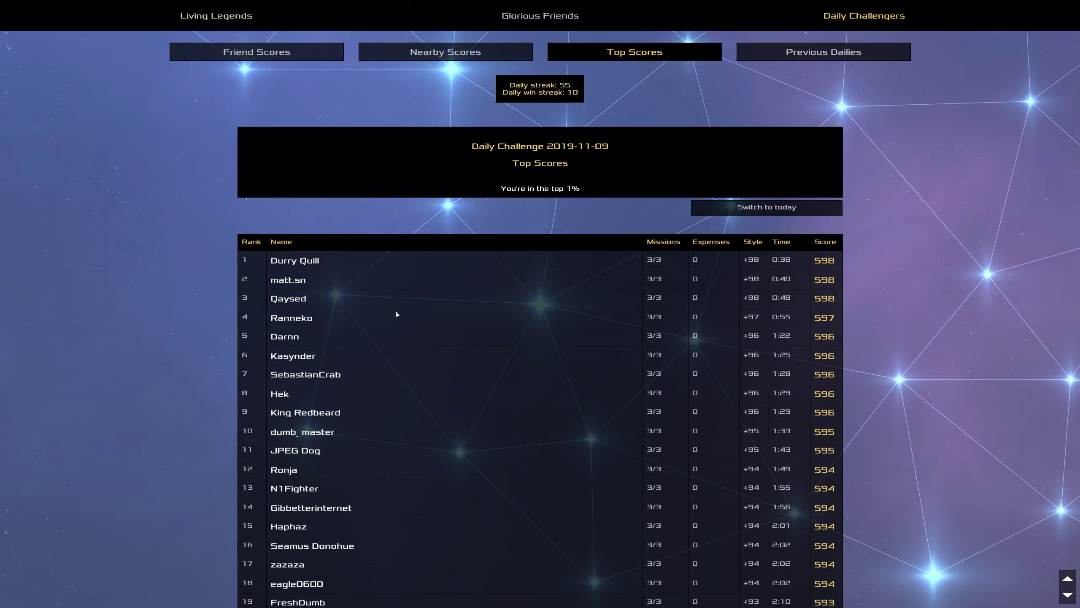
pyautogui.moveTo(432, 372)
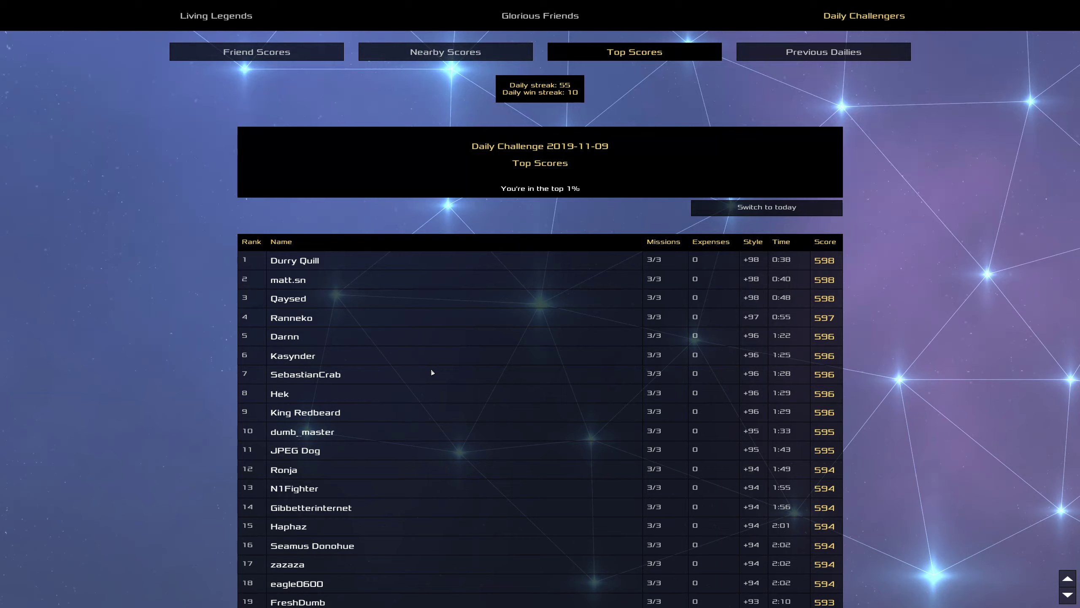
pyautogui.moveTo(436, 362)
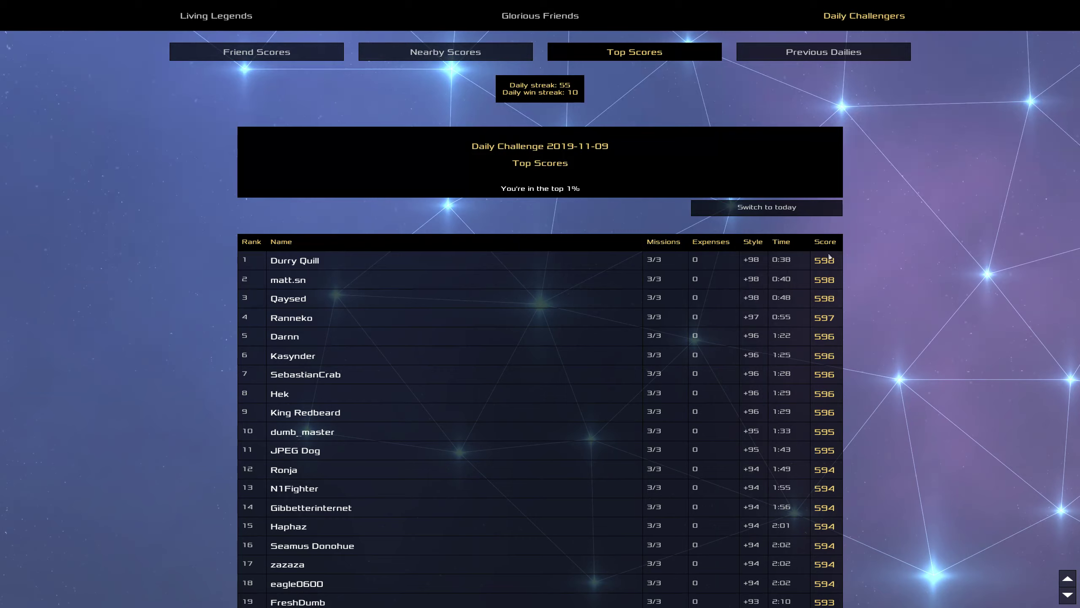
pyautogui.moveTo(774, 260)
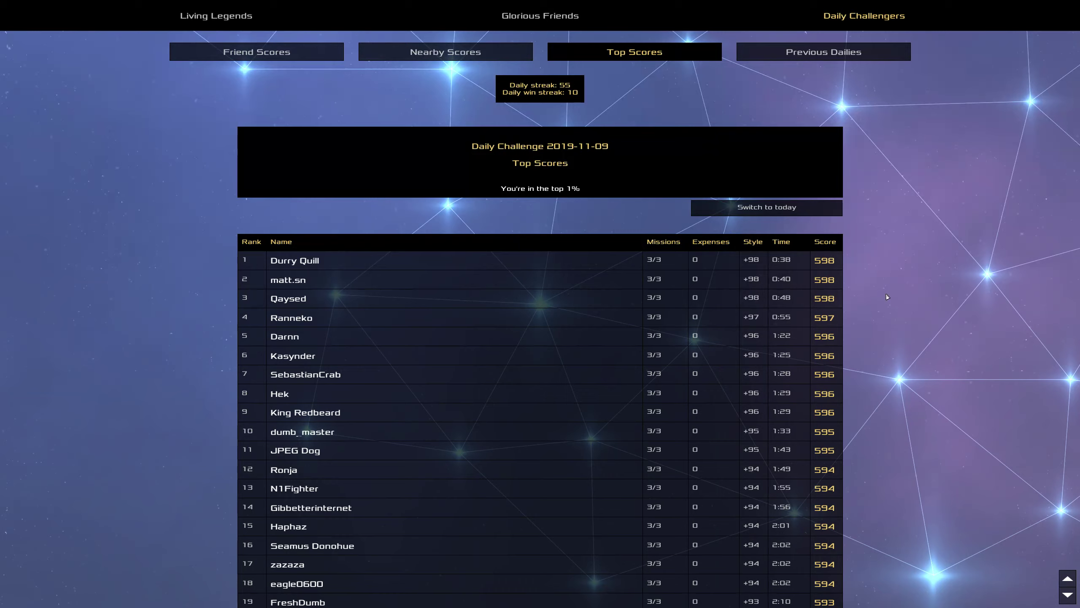
pyautogui.moveTo(903, 314)
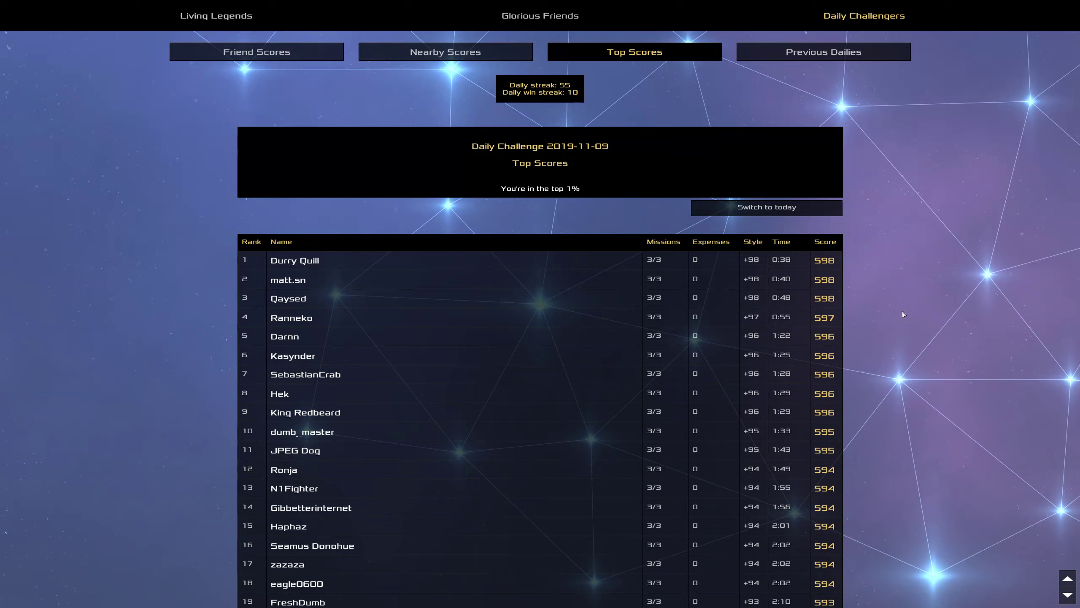
pyautogui.moveTo(912, 315)
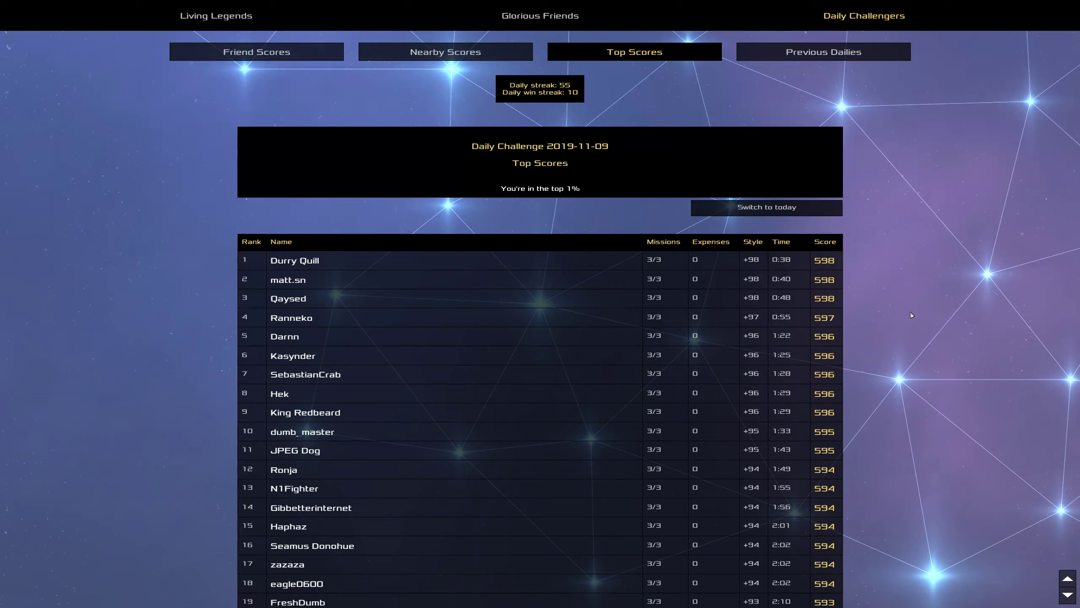
pyautogui.moveTo(790, 269)
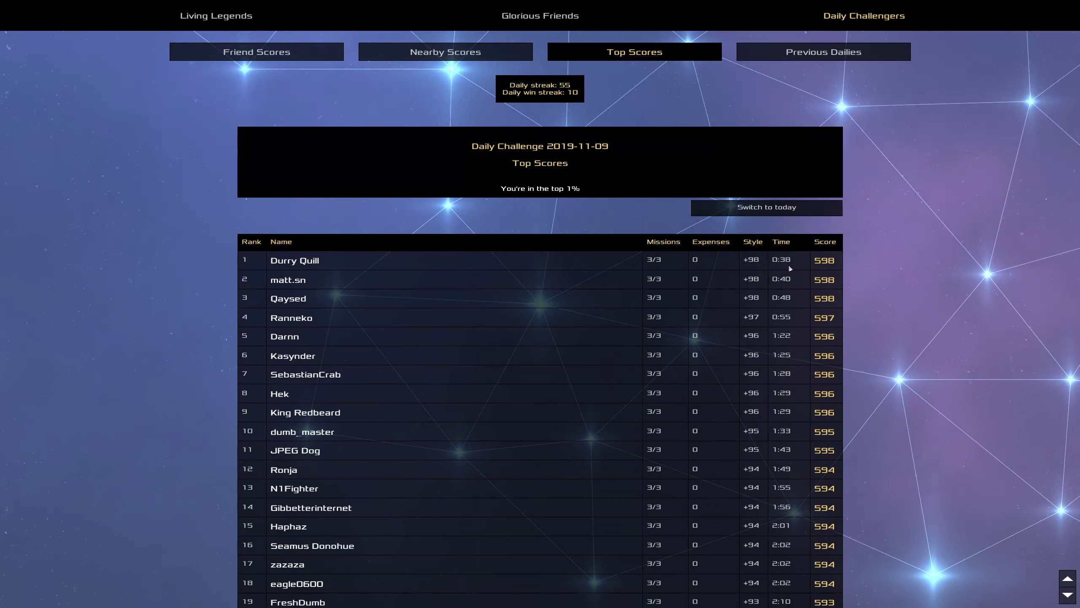
pyautogui.moveTo(1056, 305)
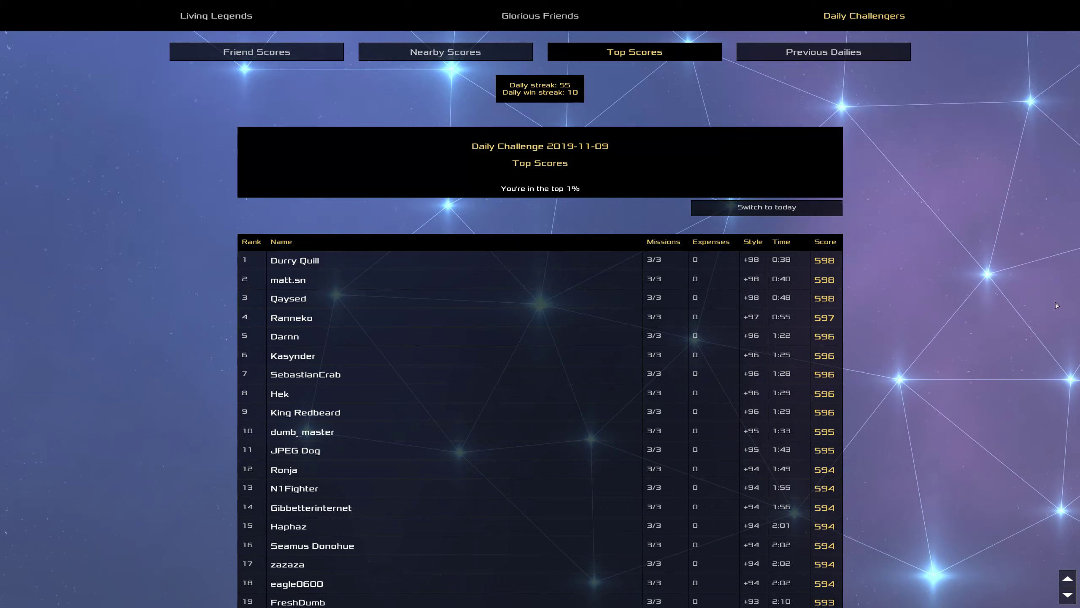
pyautogui.moveTo(350, 39)
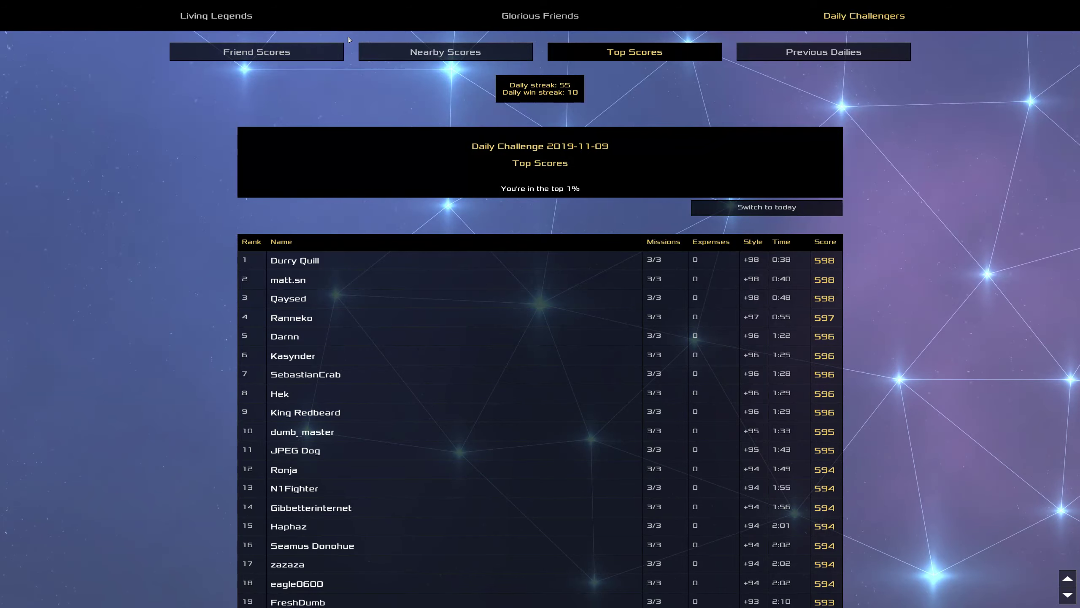